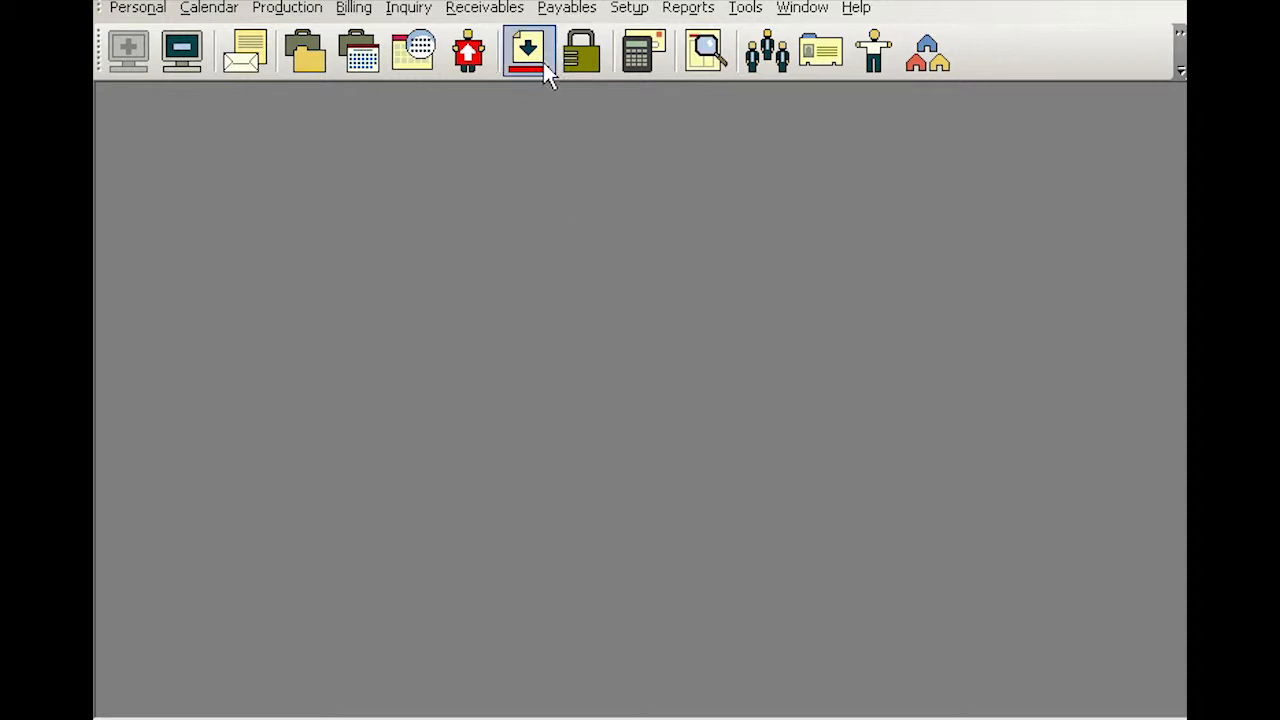
Open the turn-in screen and load job 11655, Lee vs. Junk Motor.
click(527, 52)
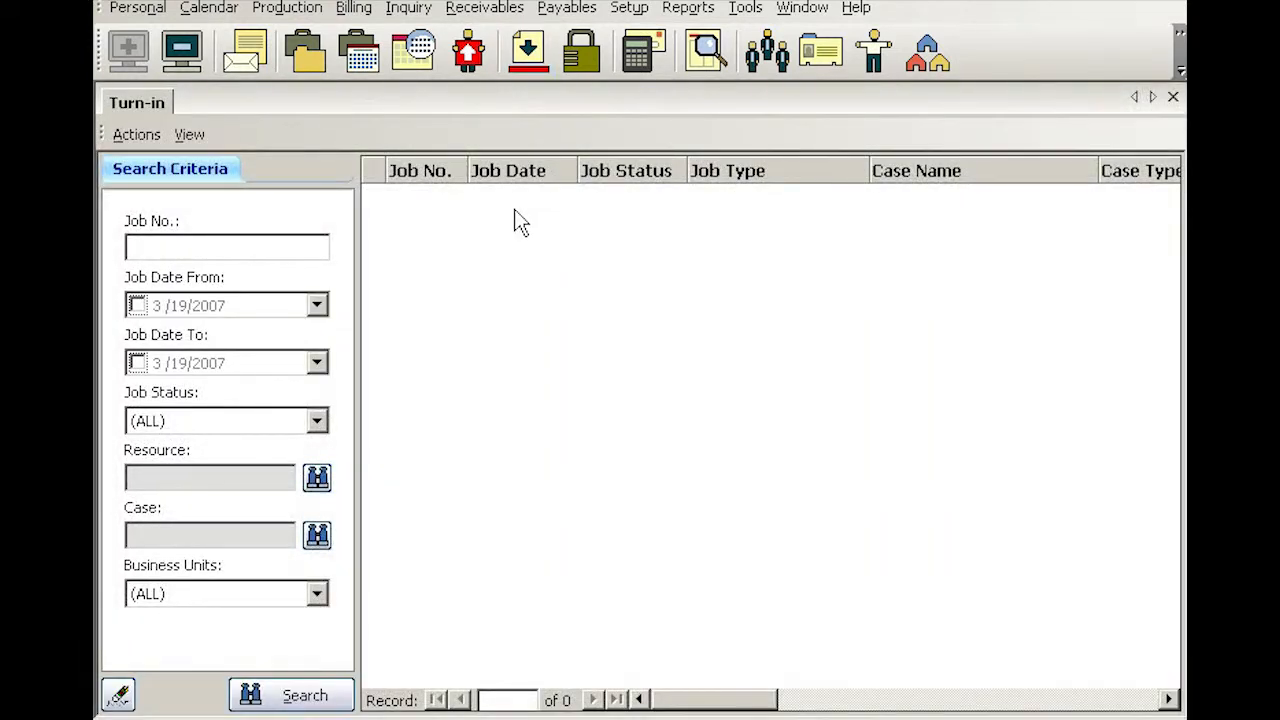
text(11655)
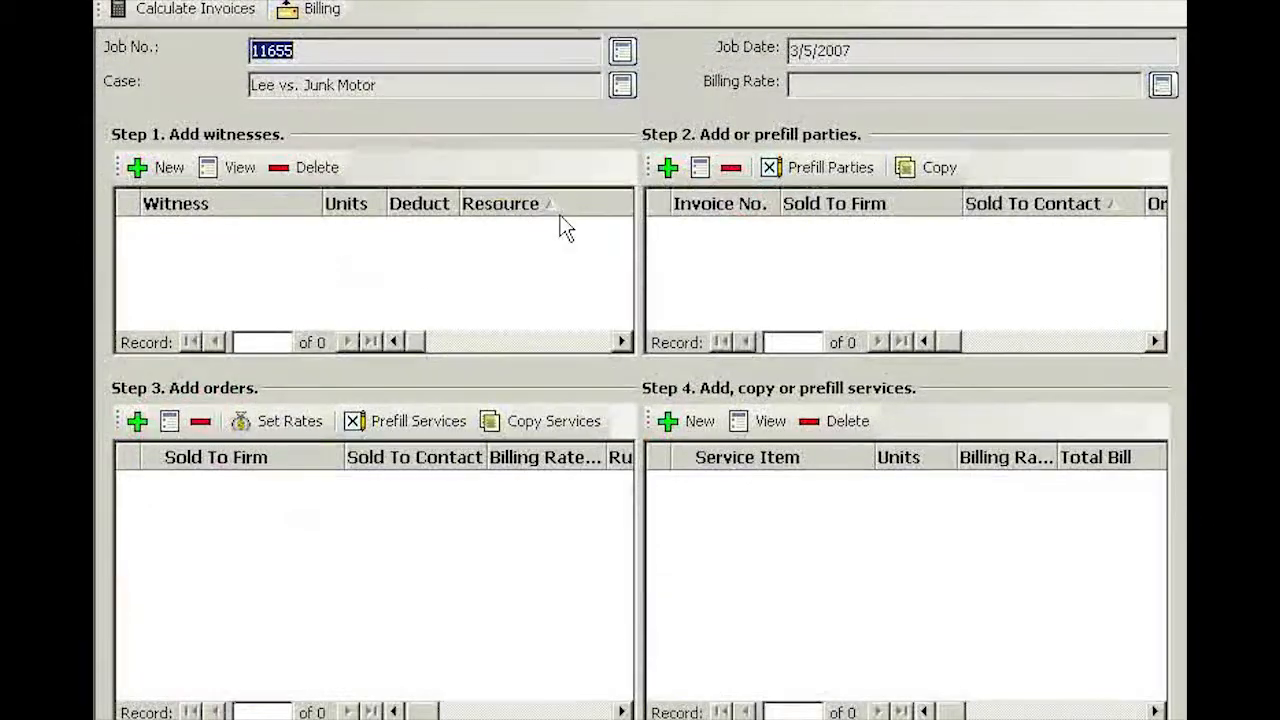
mouse_move(490, 270)
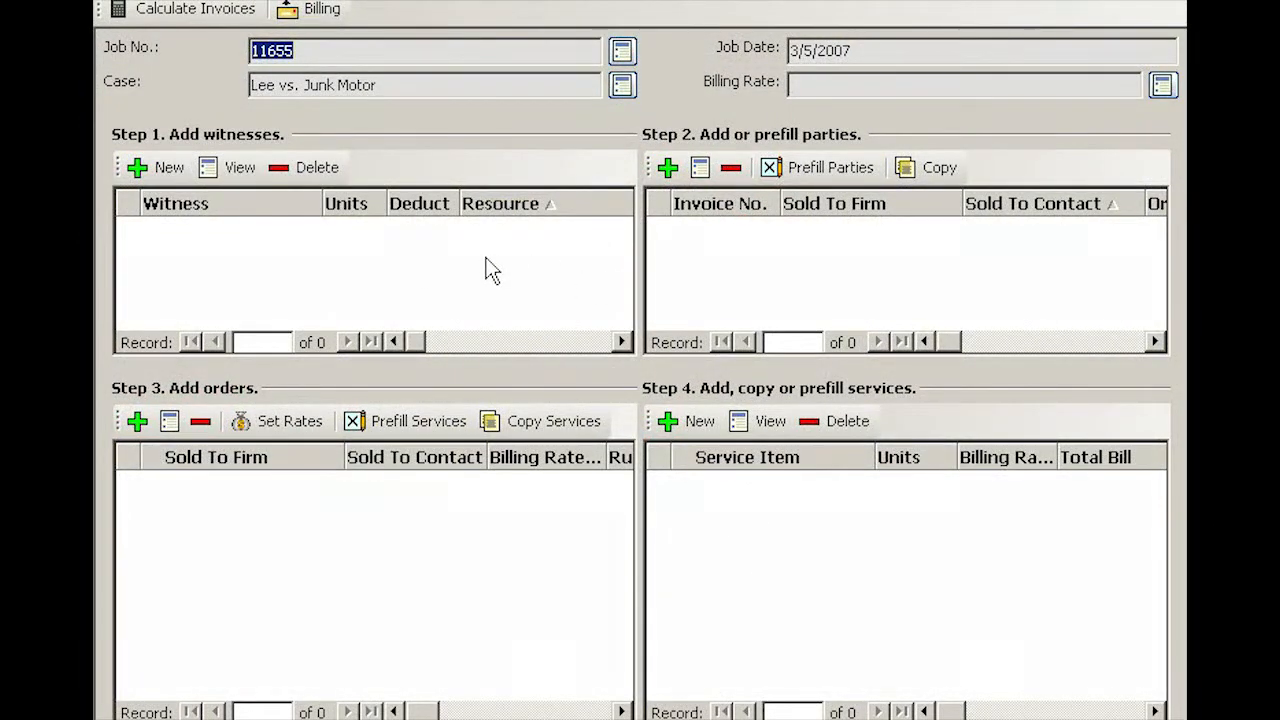
click(156, 167)
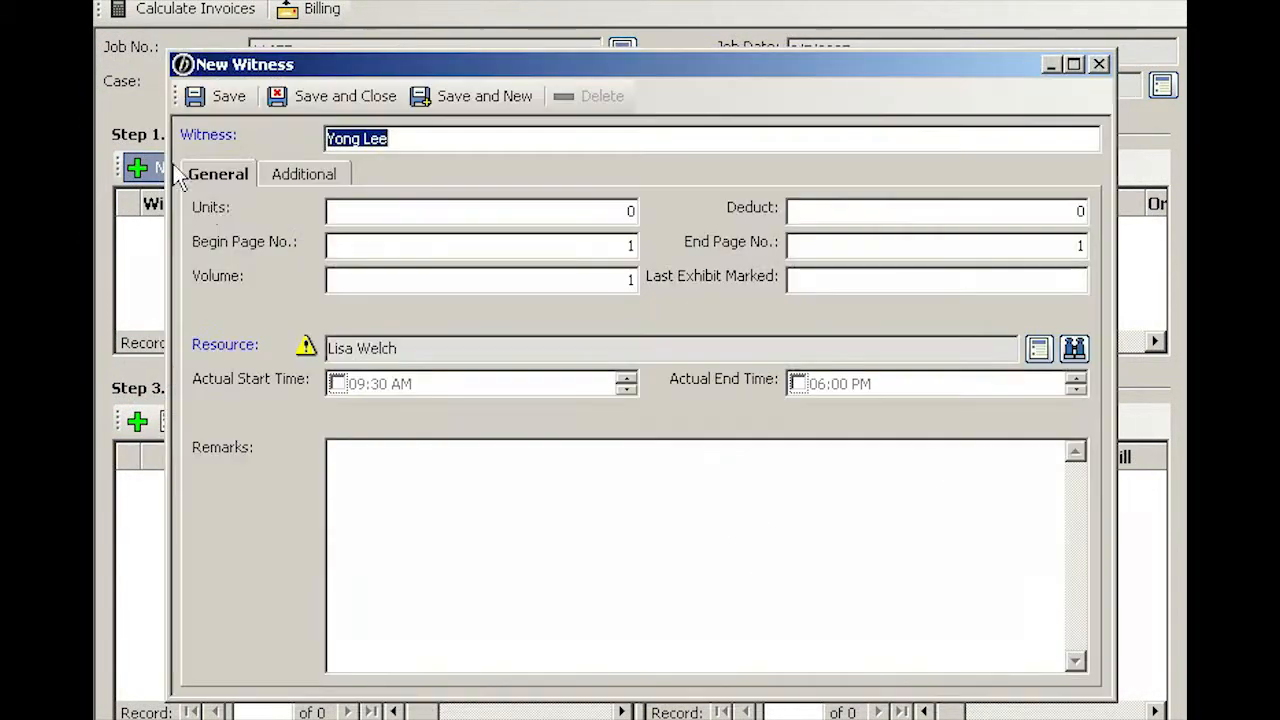
mouse_move(290, 275)
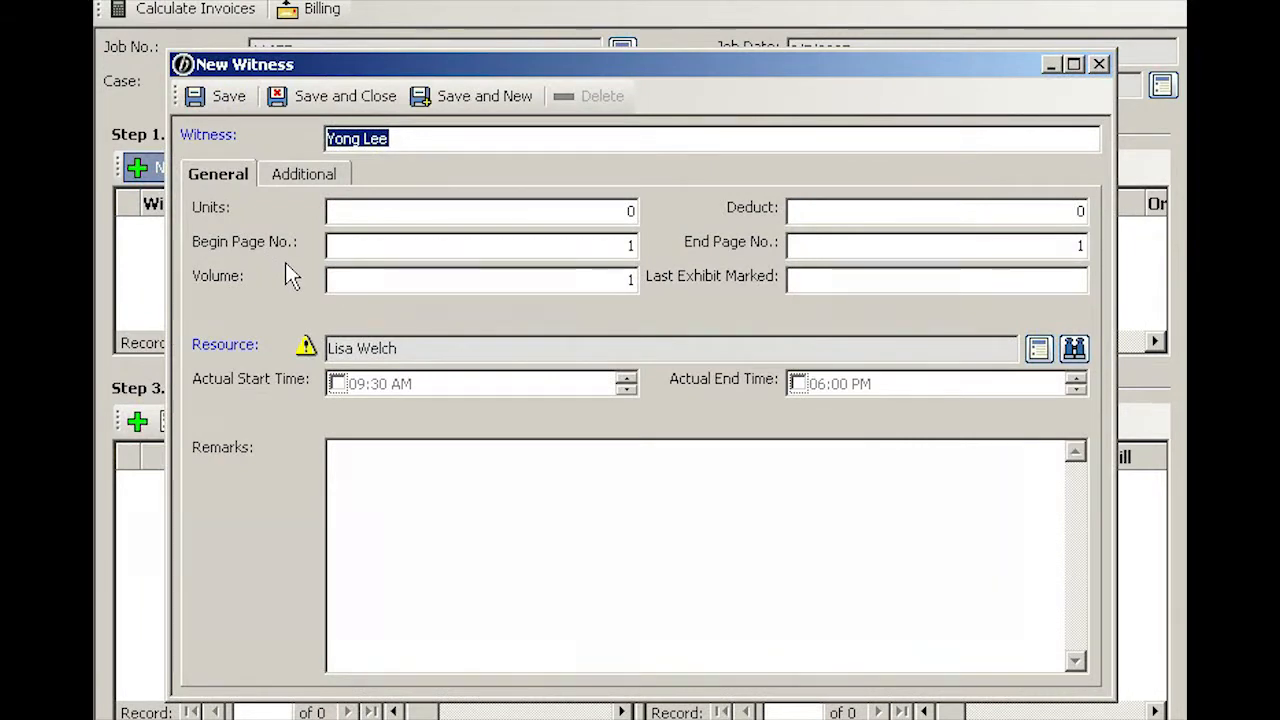
text(45)
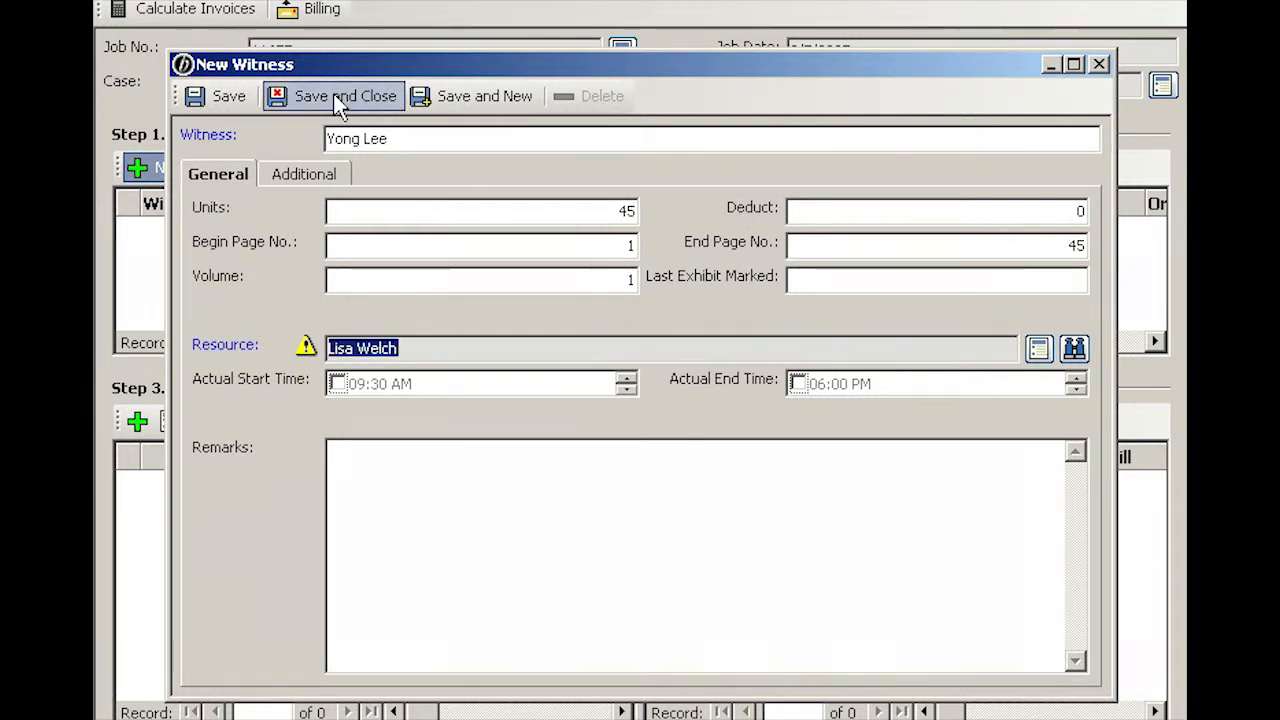
click(345, 96)
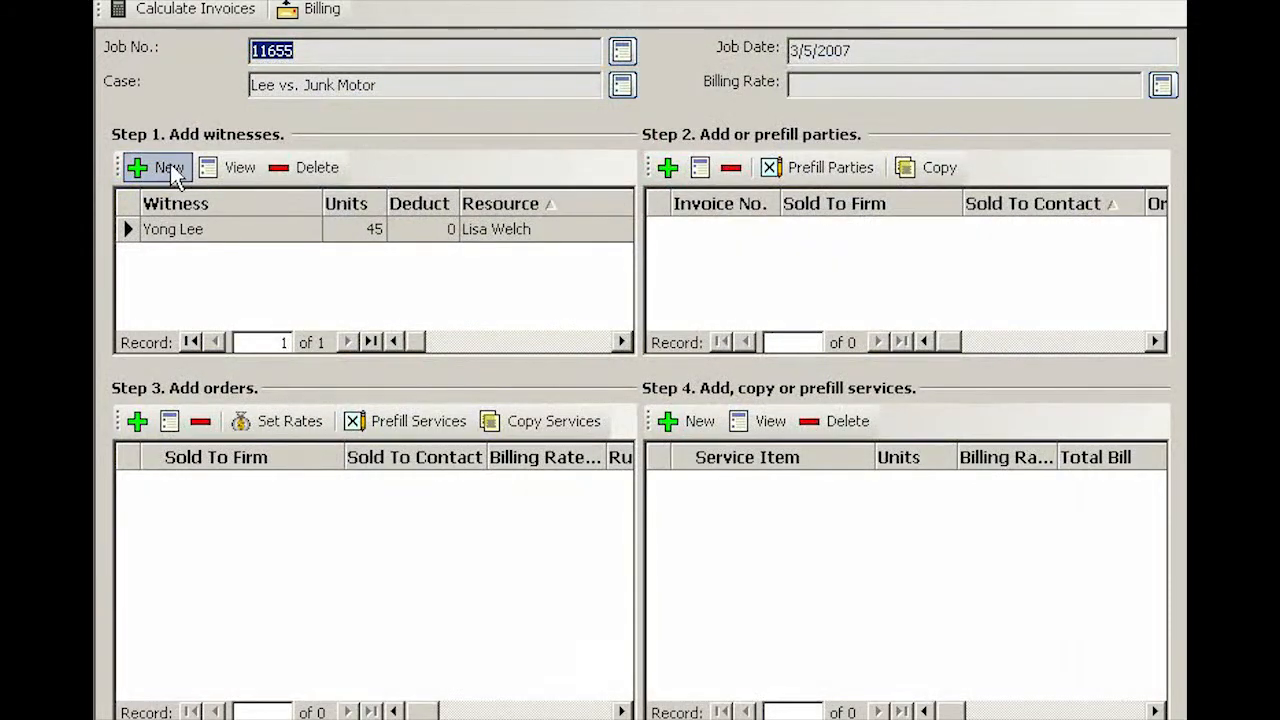
click(156, 167)
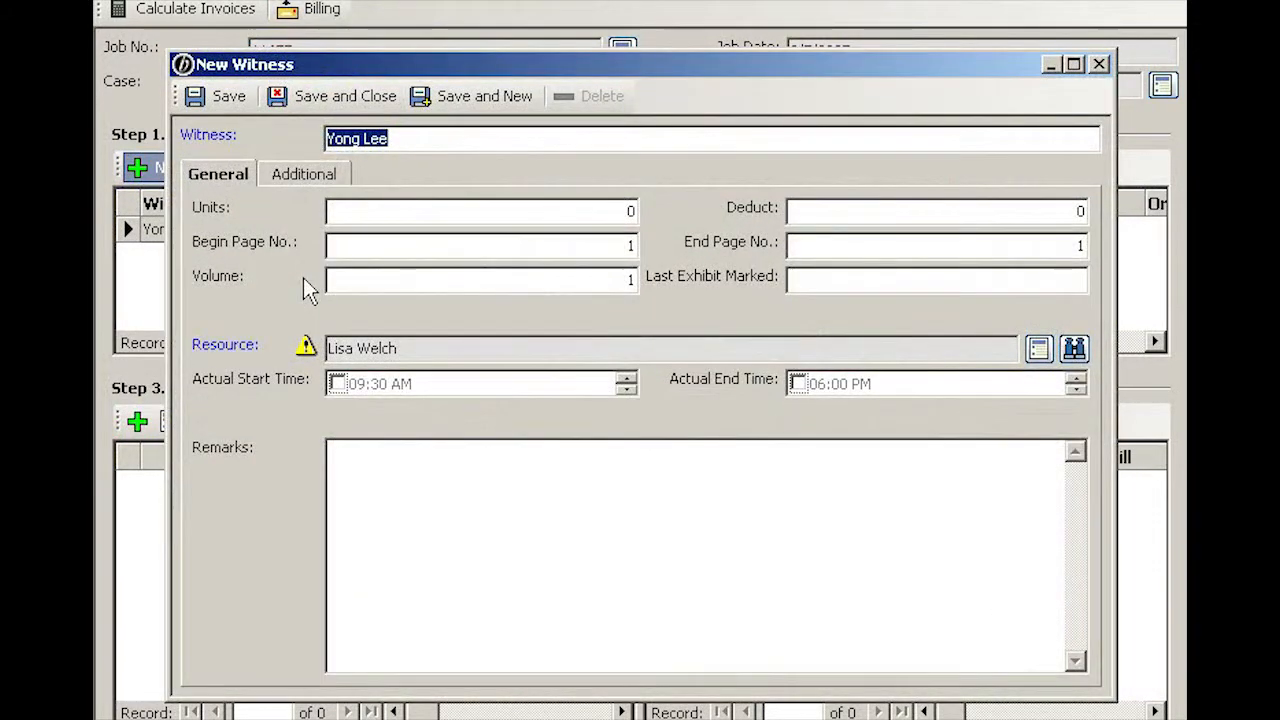
text(James)
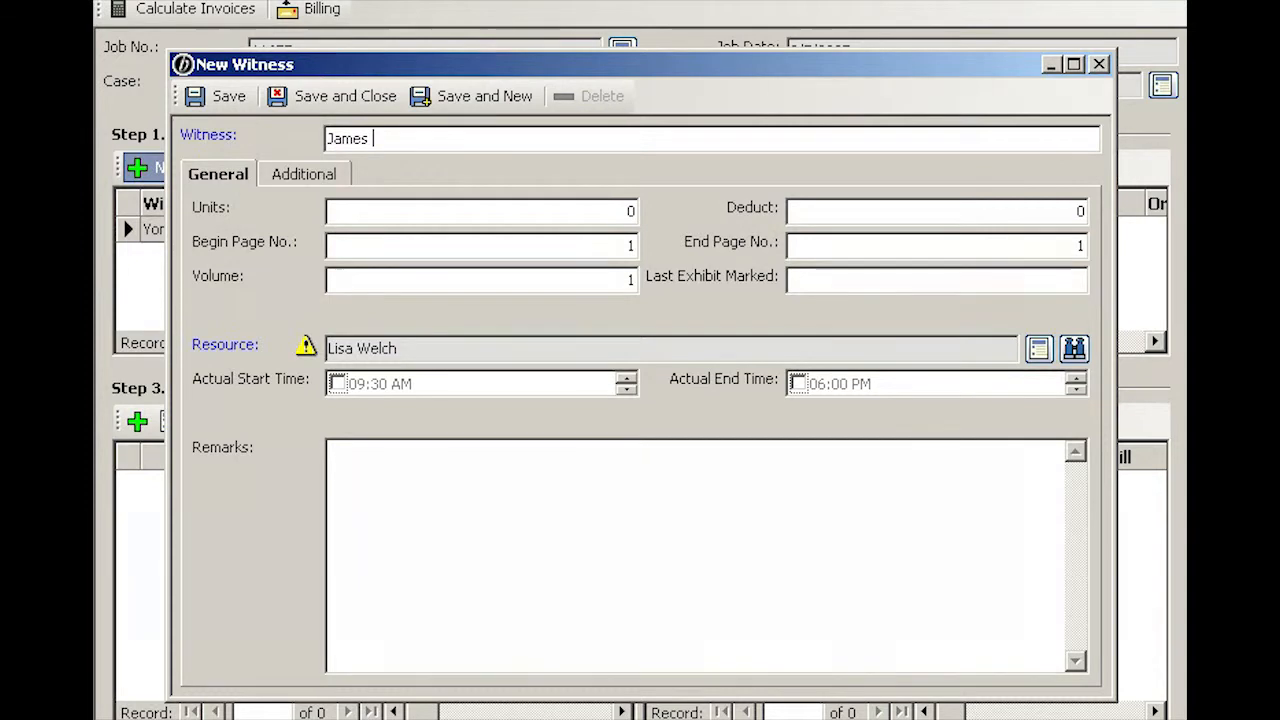
text(Kabin)
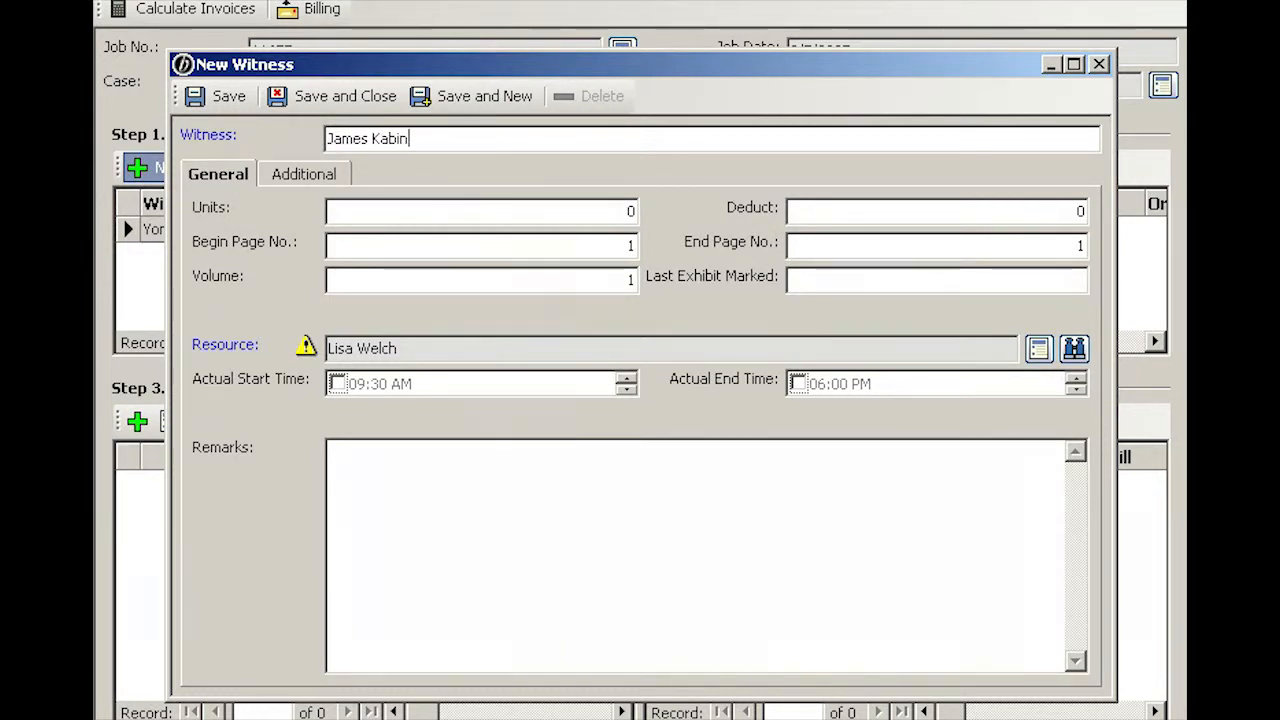
text(, M.D.)
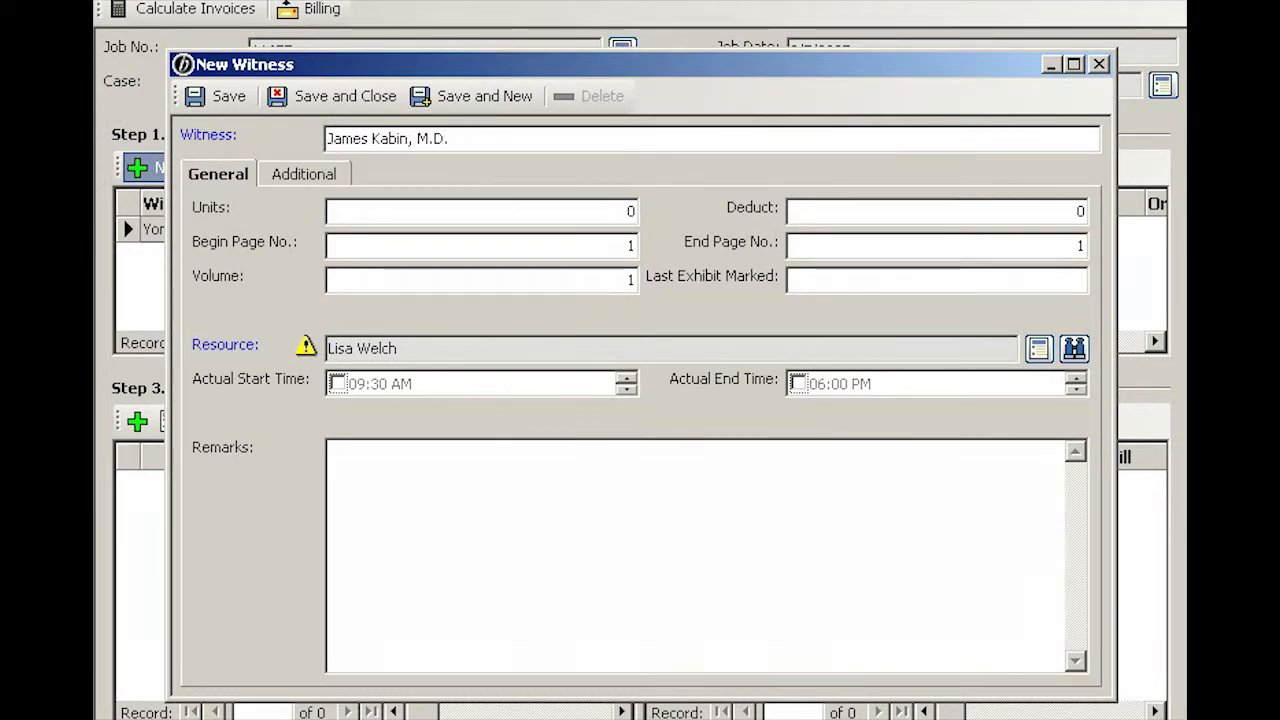
text(123)
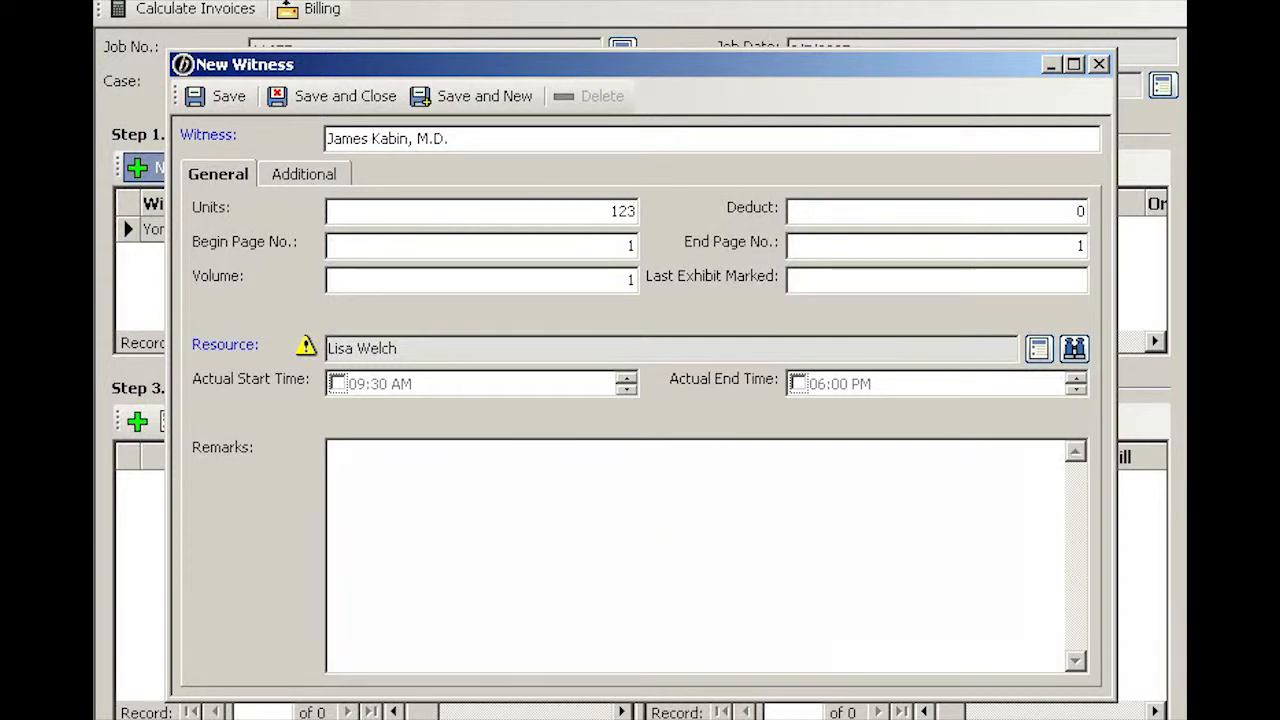
click(345, 96)
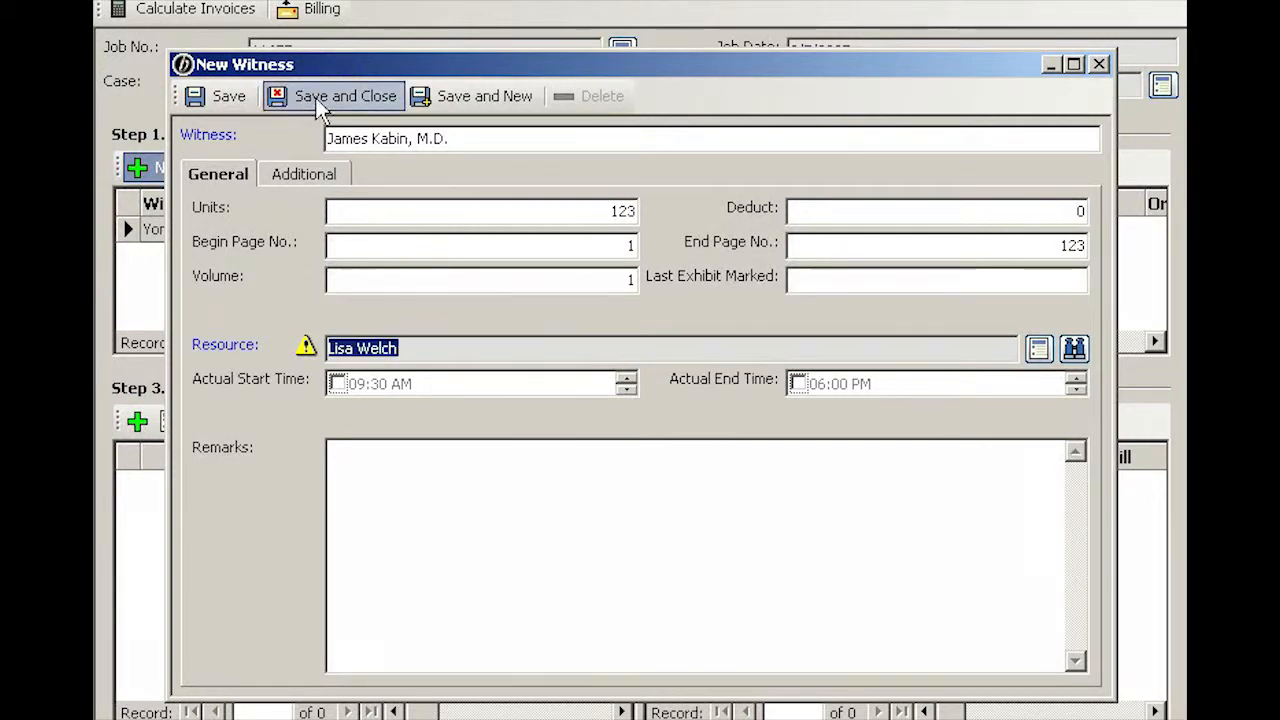
click(345, 96)
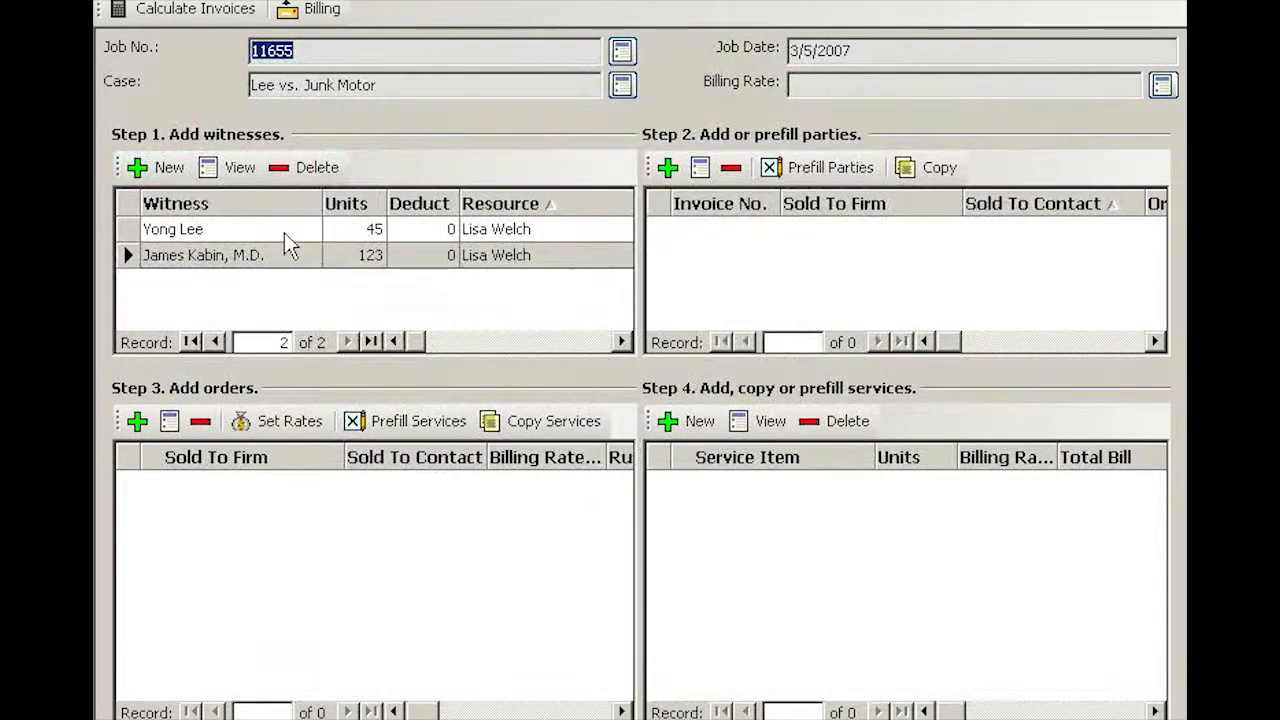
click(203, 255)
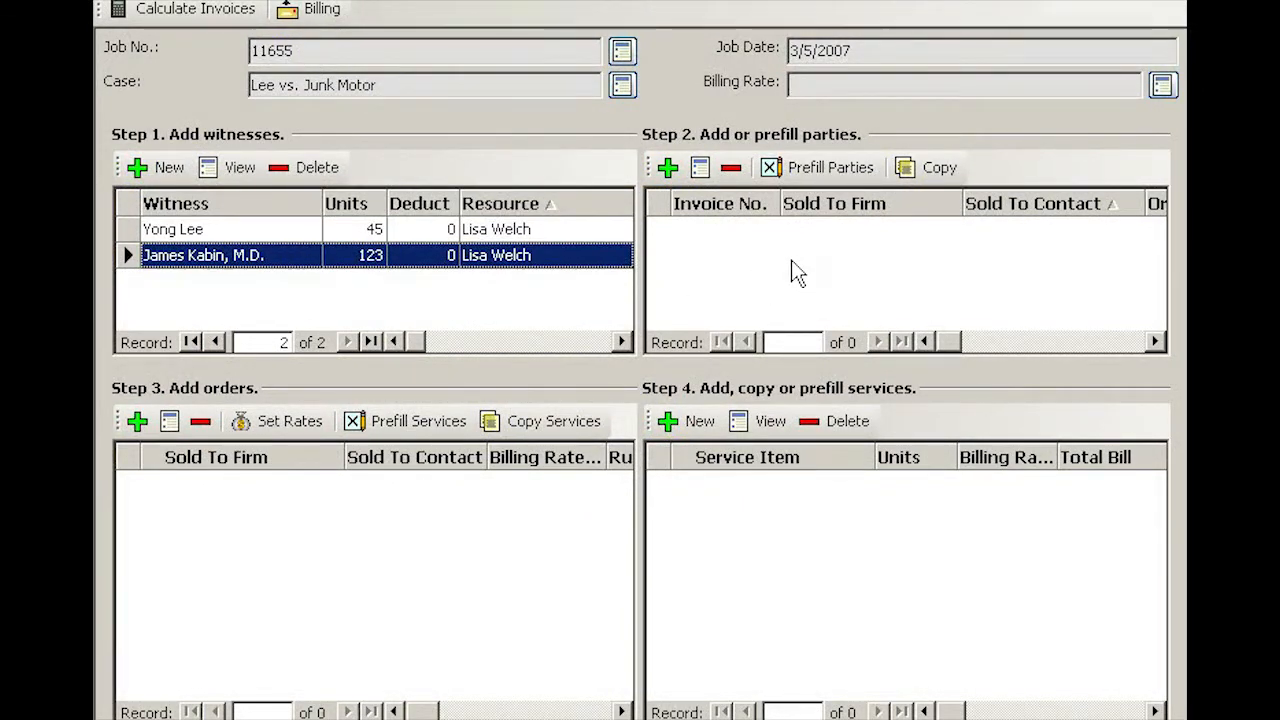
mouse_move(830, 167)
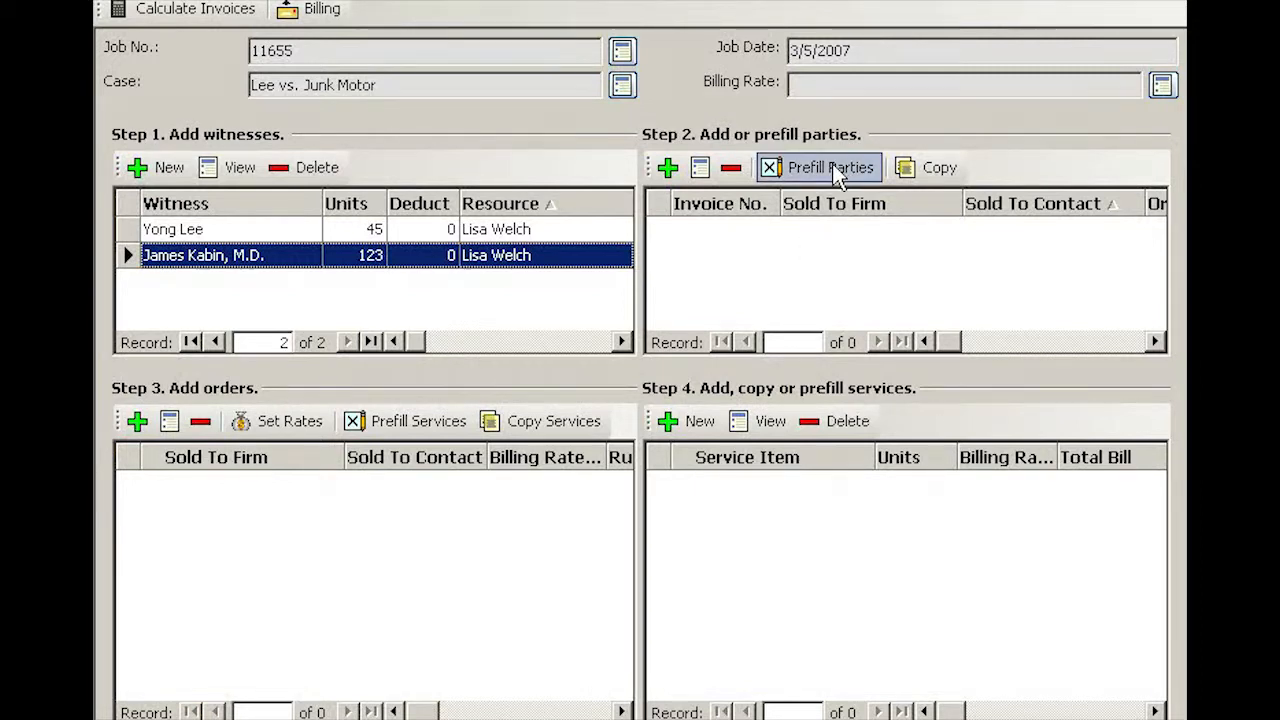
mouse_move(831, 167)
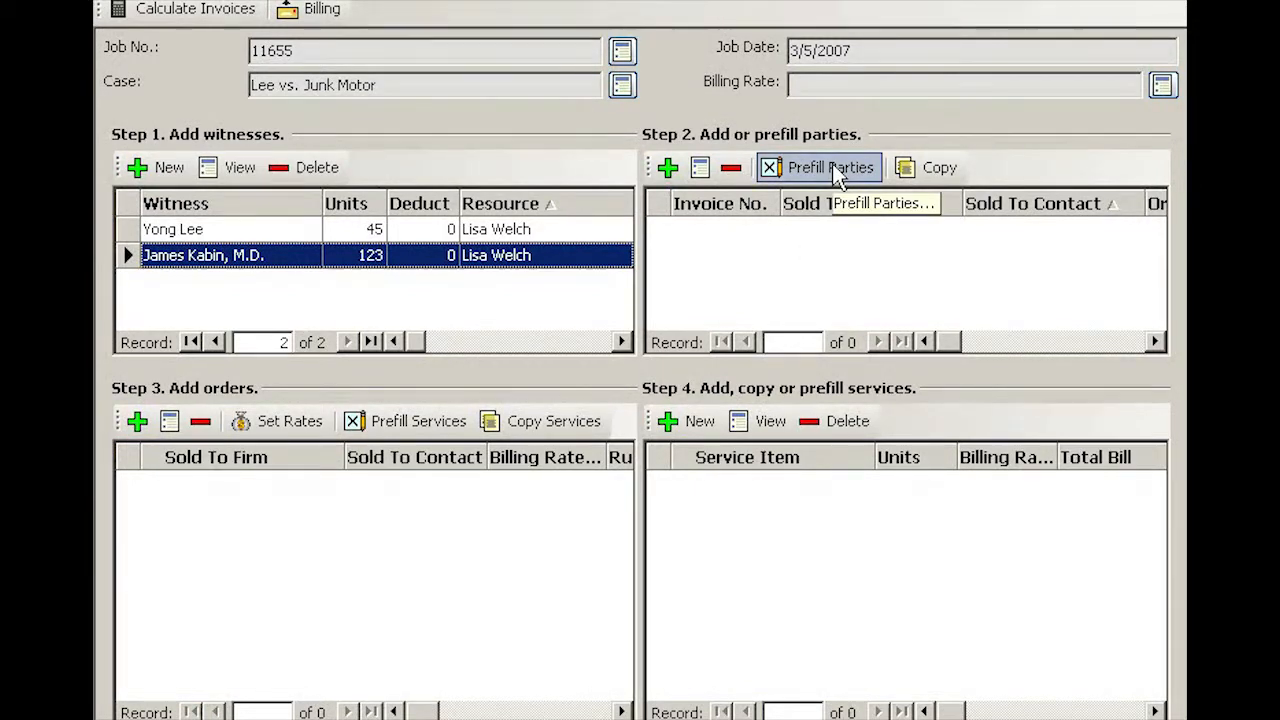
click(831, 167)
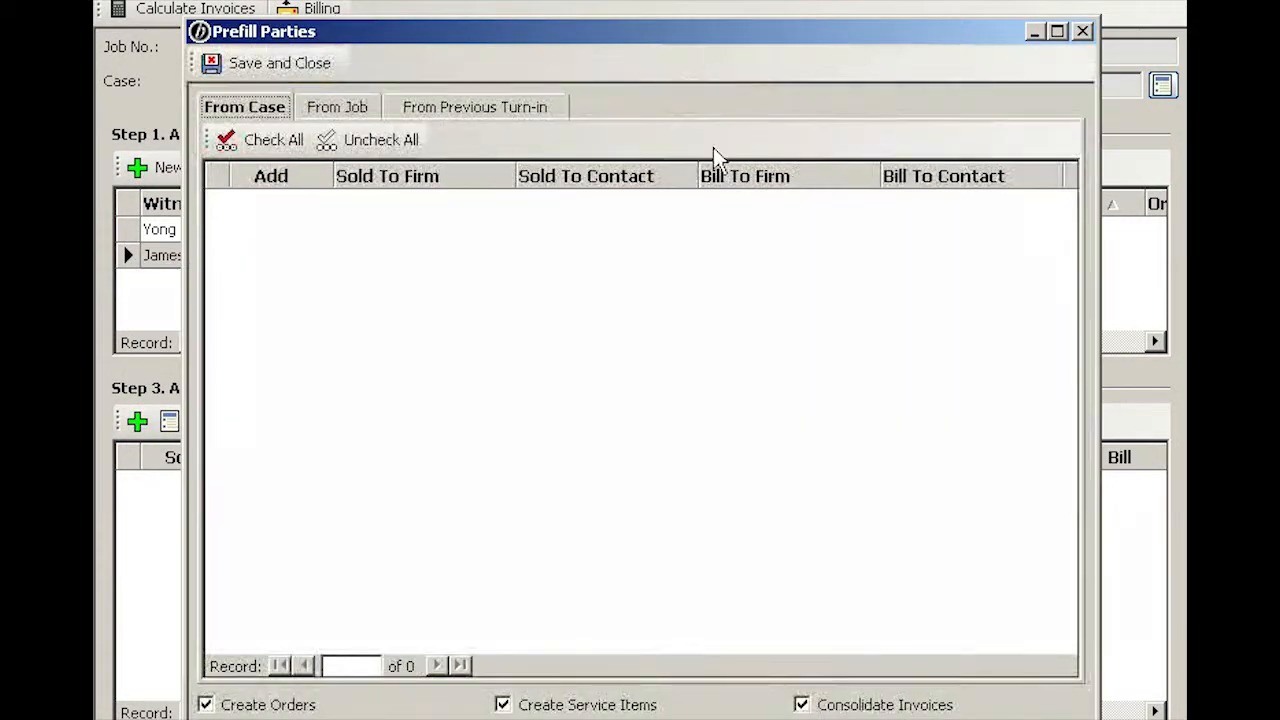
click(337, 107)
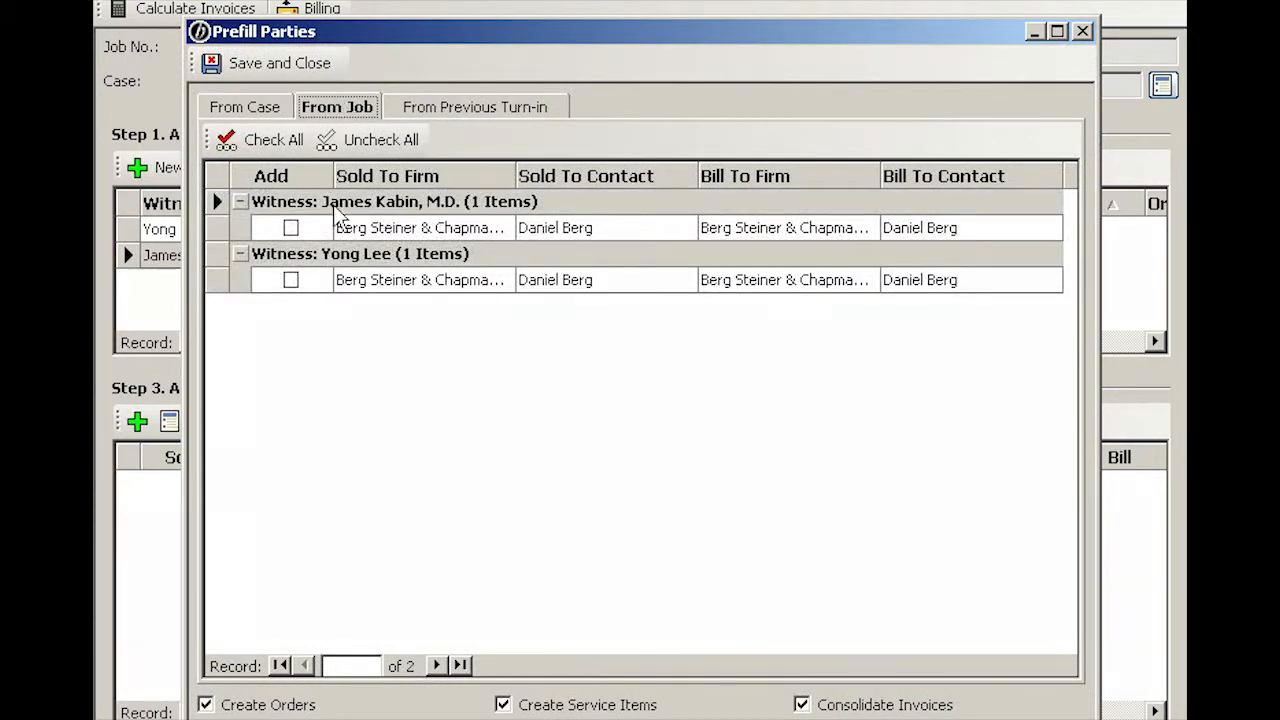
mouse_move(475, 310)
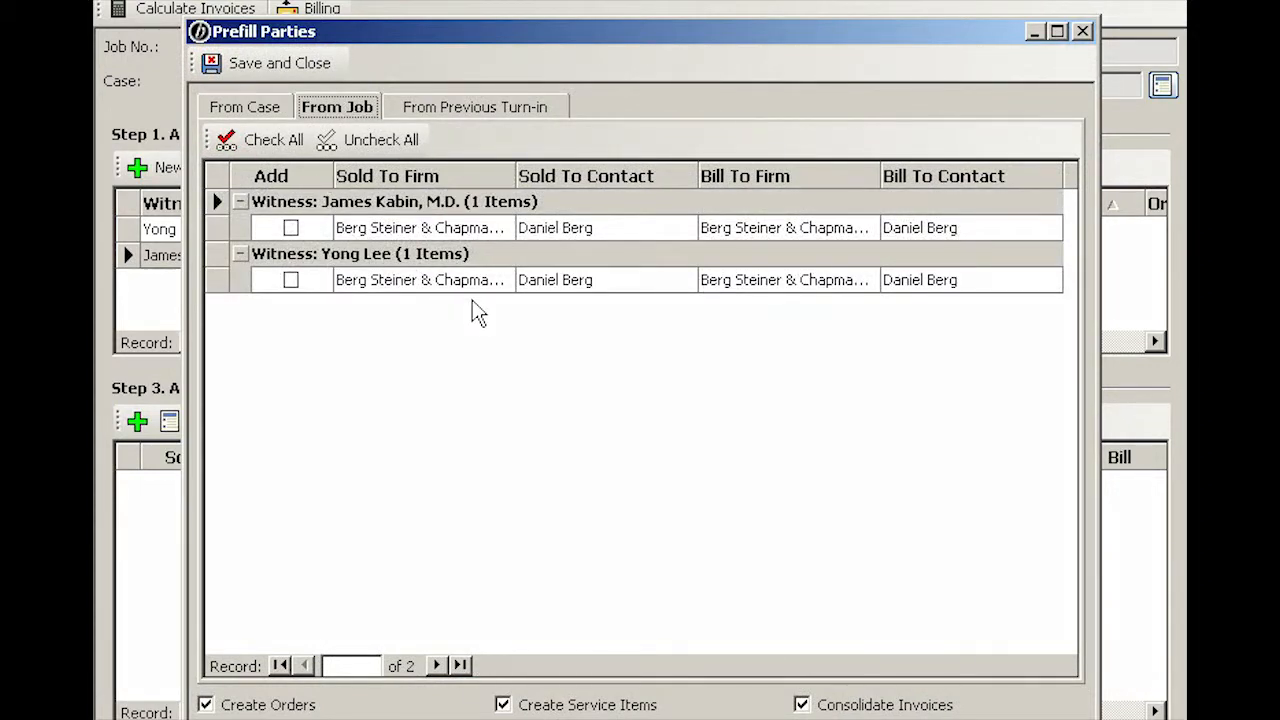
mouse_move(457, 252)
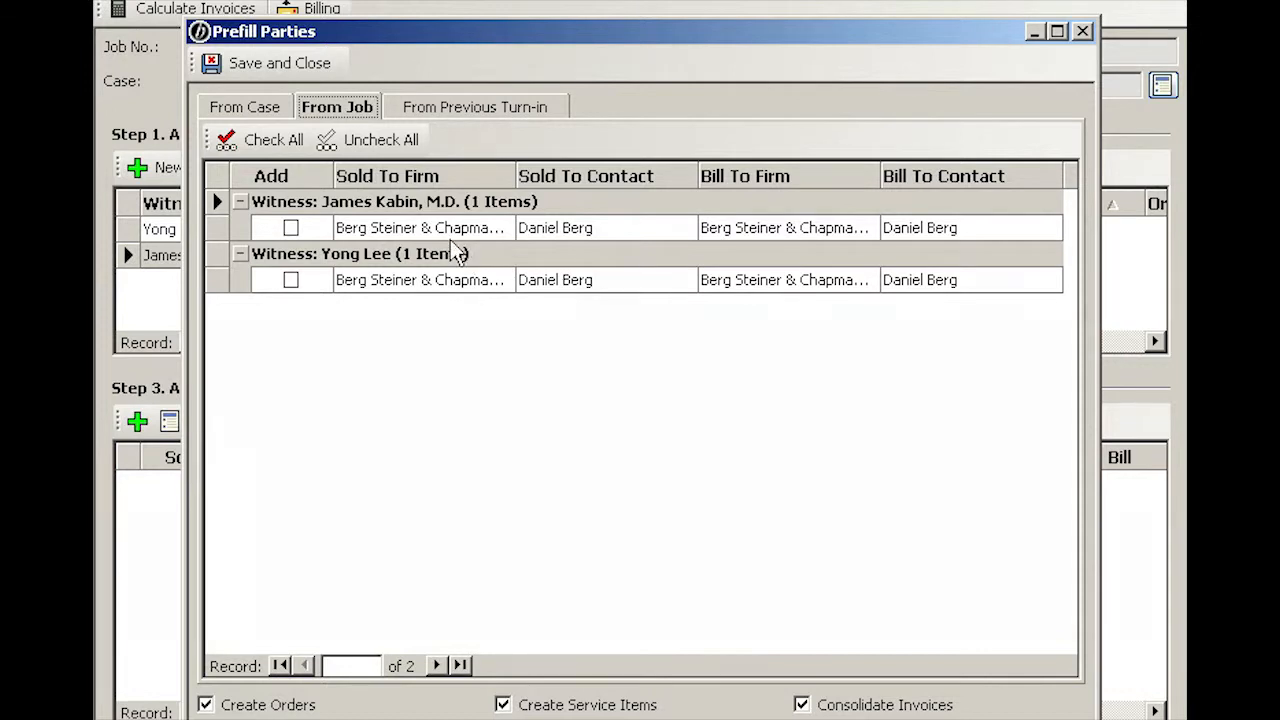
mouse_move(315, 298)
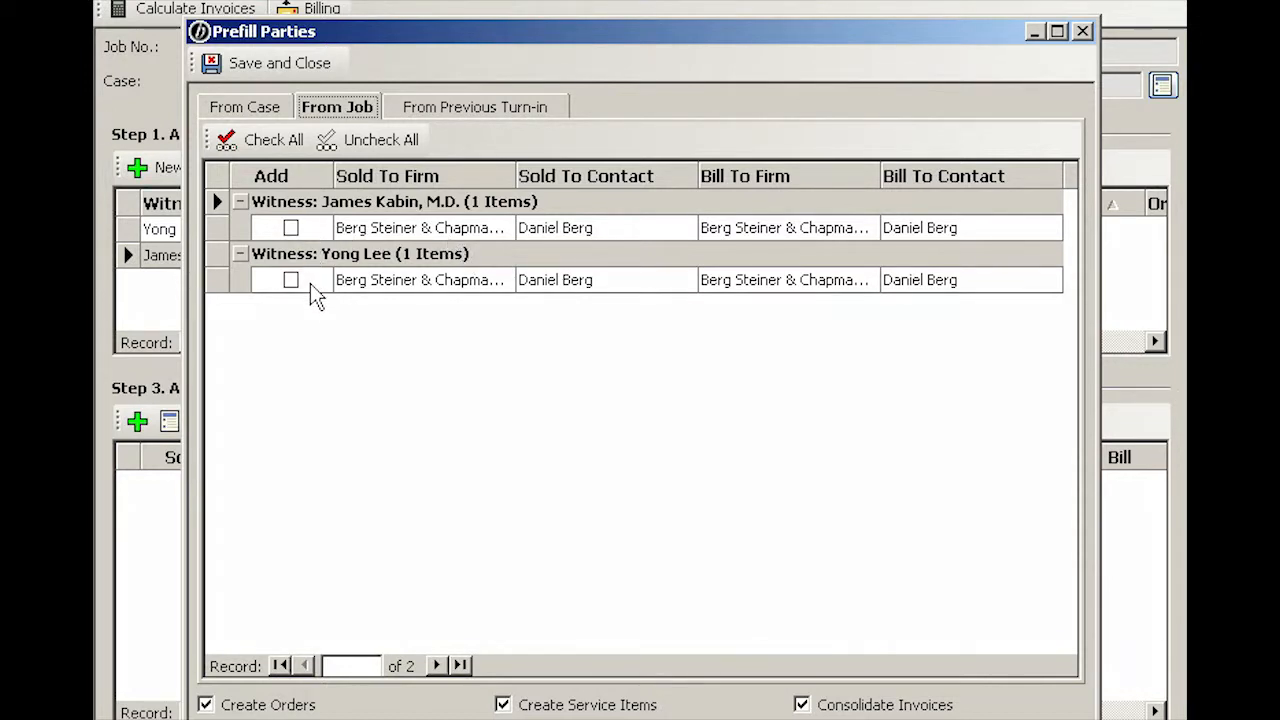
click(273, 139)
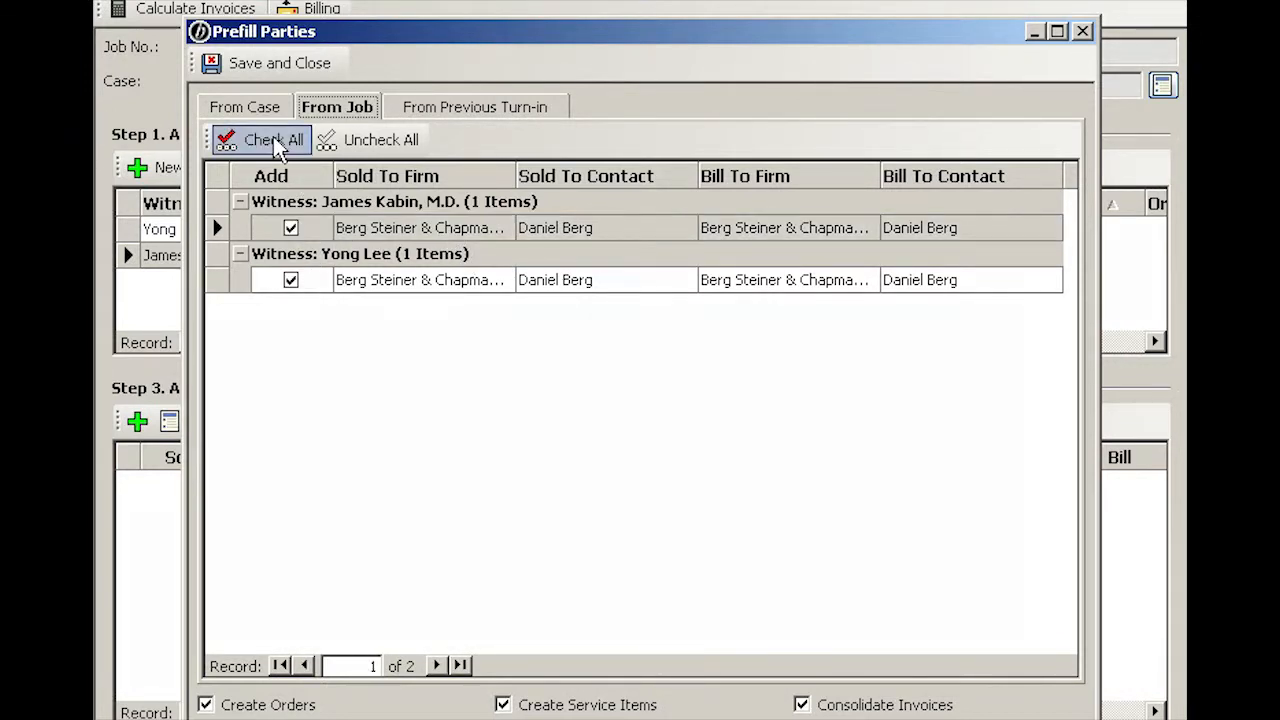
mouse_move(291, 300)
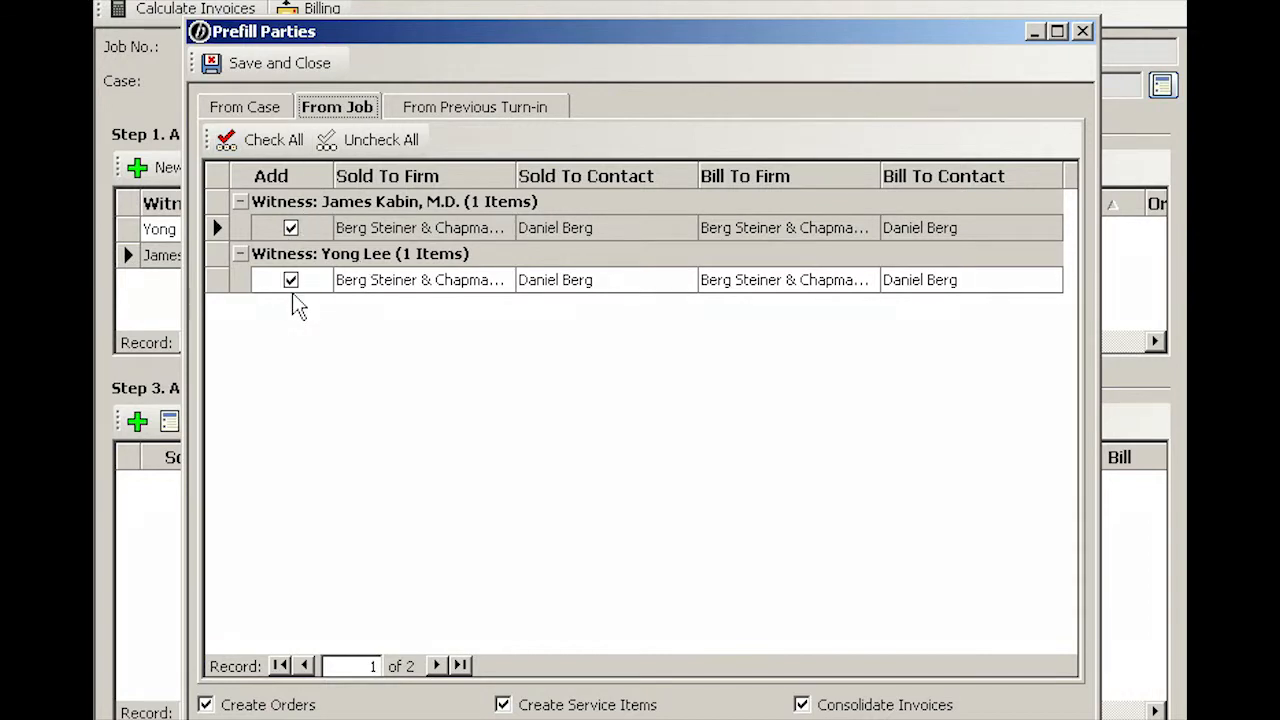
mouse_move(320, 138)
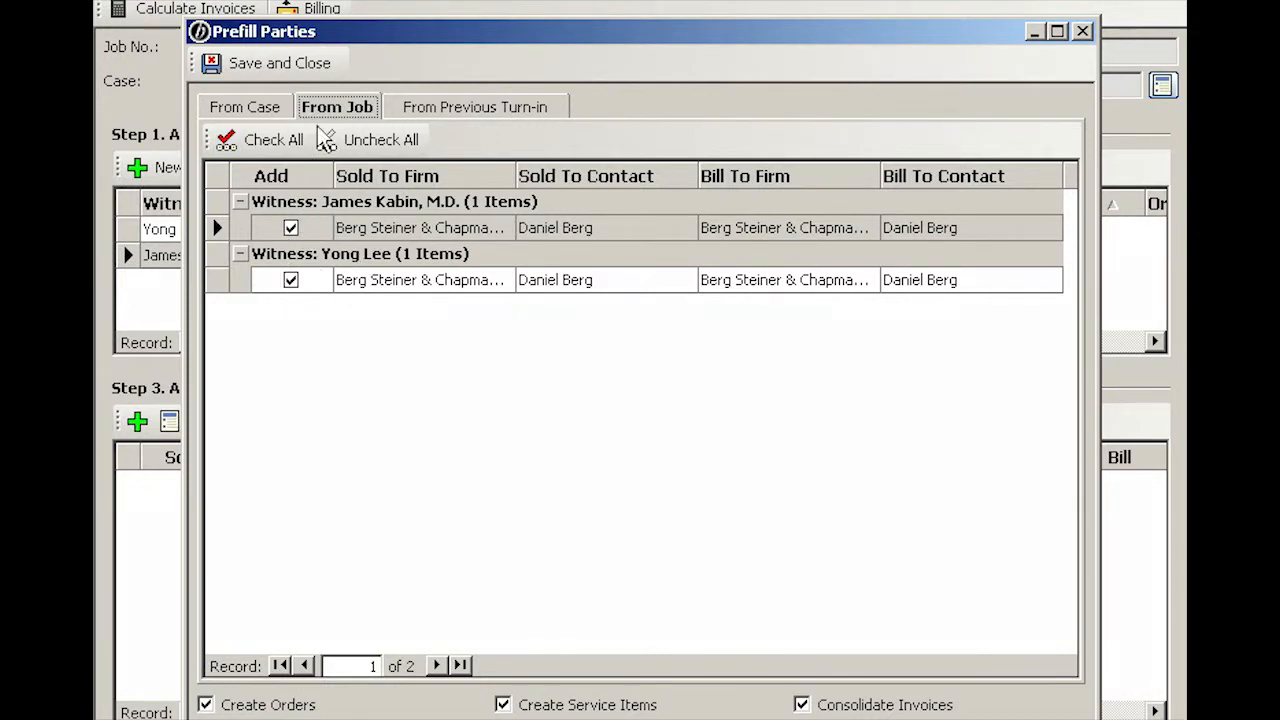
mouse_move(280, 63)
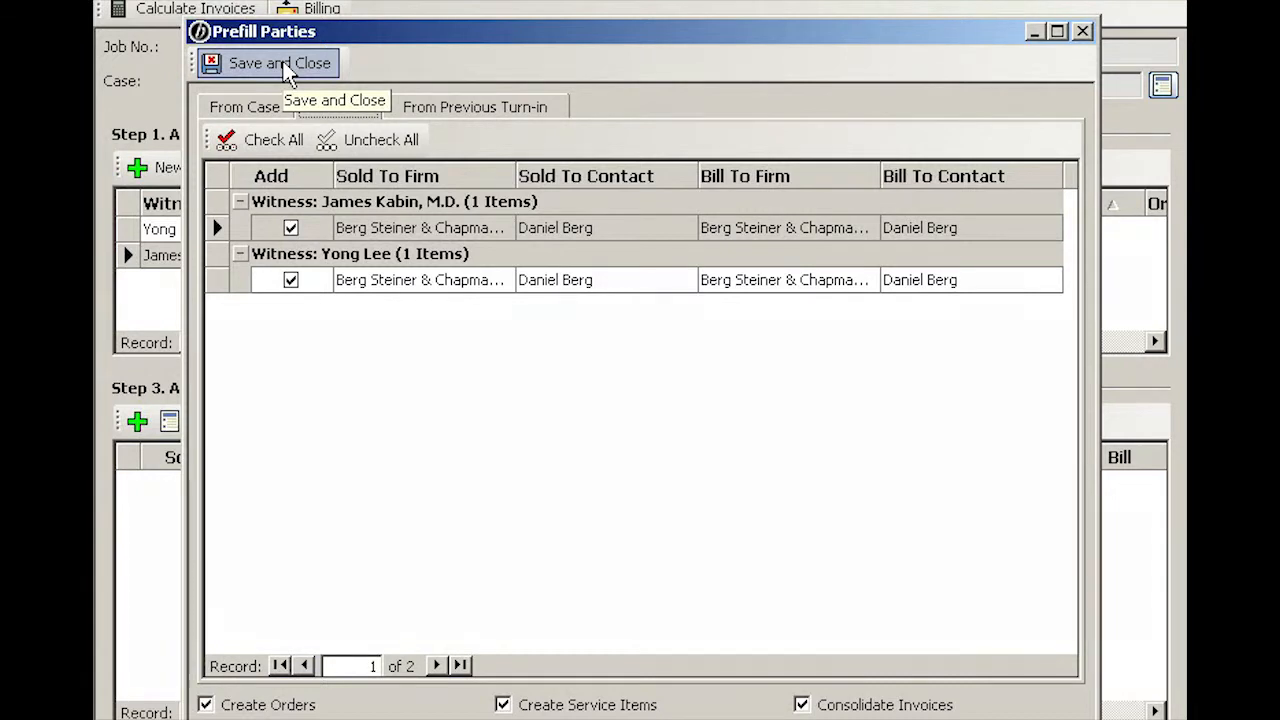
click(279, 63)
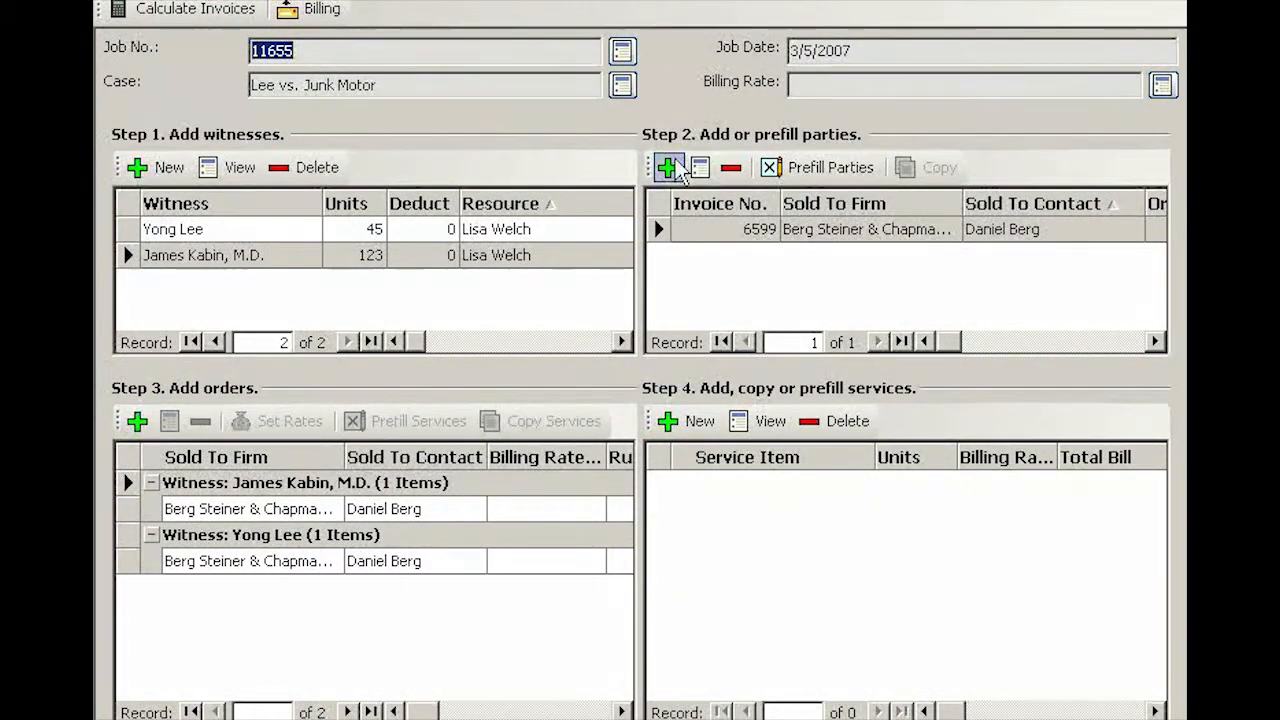
click(668, 167)
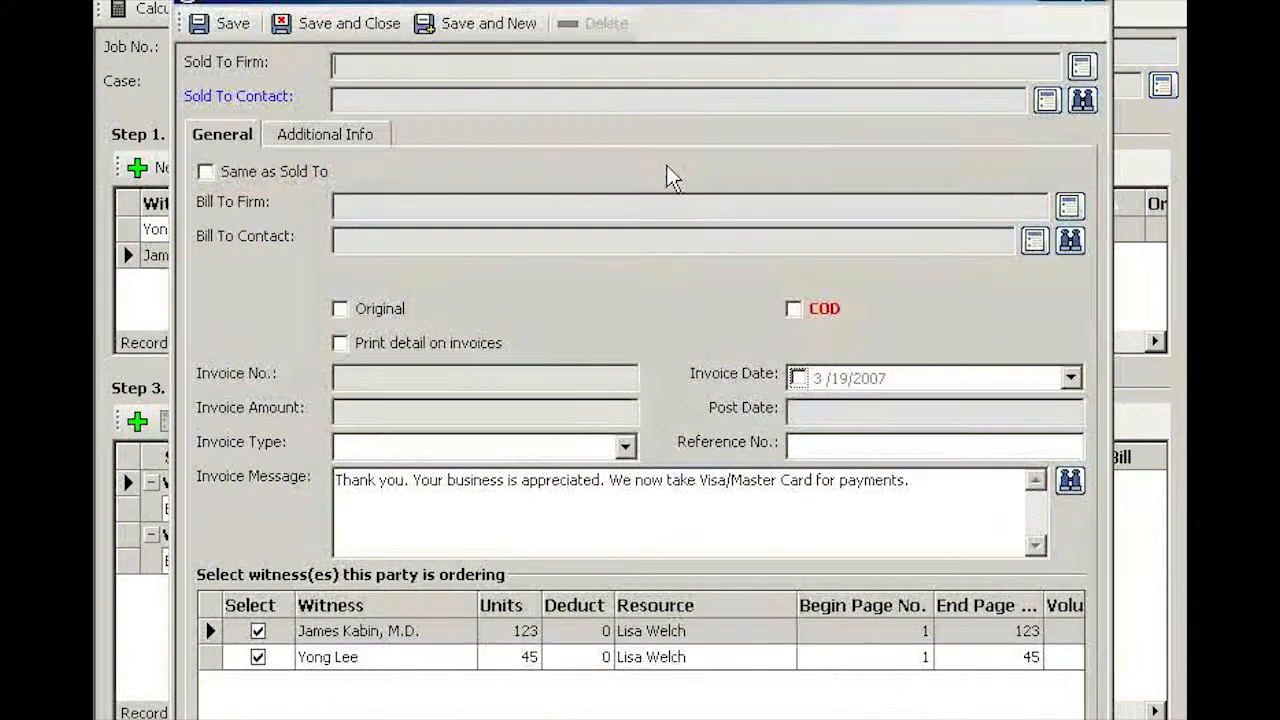
click(1082, 99)
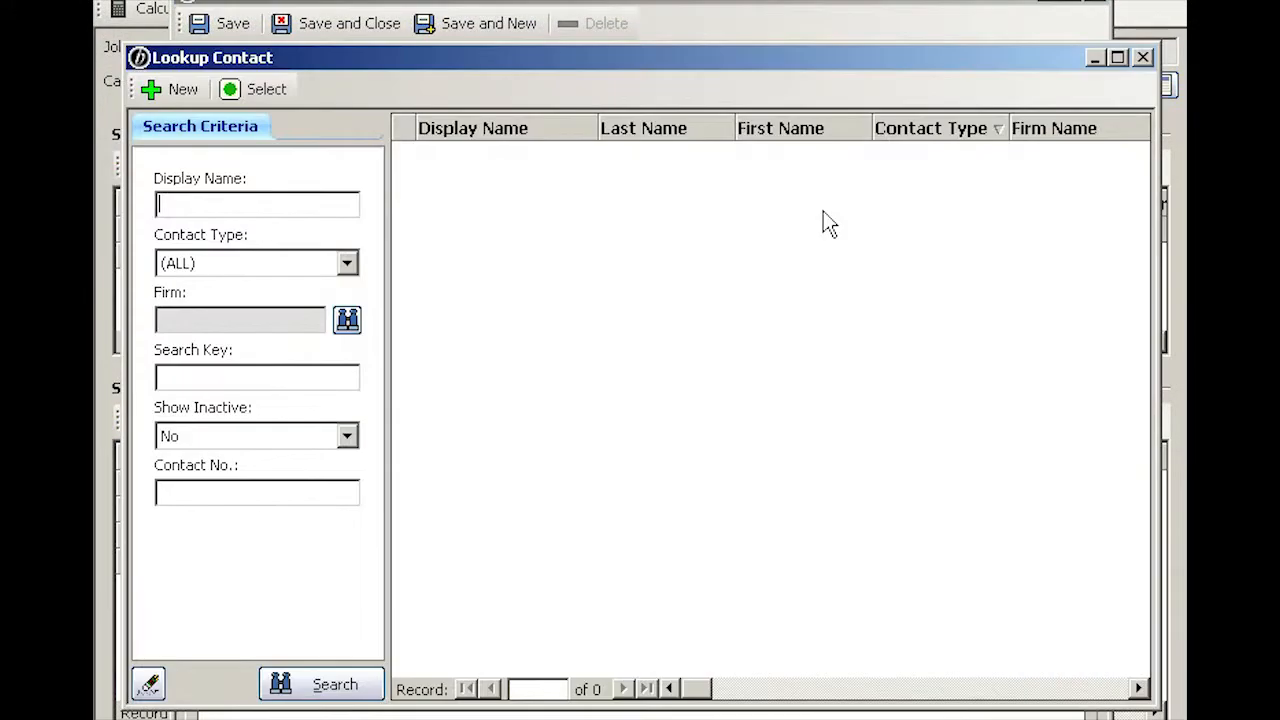
click(320, 684)
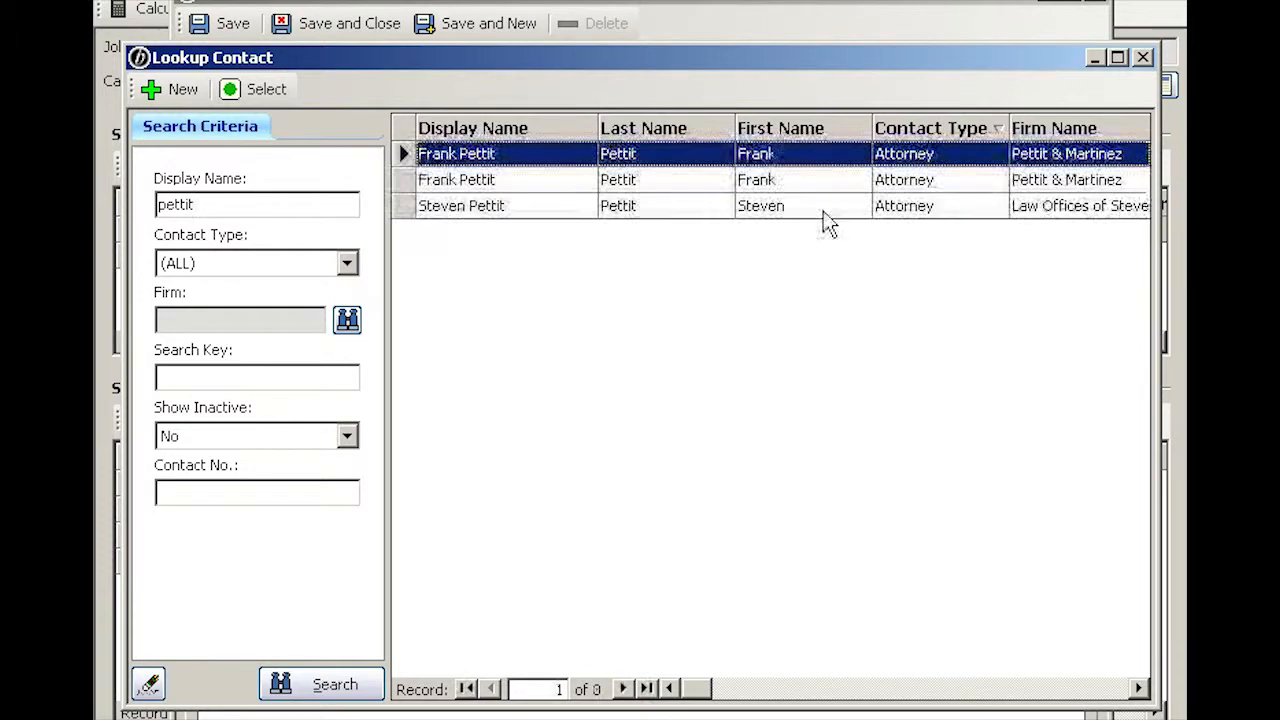
double_click(461, 205)
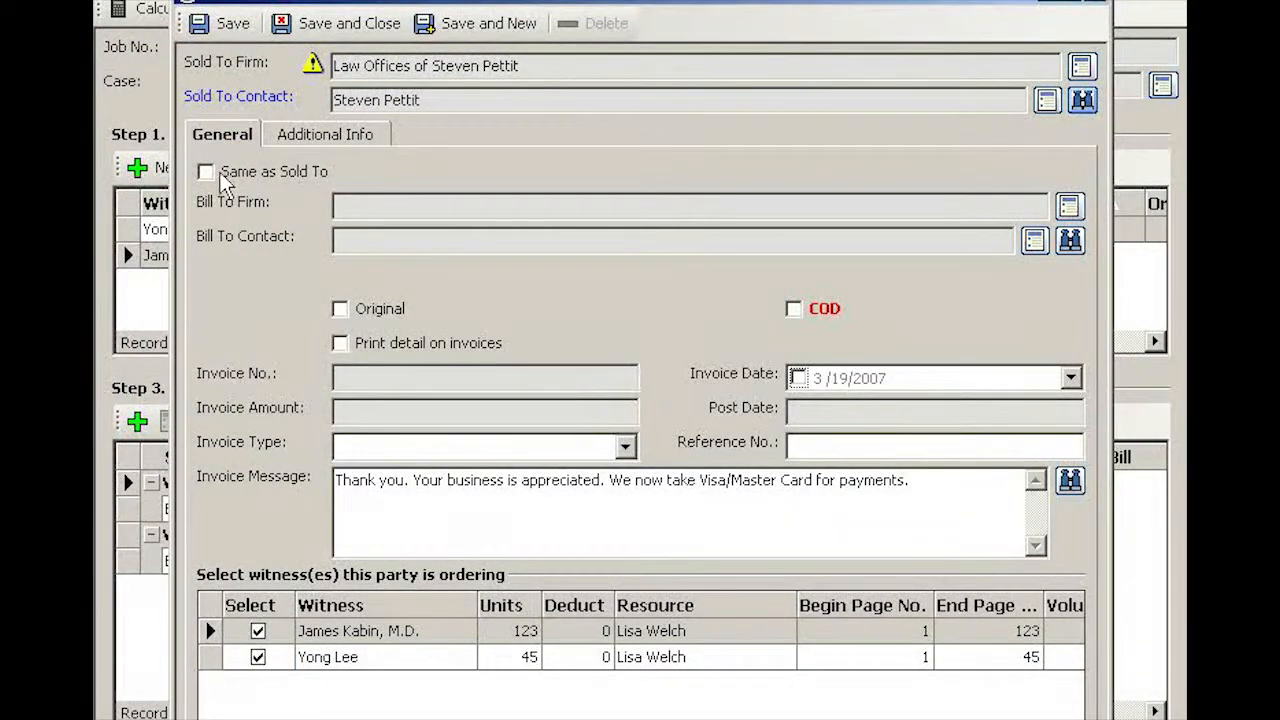
Bill the party same as sold to and save it as invoice 6600.
click(205, 171)
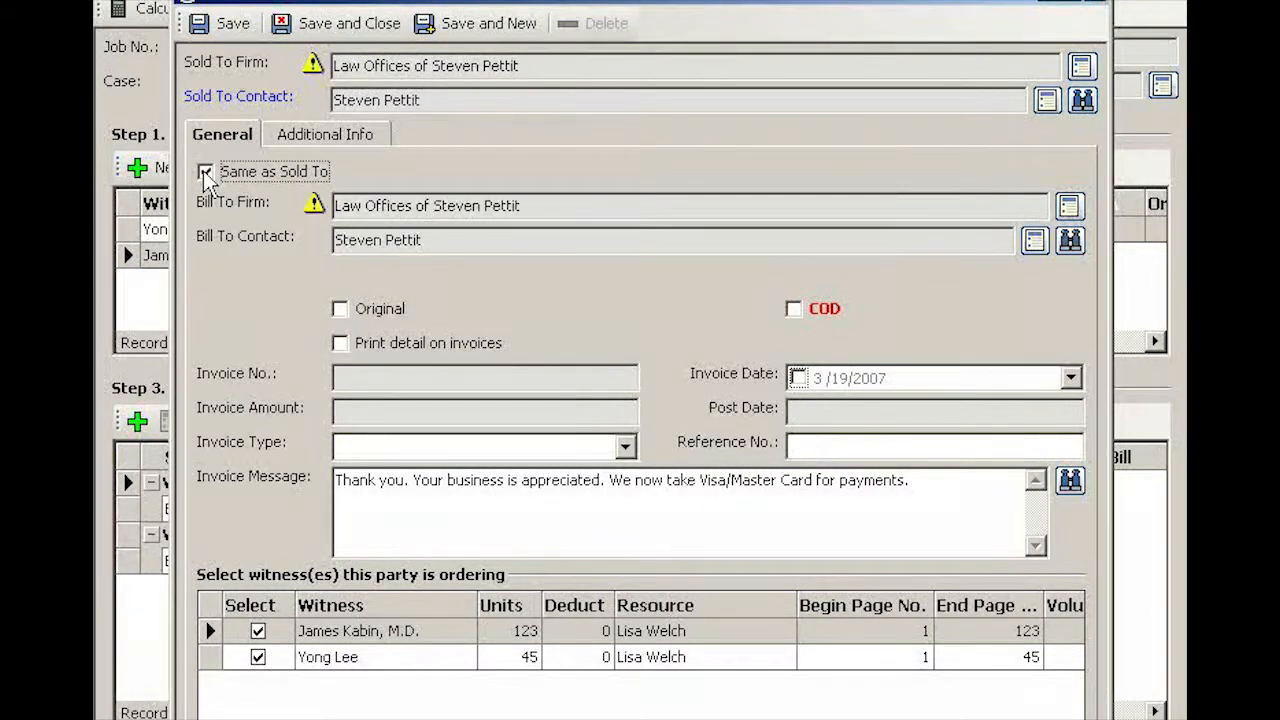
click(205, 171)
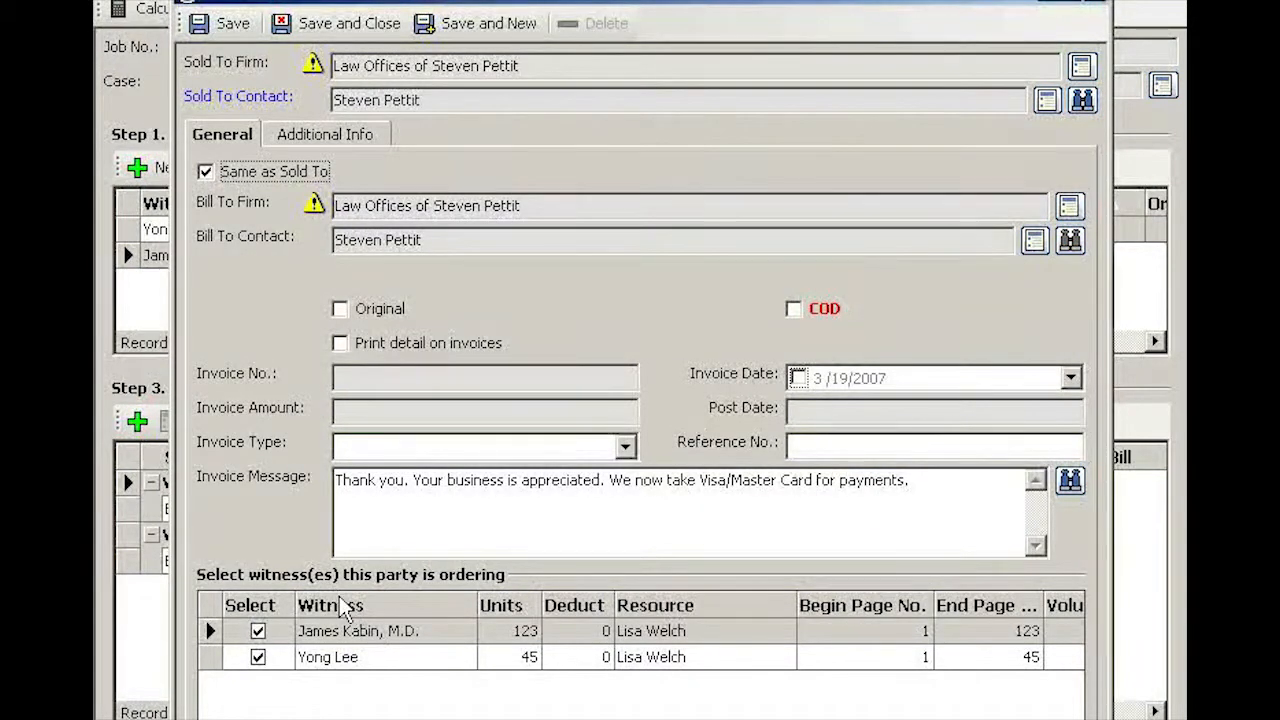
mouse_move(305, 695)
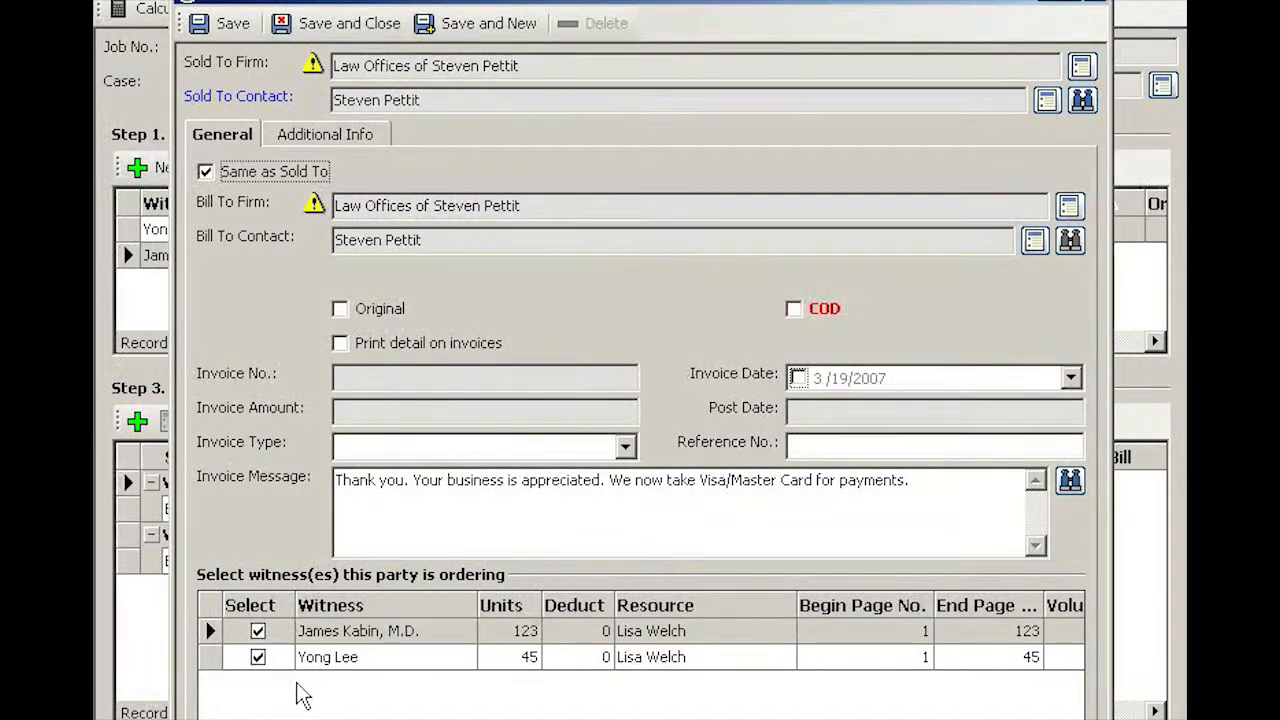
mouse_move(290, 617)
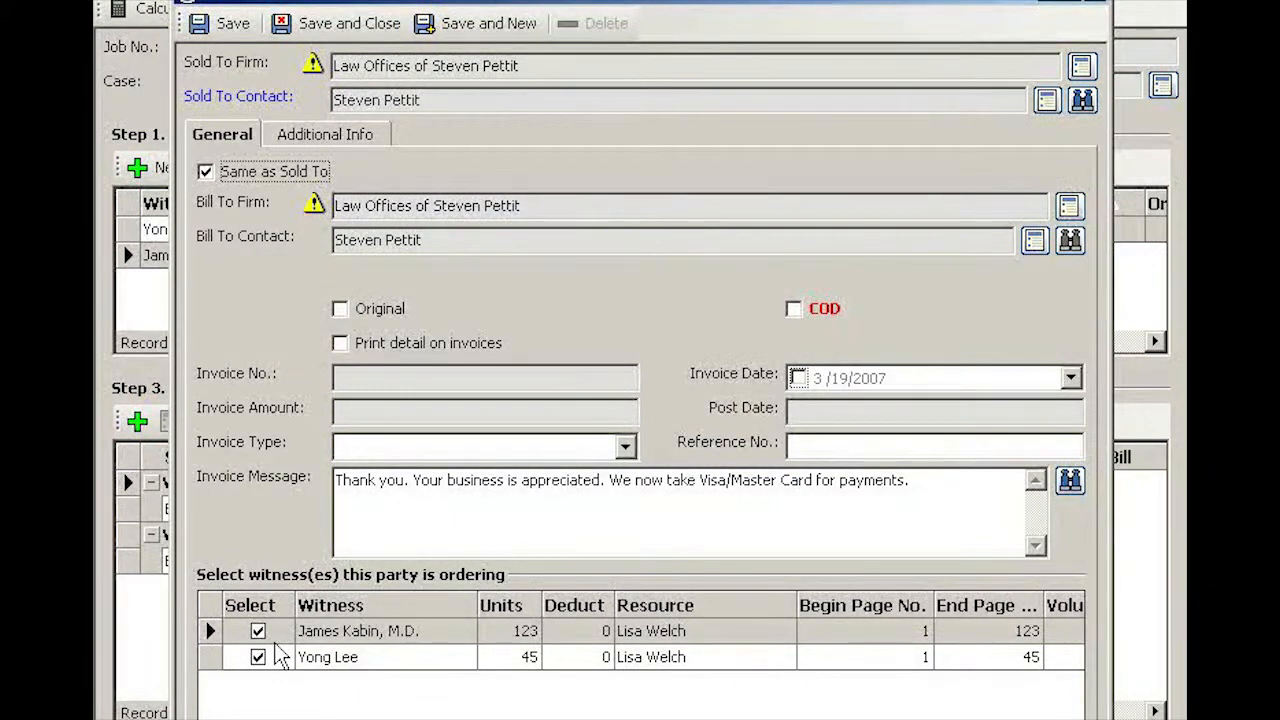
mouse_move(300, 565)
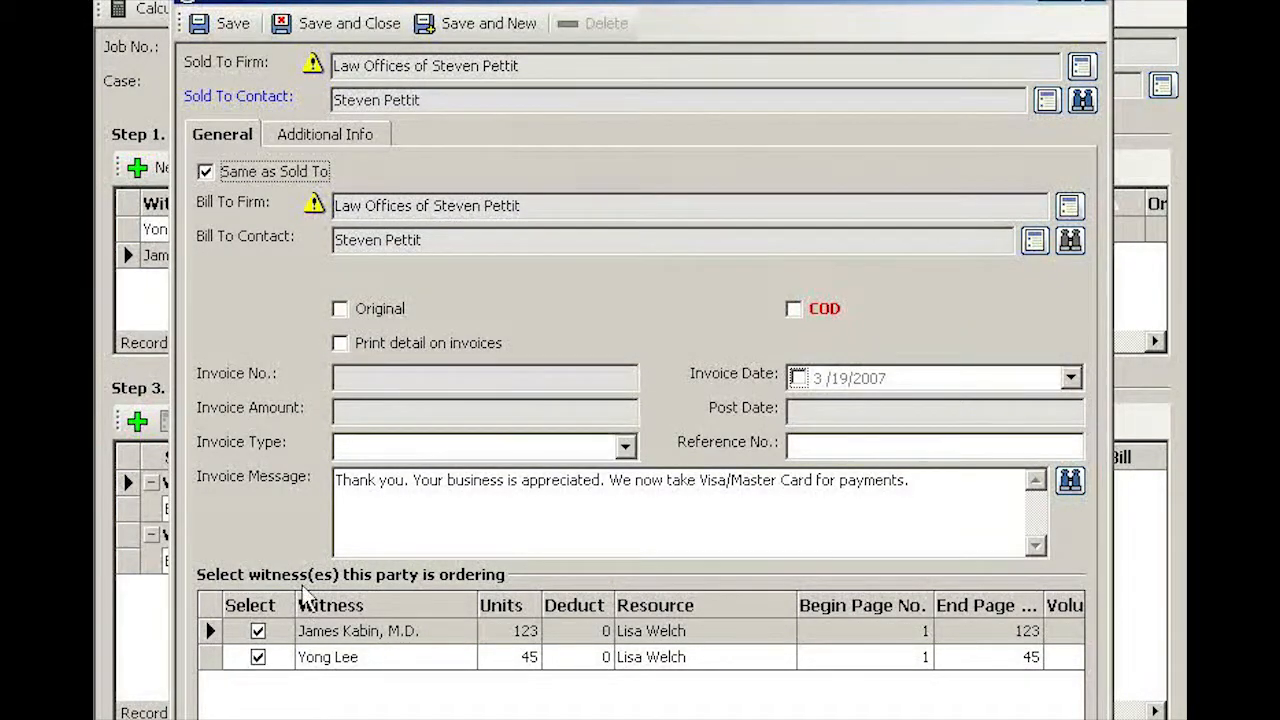
mouse_move(349, 23)
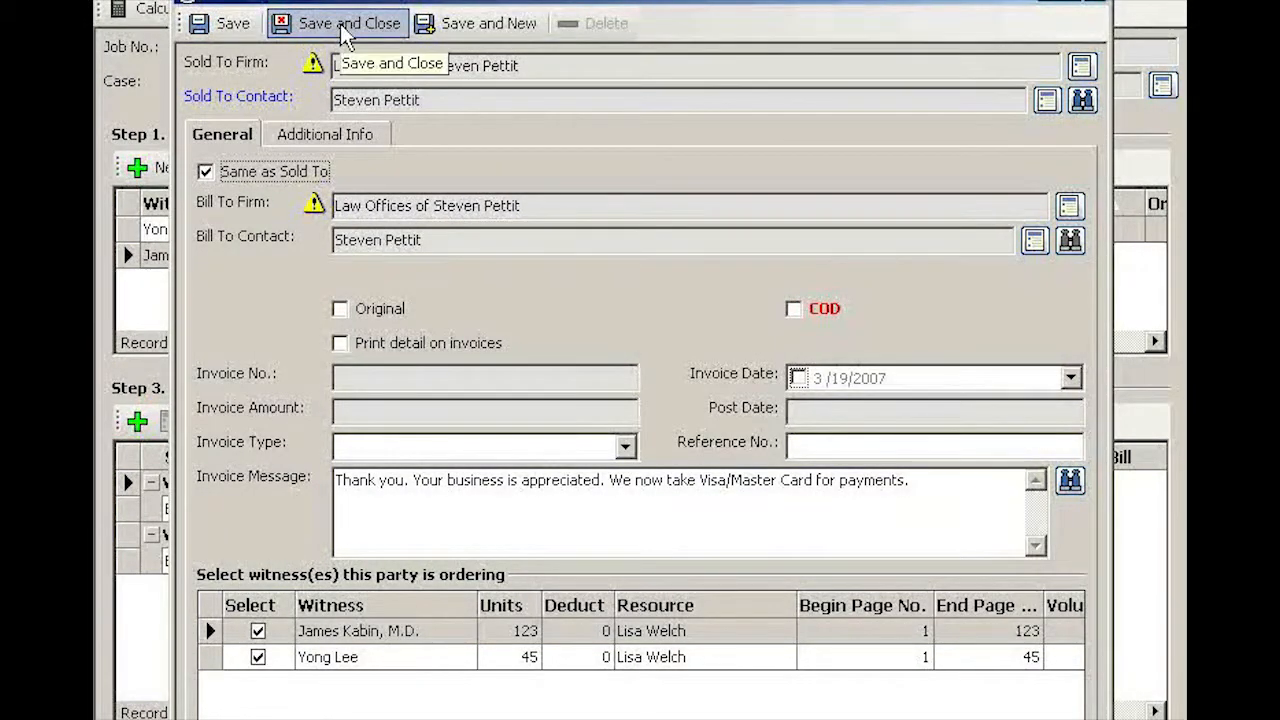
click(349, 22)
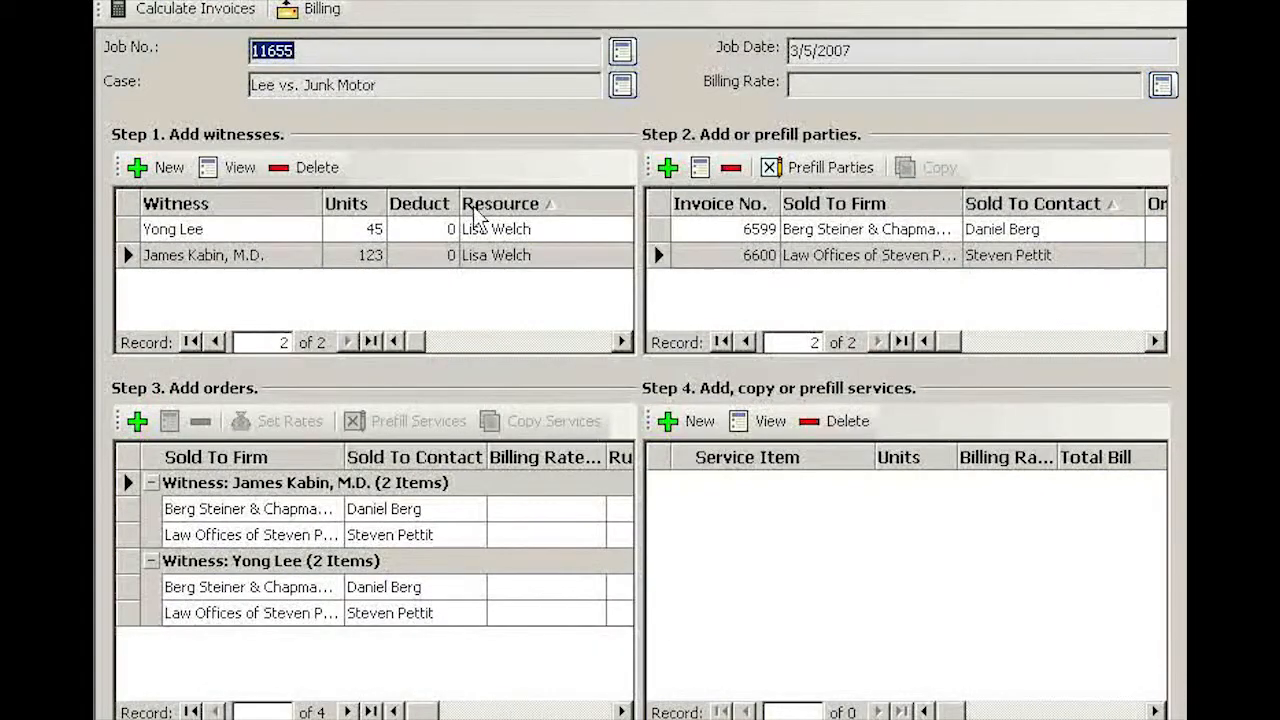
mouse_move(728, 238)
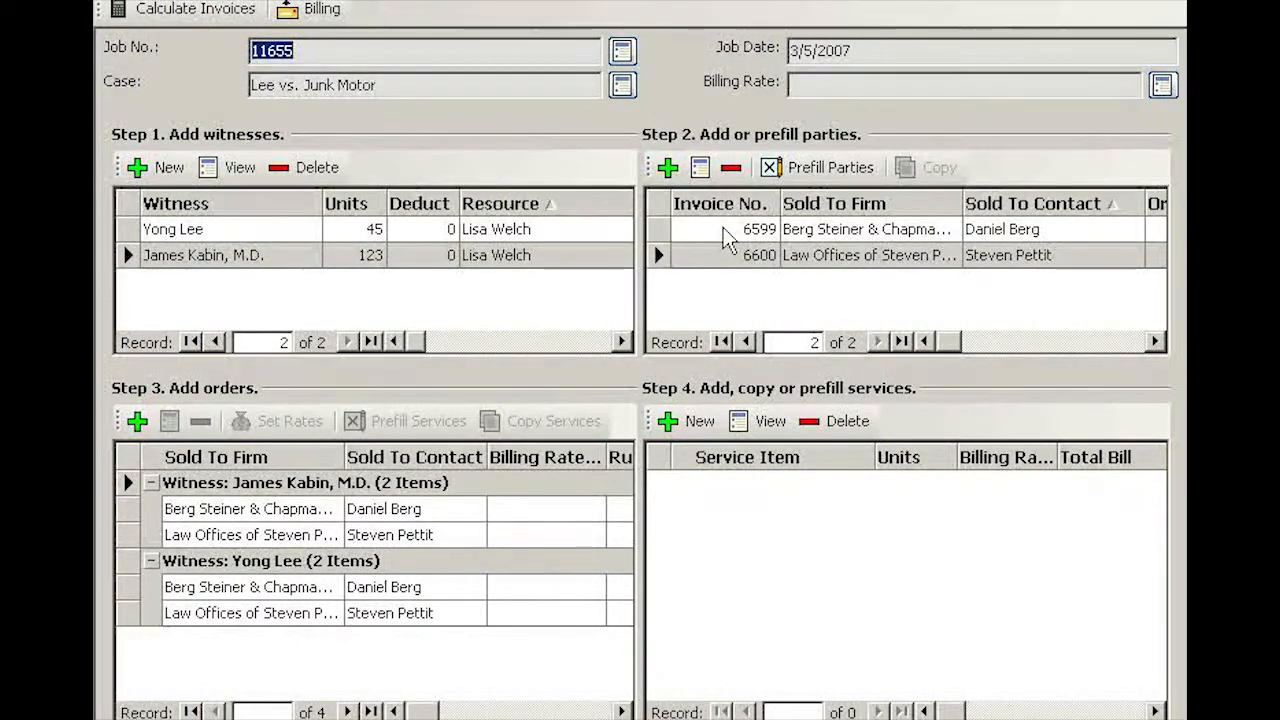
click(760, 255)
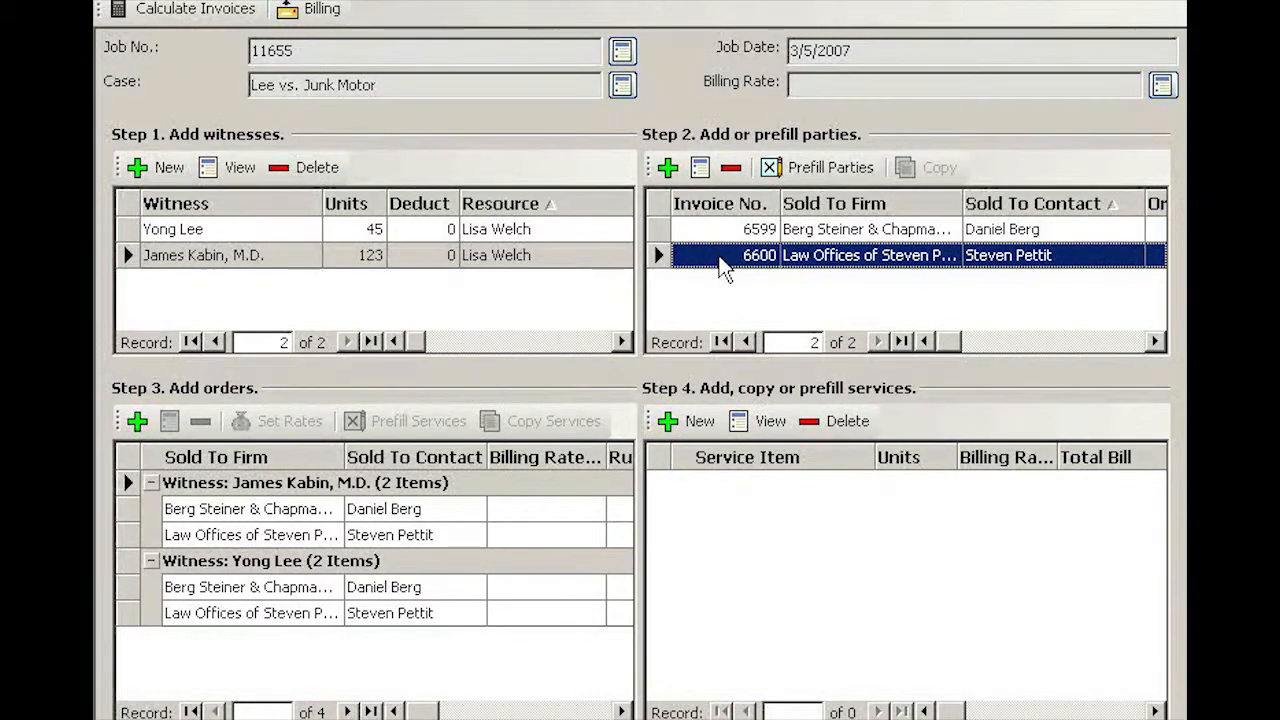
mouse_move(450, 520)
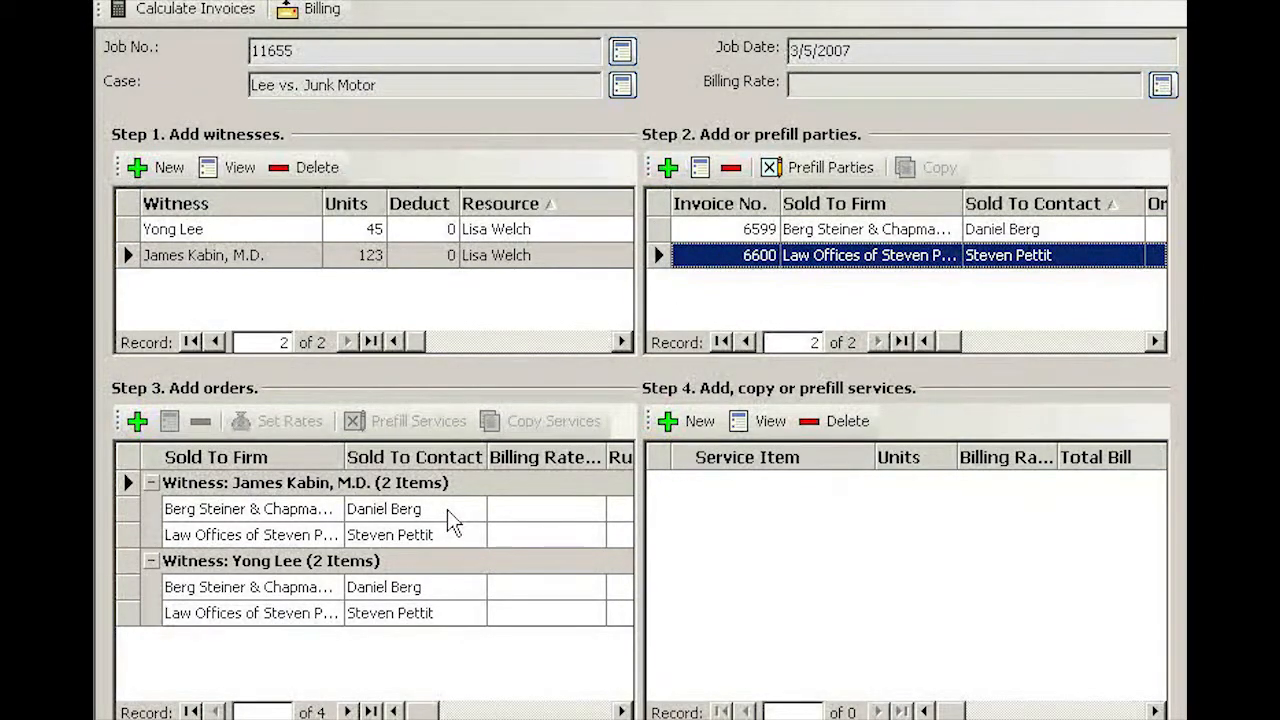
click(250, 509)
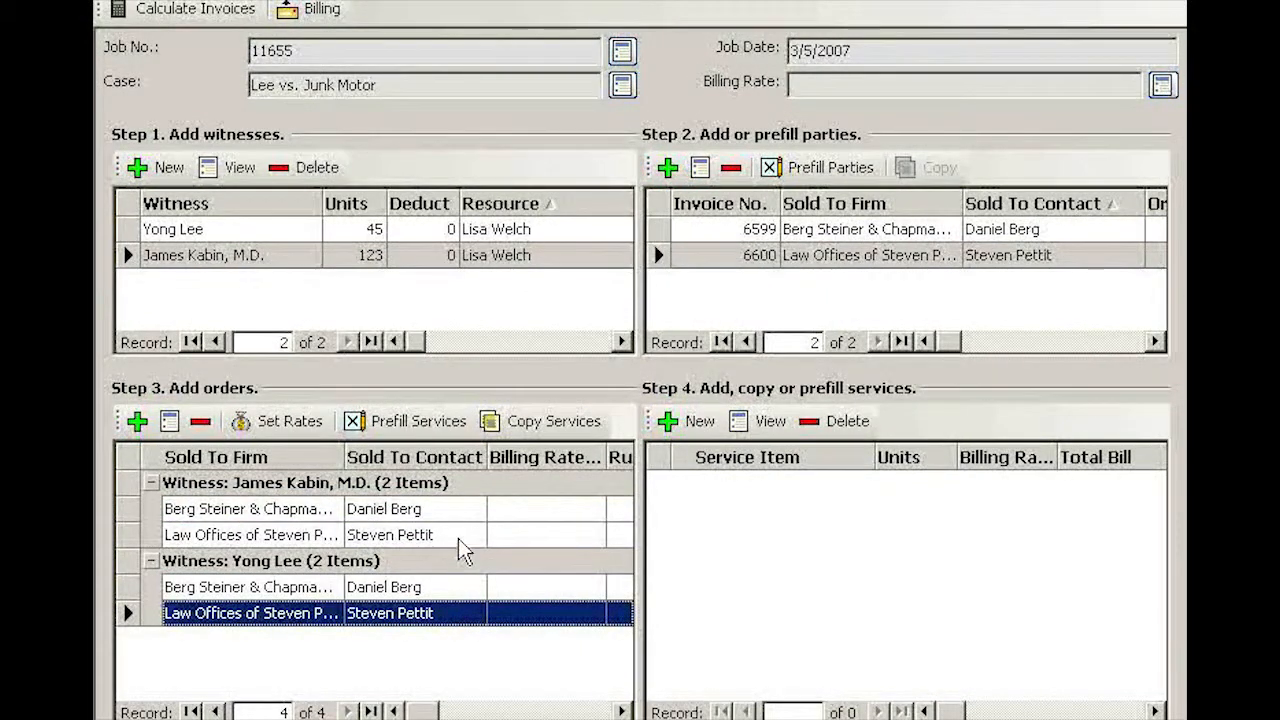
mouse_move(462, 518)
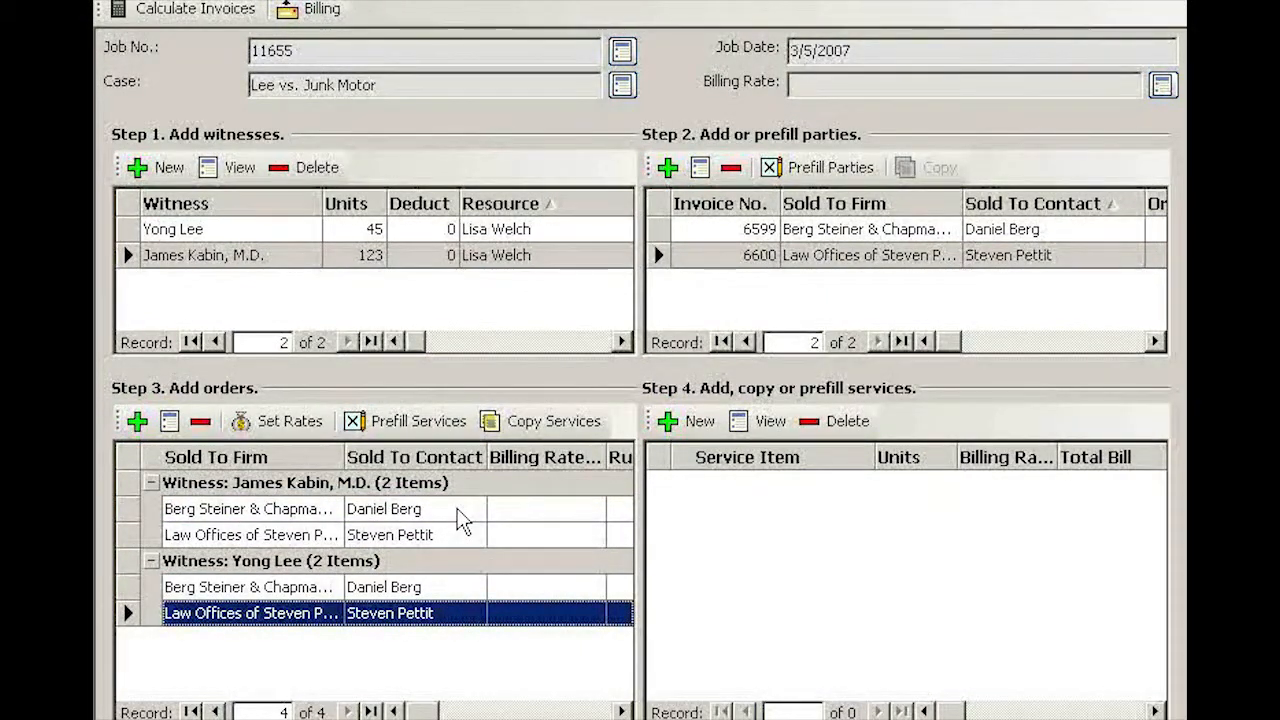
click(247, 508)
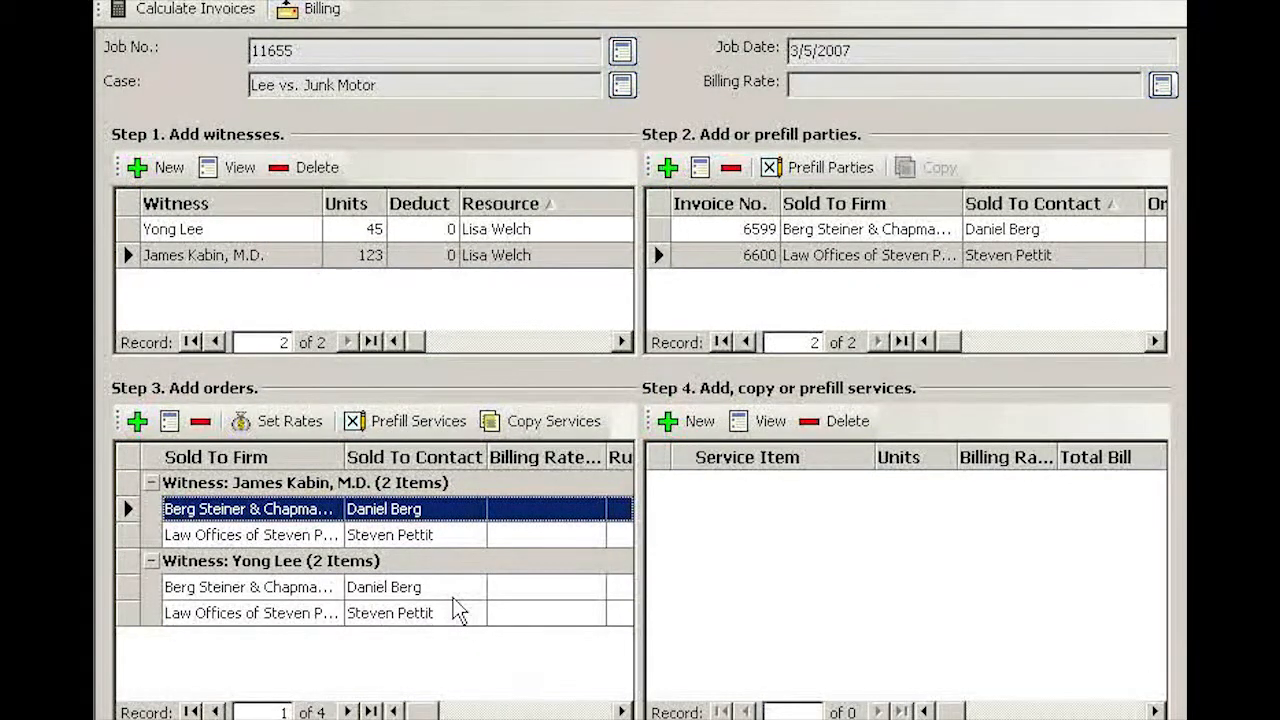
mouse_move(440, 520)
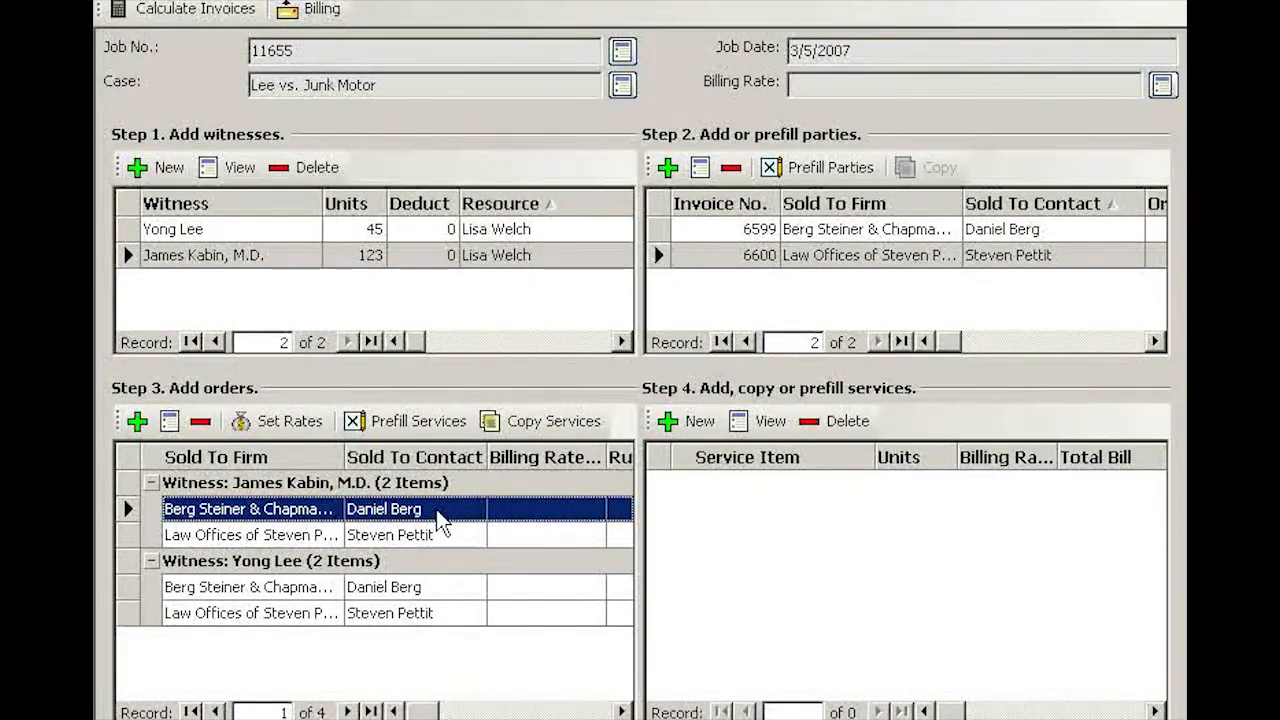
mouse_move(453, 510)
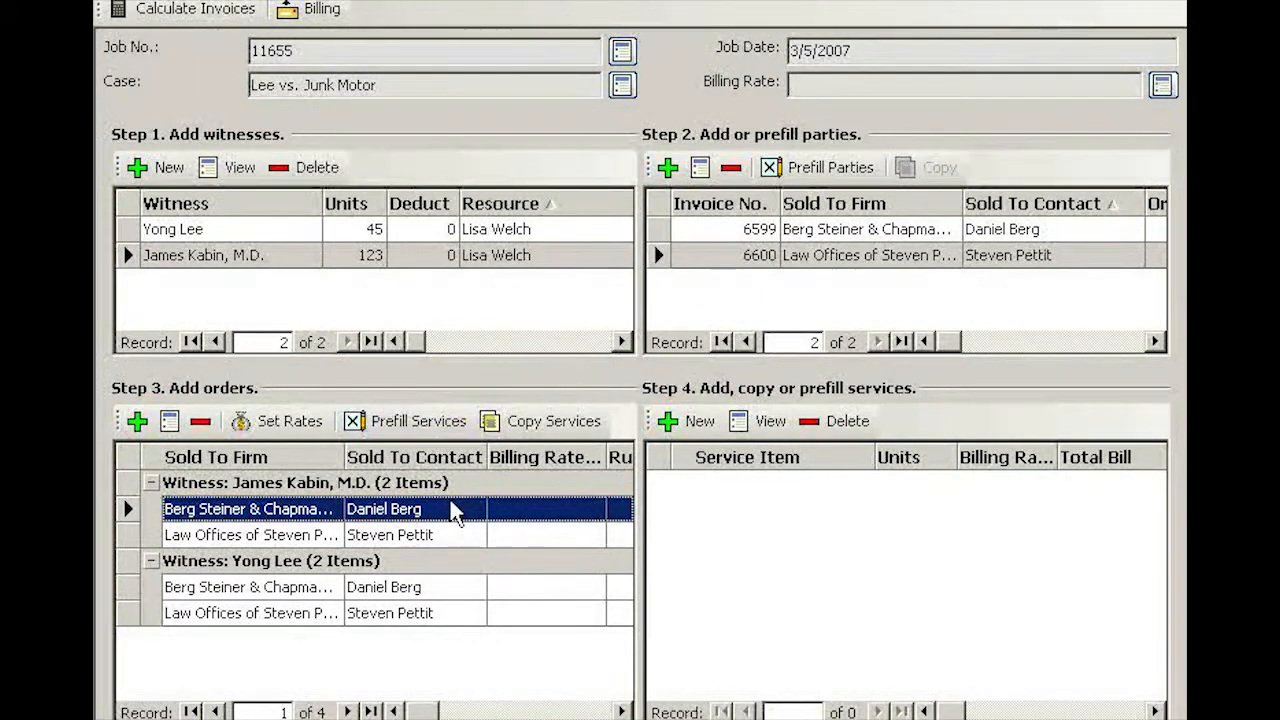
mouse_move(407, 420)
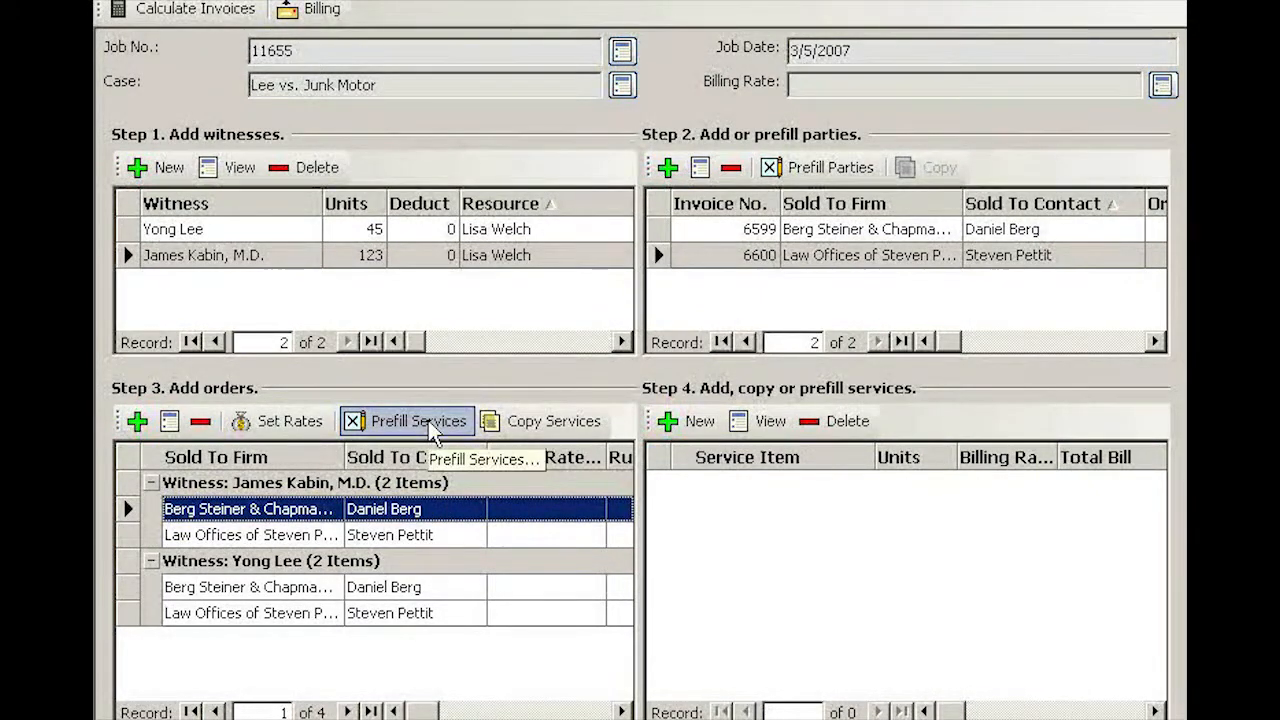
Prefill full-day services on the Berg Steiner order, replacing the Condensed/Index/ASCII Pack with Amicus Disk.
click(418, 420)
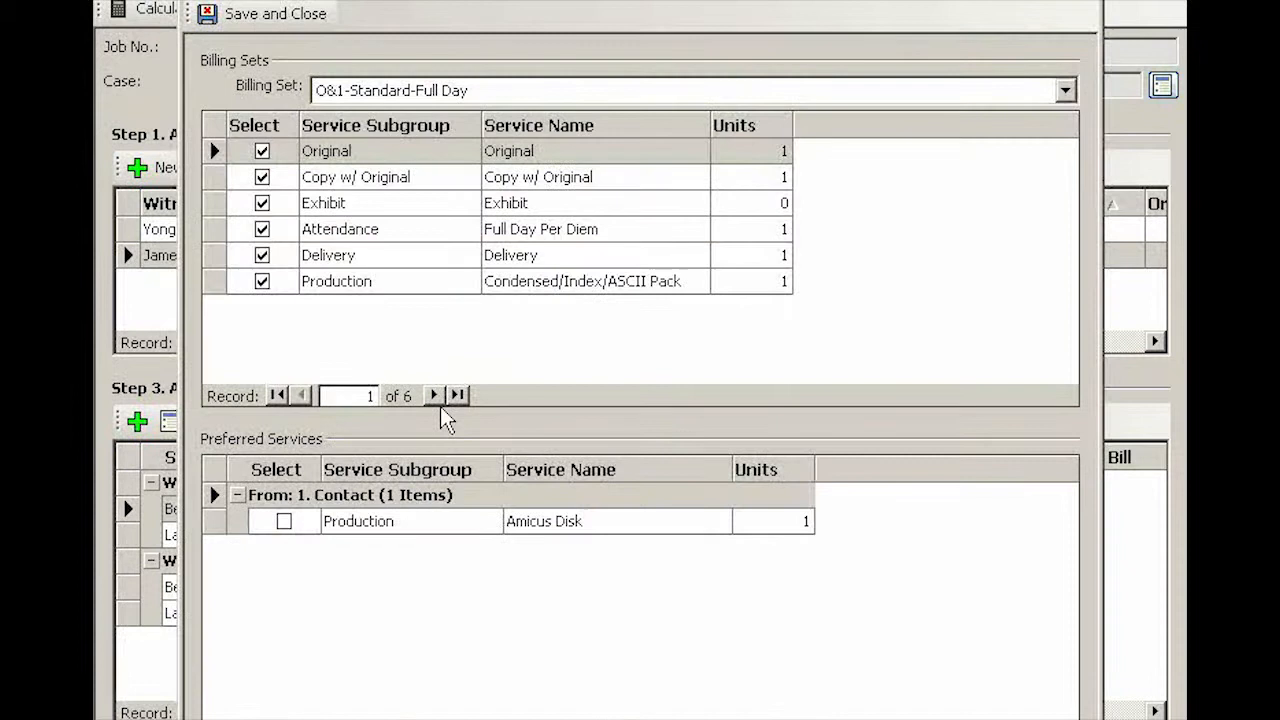
mouse_move(483, 98)
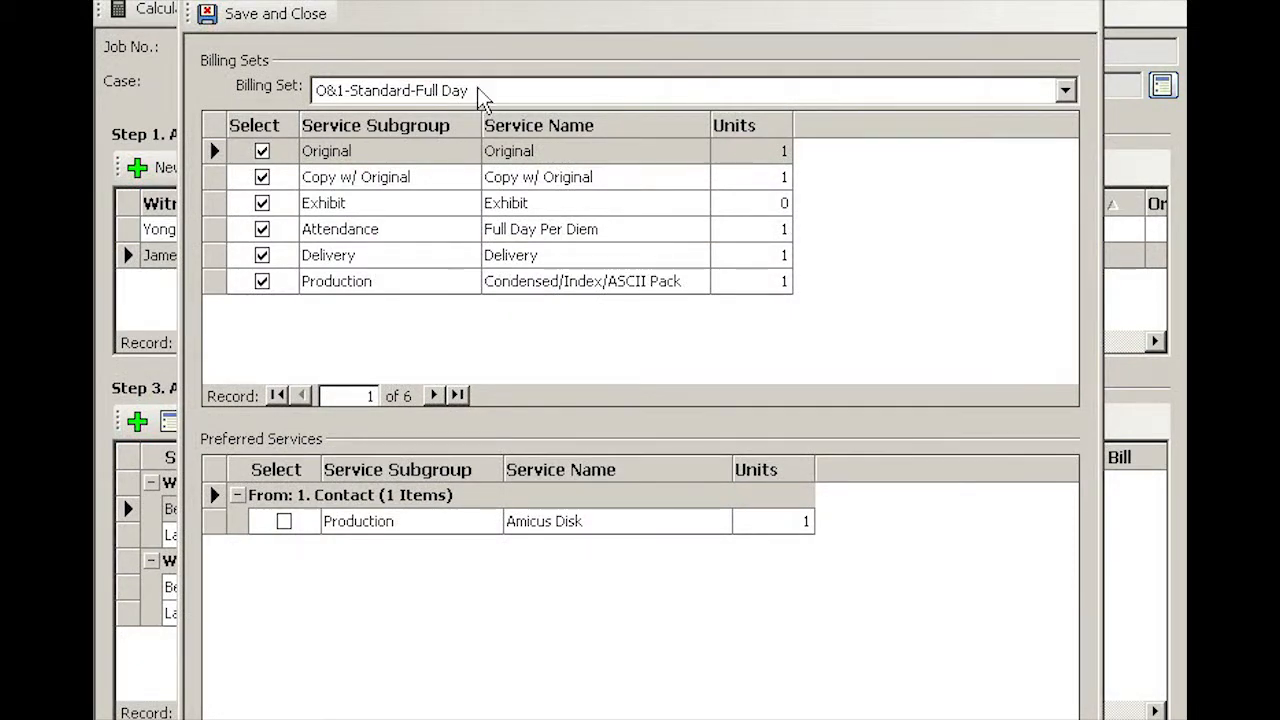
mouse_move(418, 113)
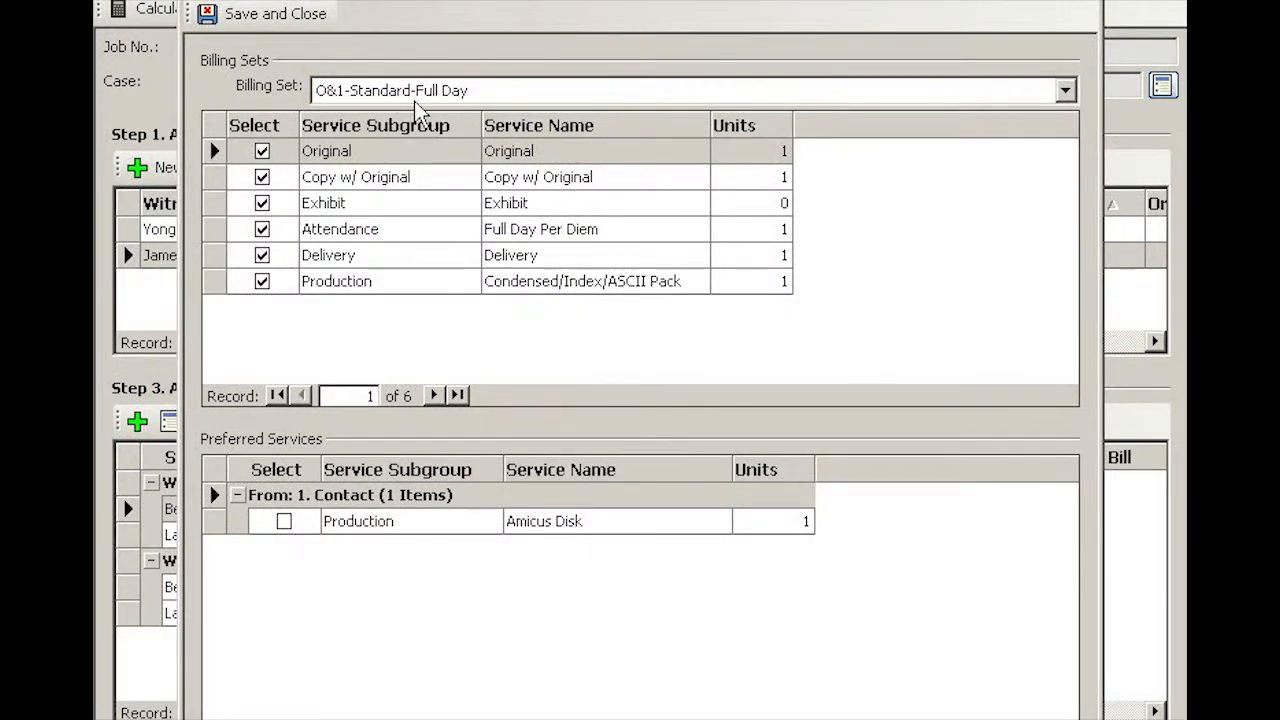
mouse_move(350, 229)
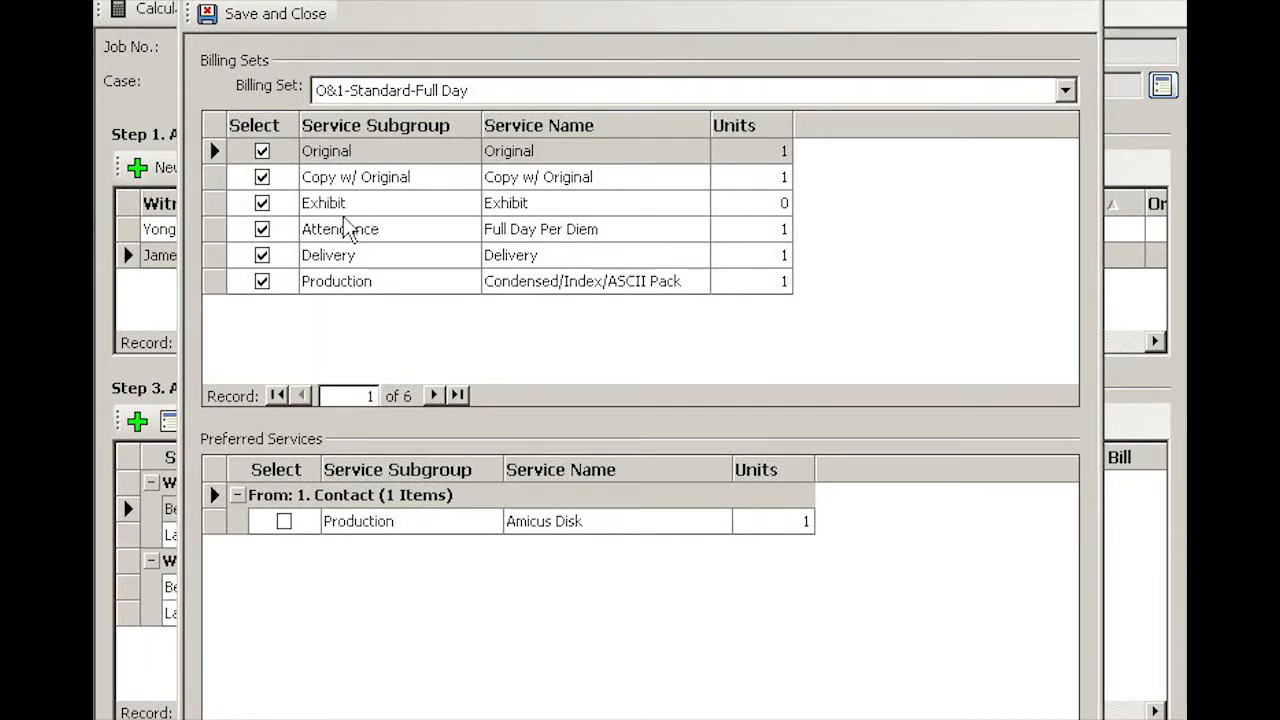
mouse_move(335, 260)
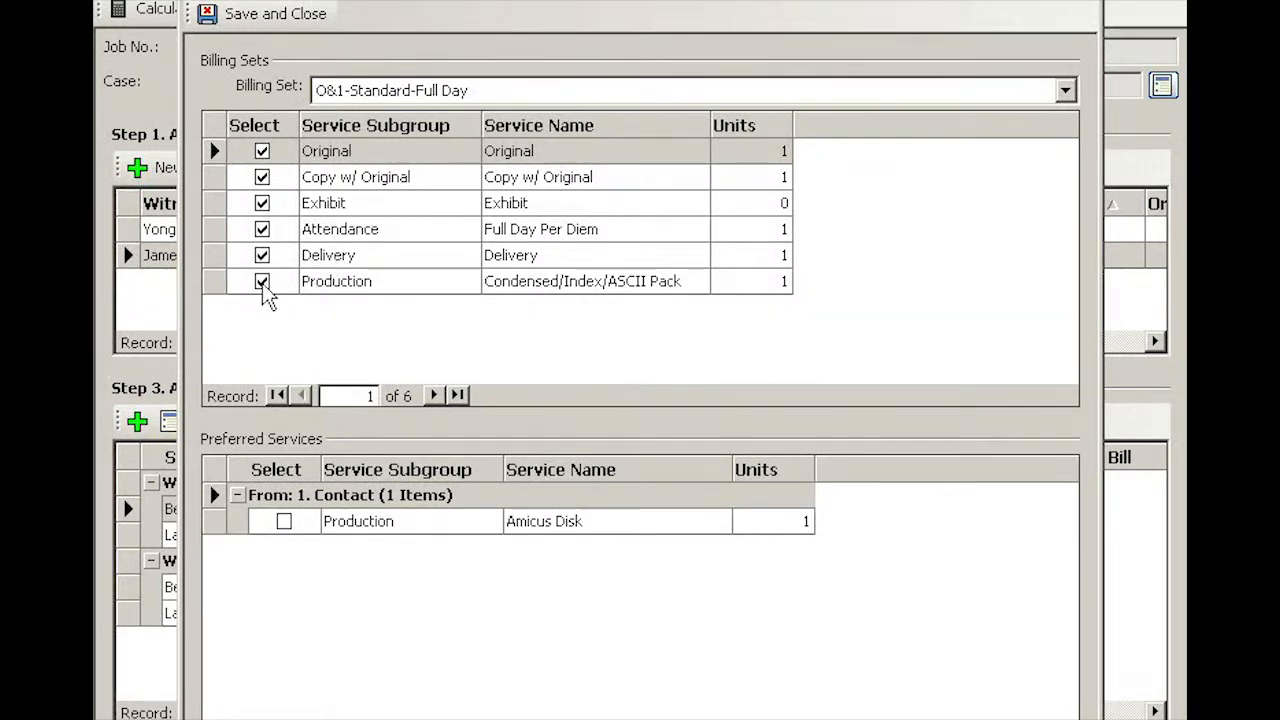
click(261, 281)
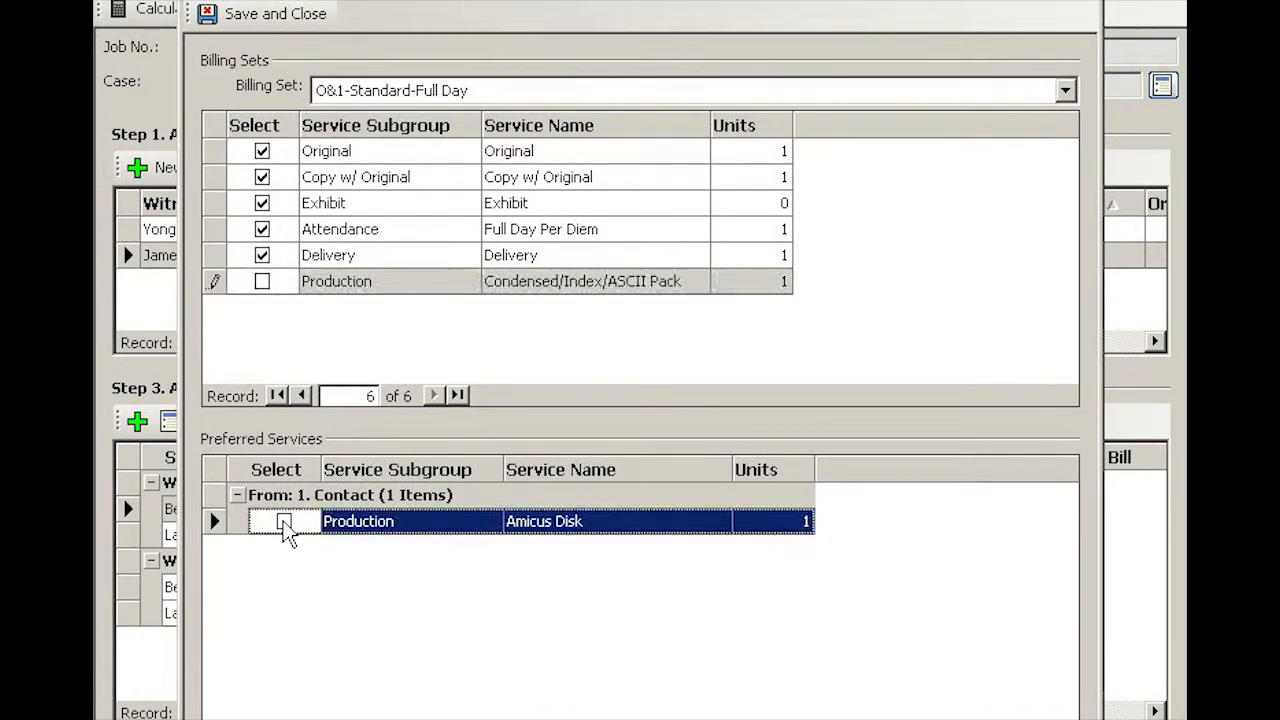
click(284, 521)
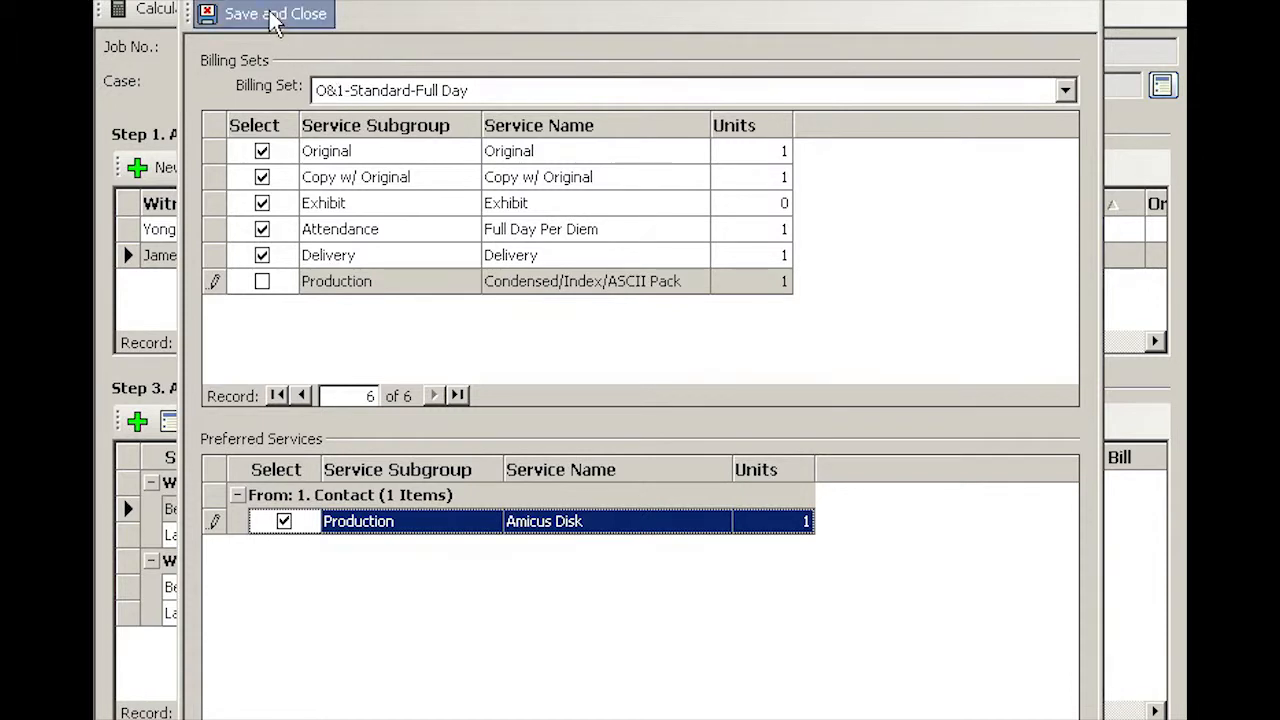
click(275, 13)
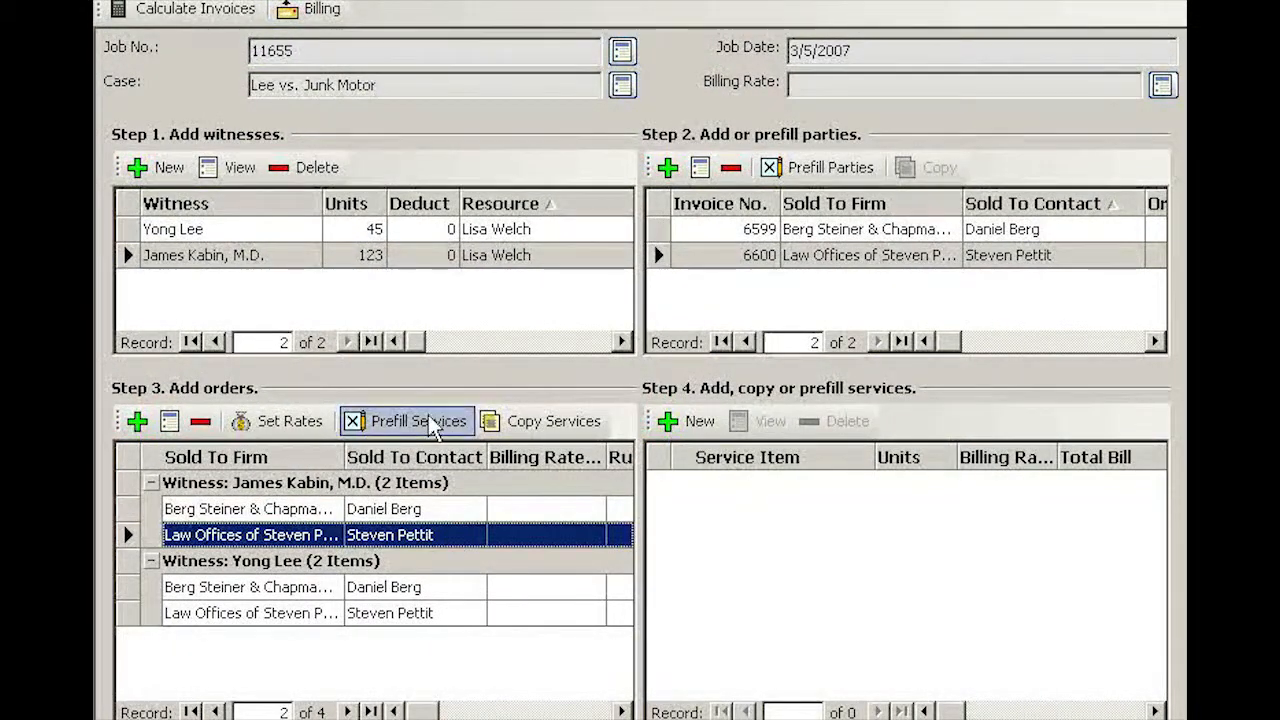
Prefill the Pettit order with the Copy billing set services.
click(408, 420)
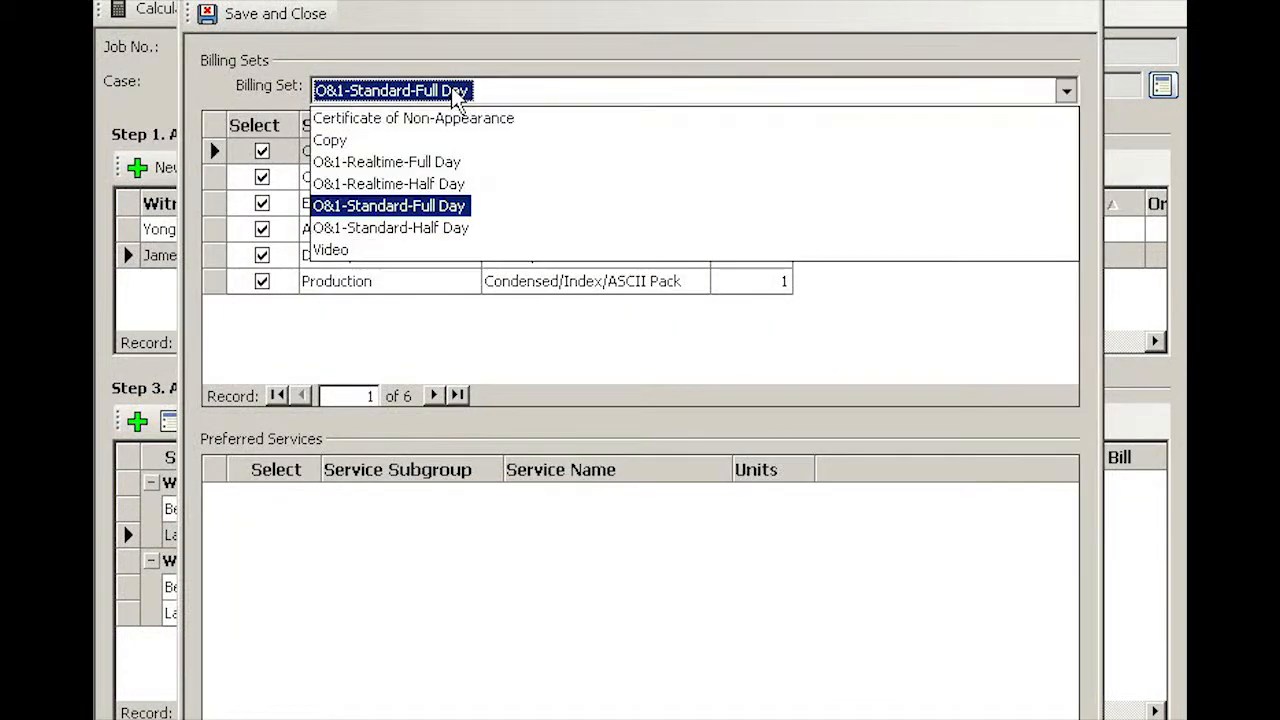
click(330, 140)
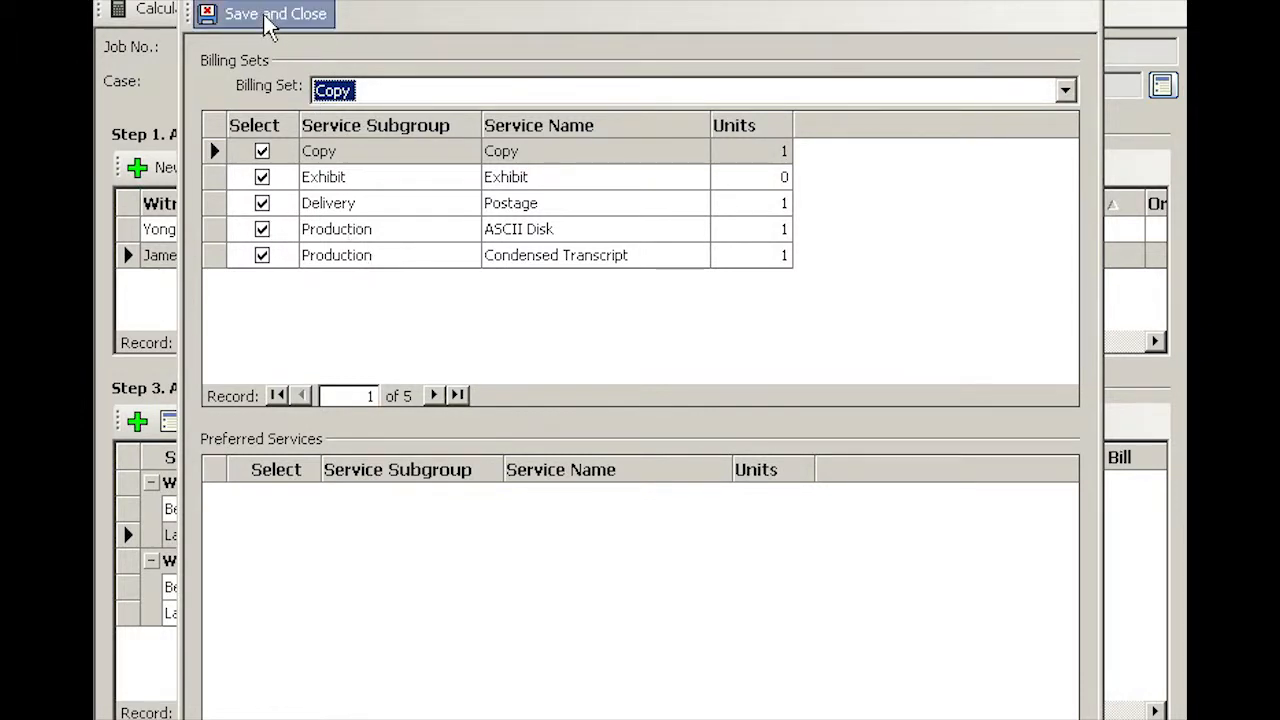
click(275, 13)
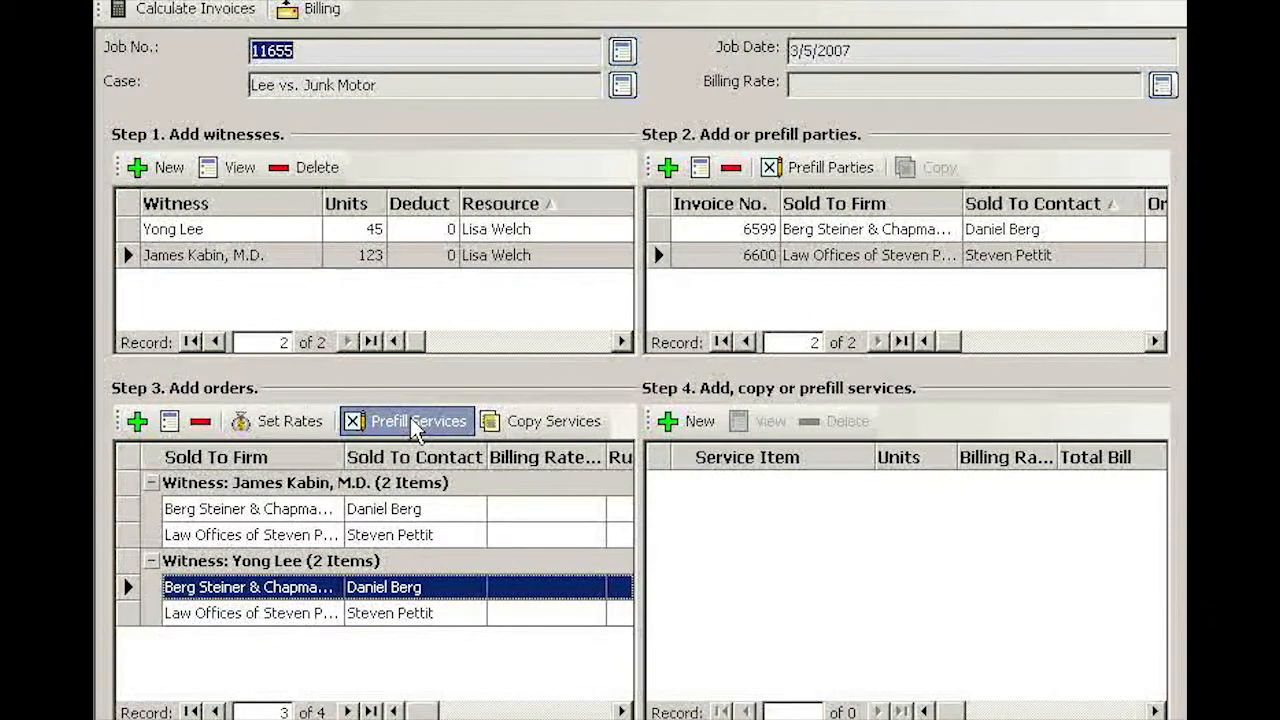
Prefill the second witness's Berg order with Copy services plus preferred Amicus Disk.
click(418, 420)
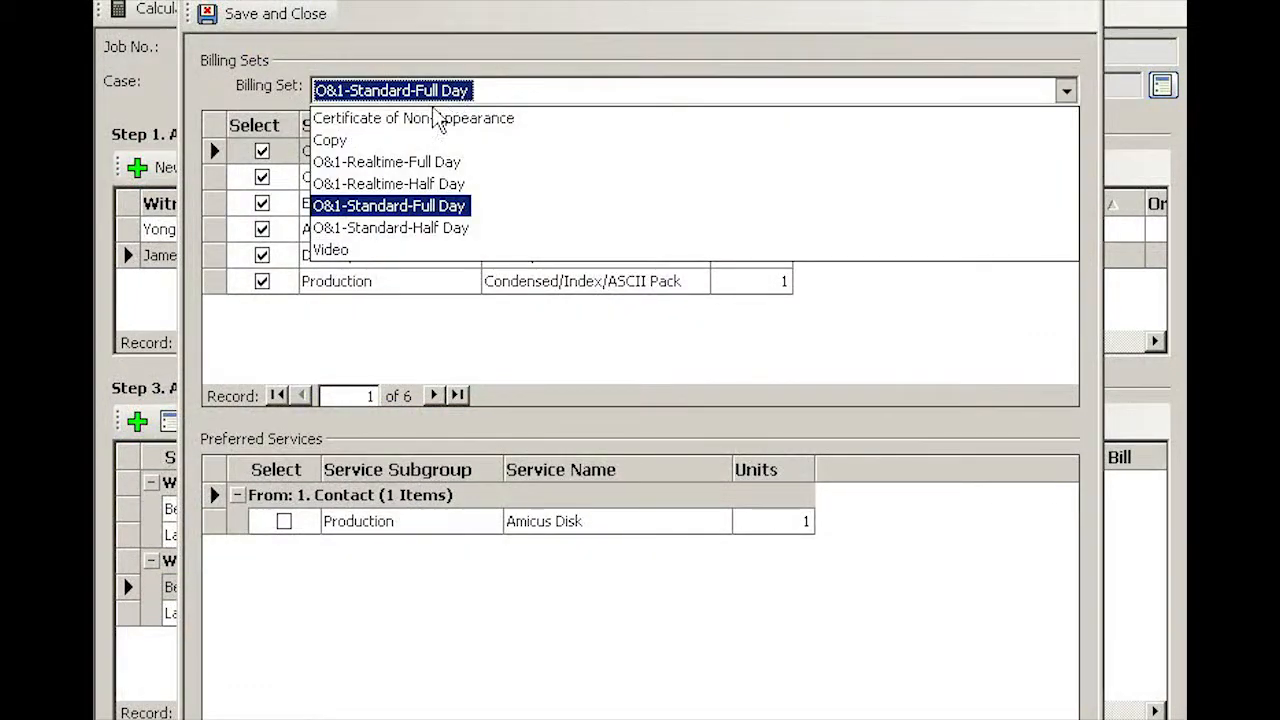
click(330, 140)
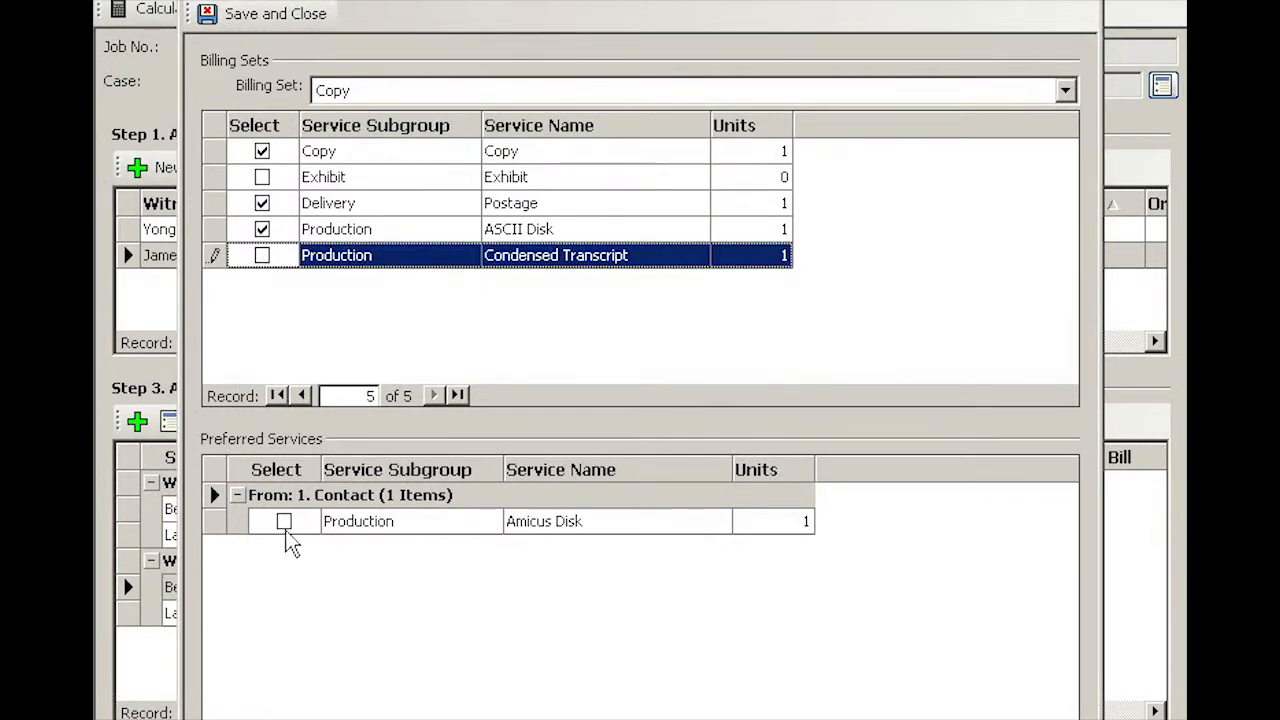
click(284, 521)
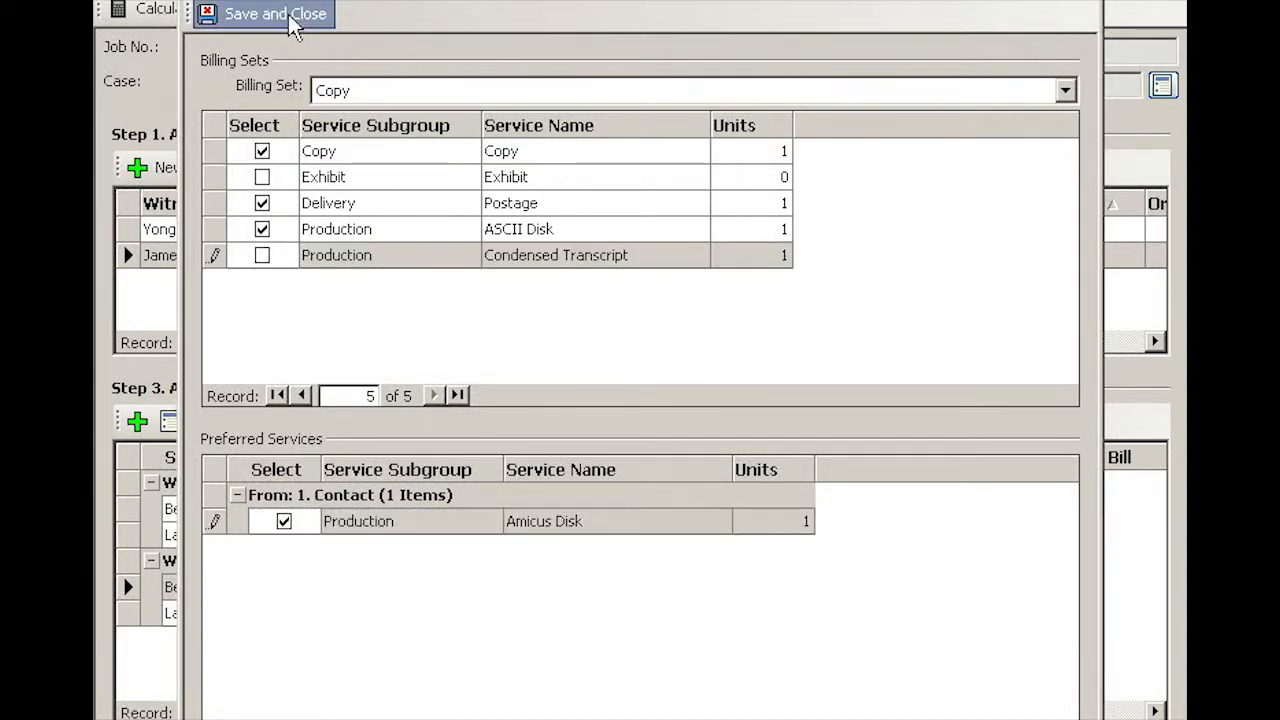
click(275, 14)
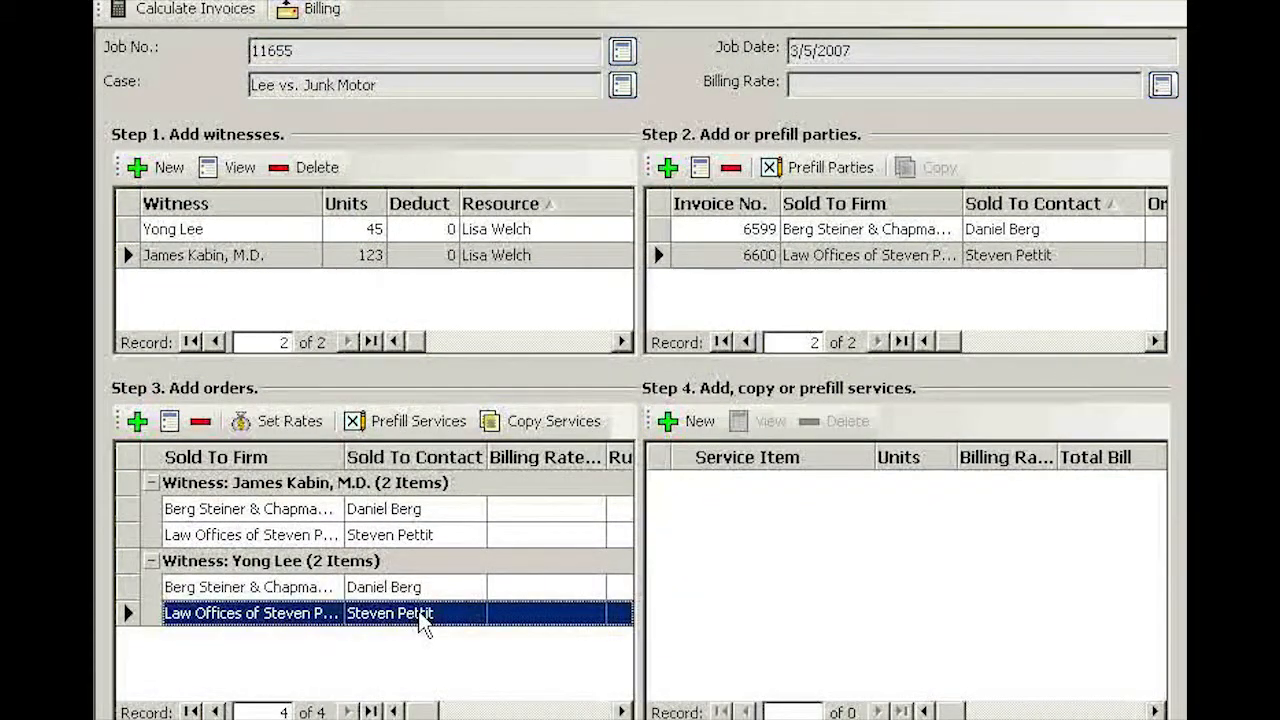
click(418, 420)
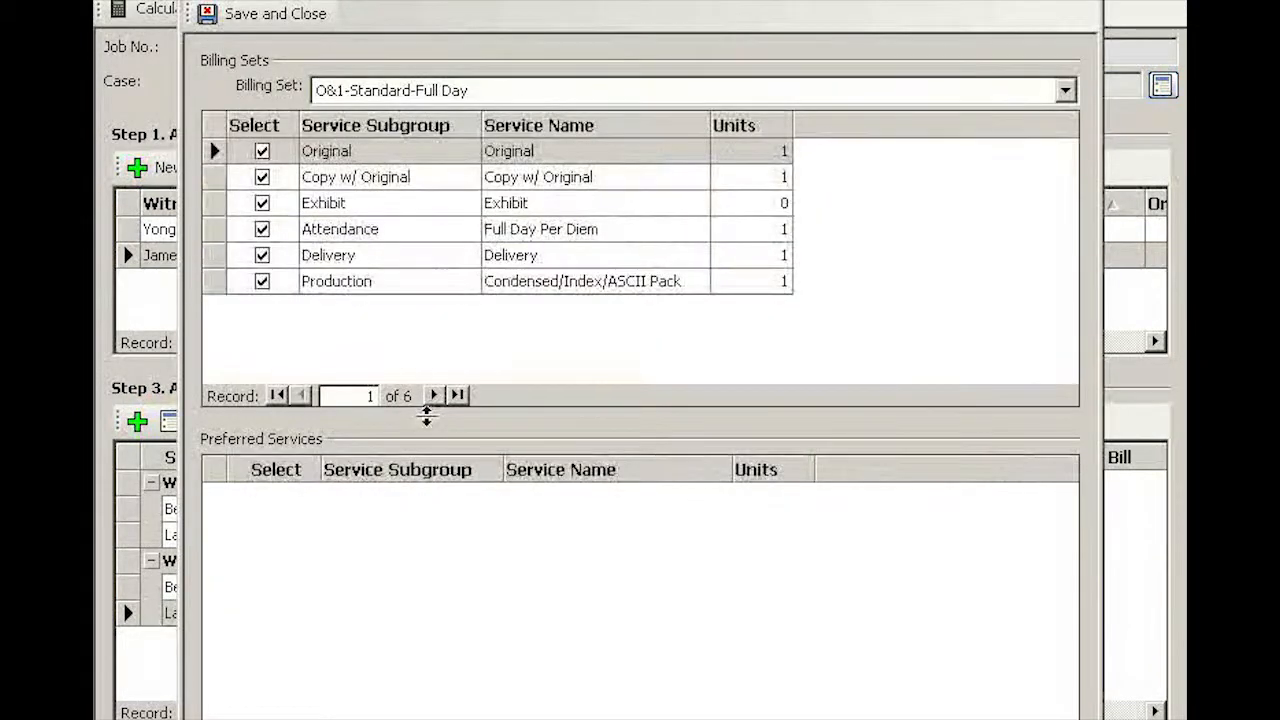
click(1064, 90)
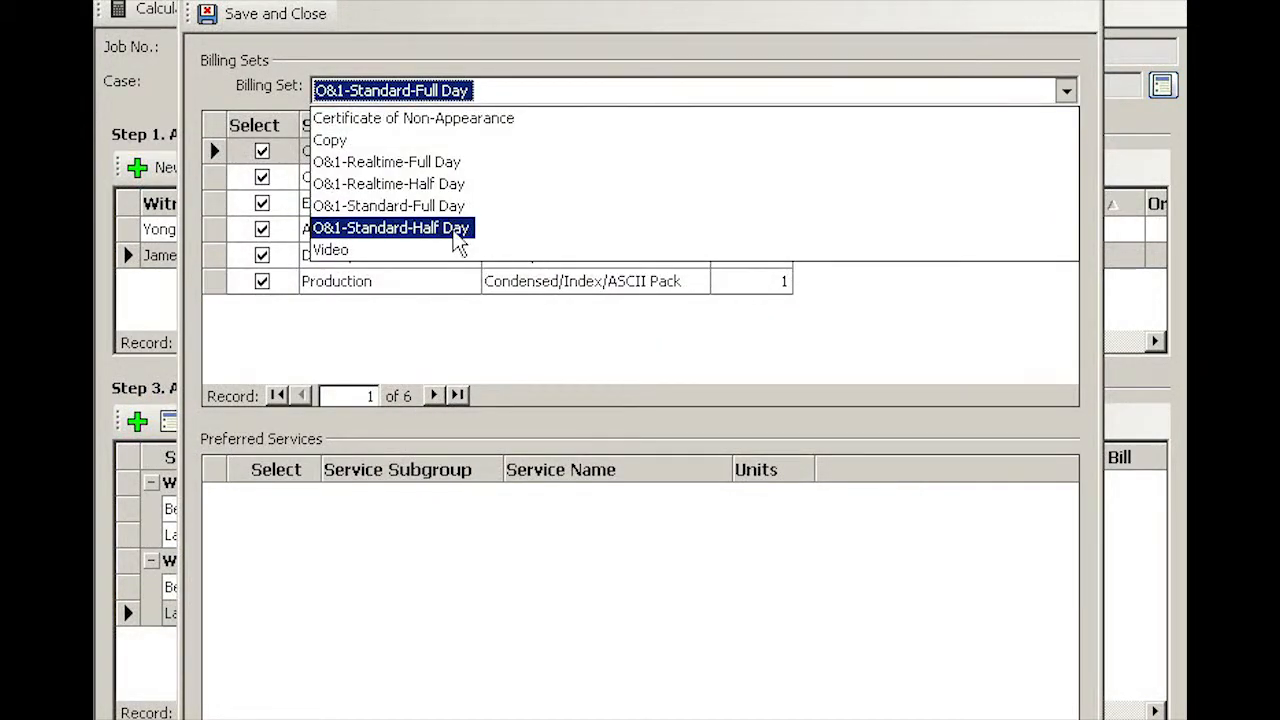
click(390, 228)
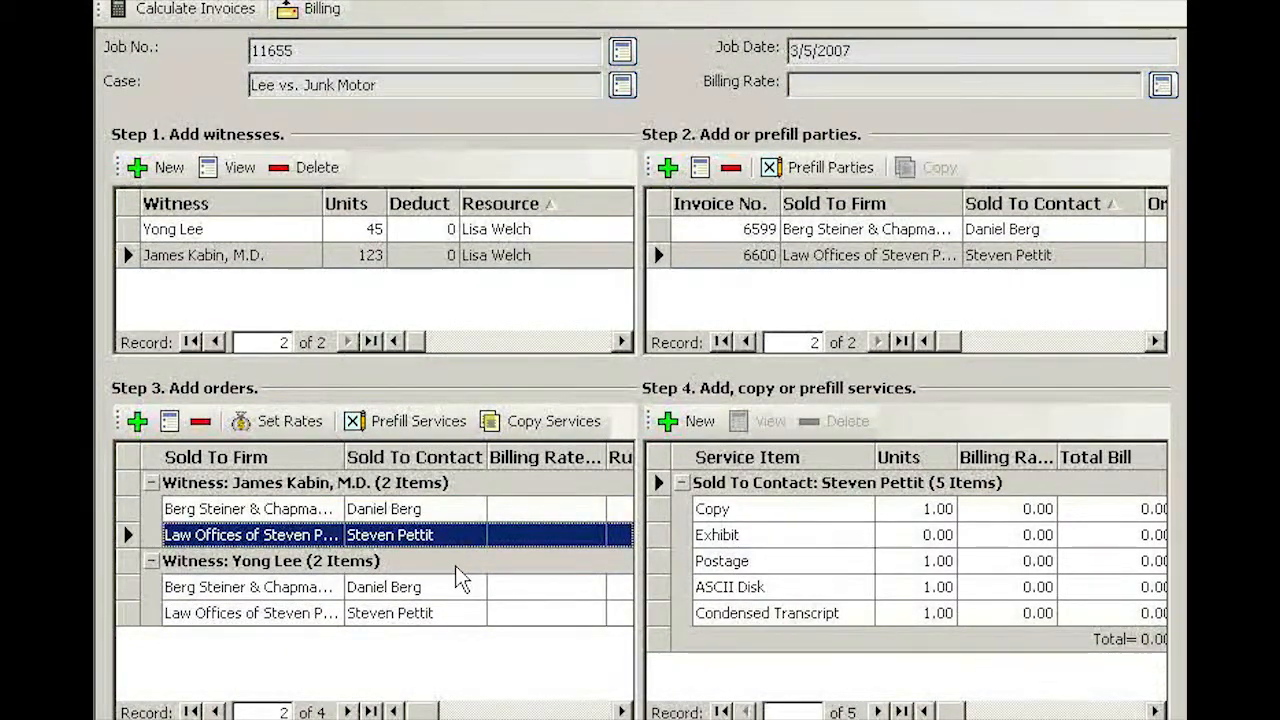
click(250, 613)
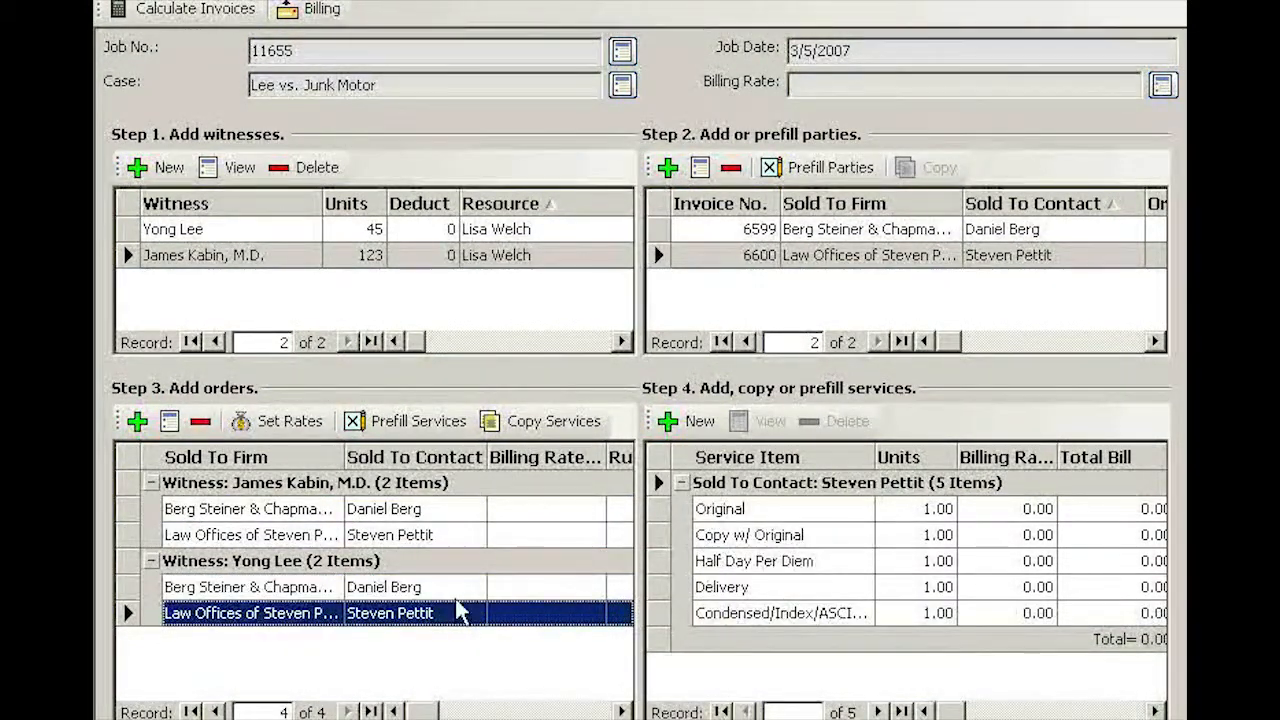
mouse_move(460, 550)
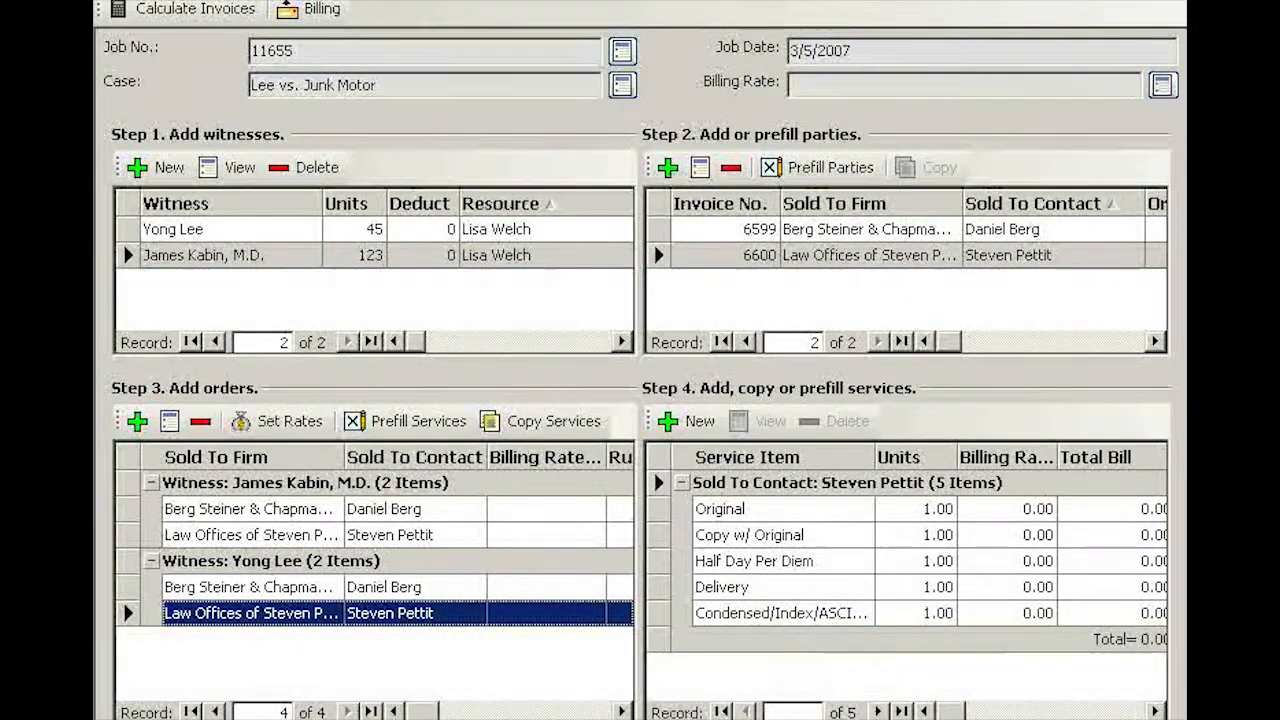
mouse_move(555, 310)
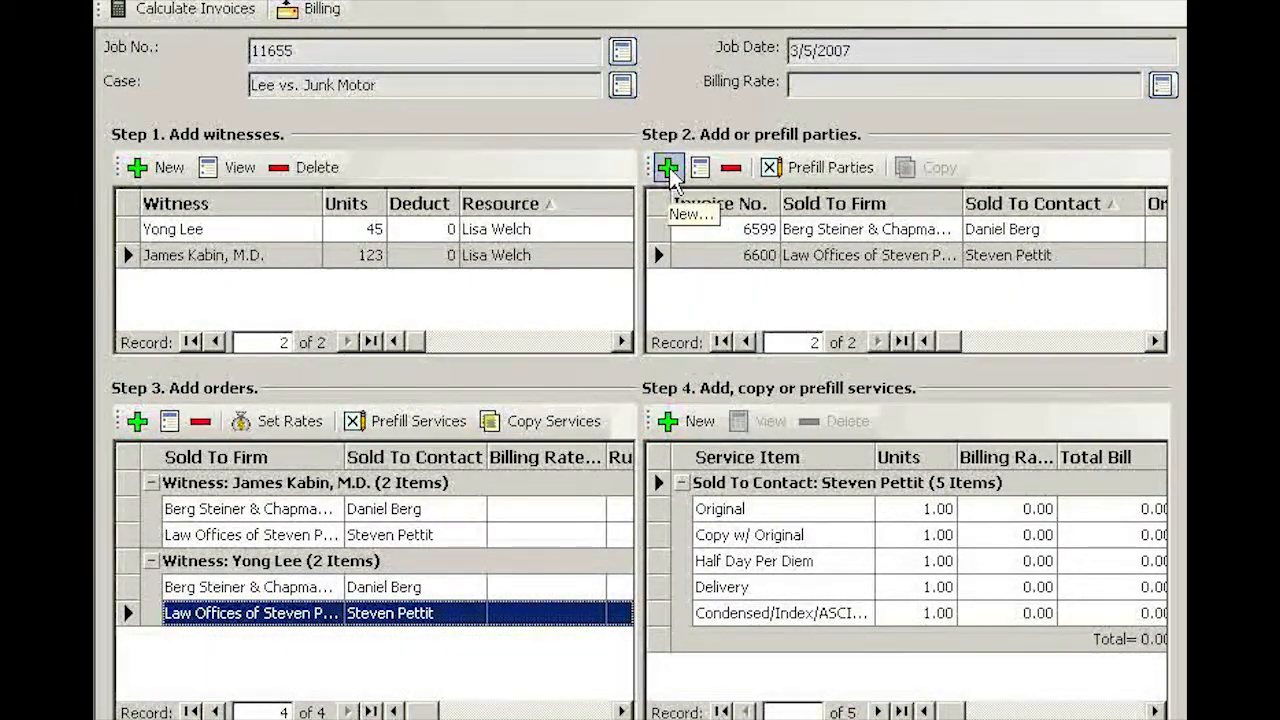
click(667, 167)
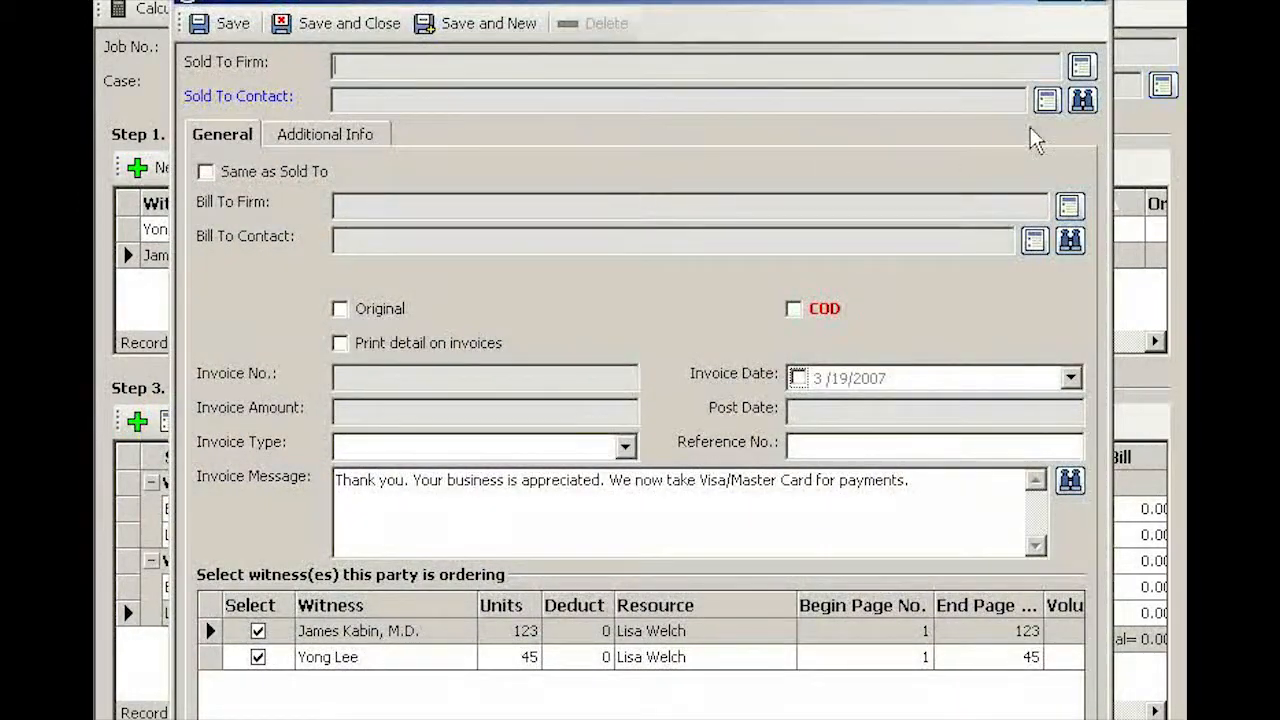
click(1083, 100)
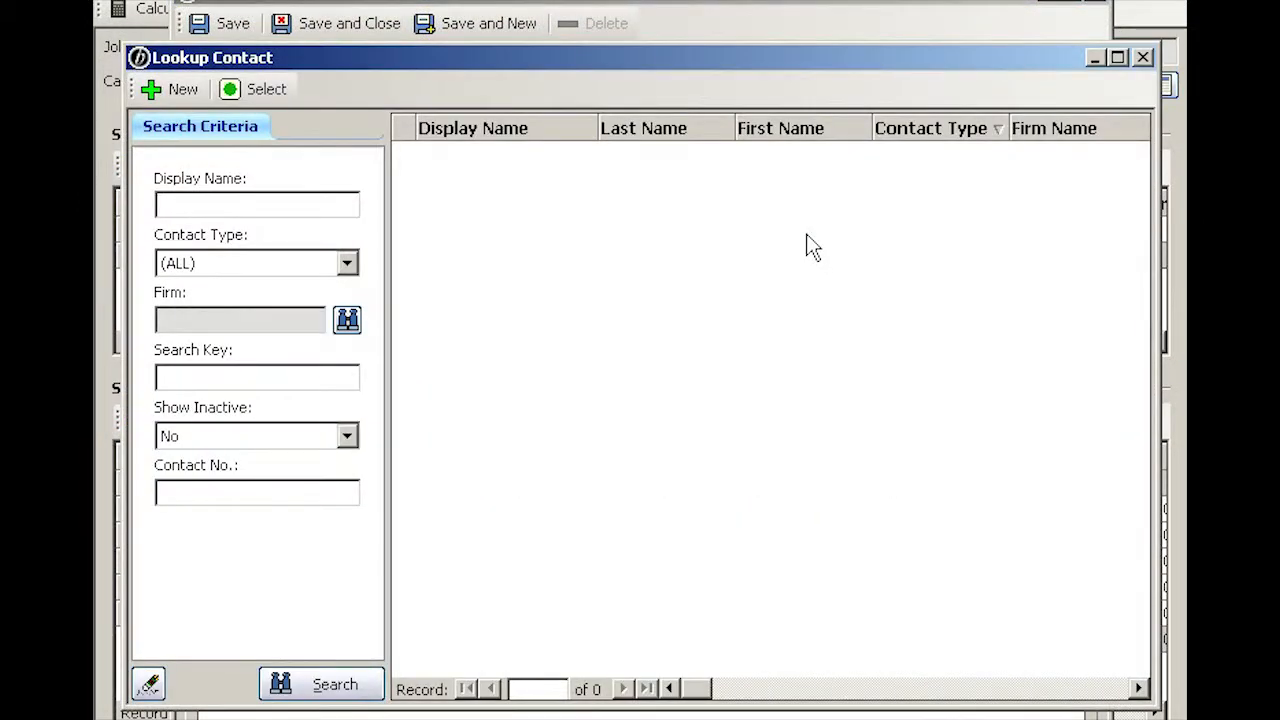
click(321, 684)
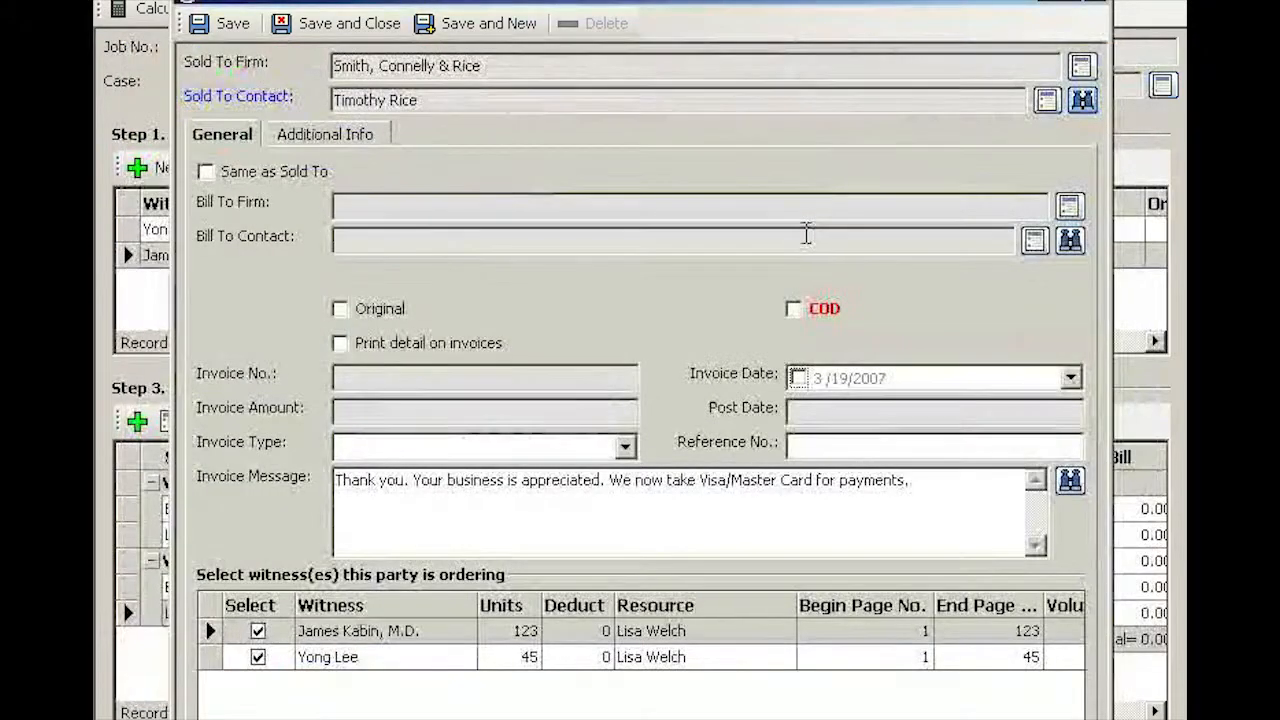
click(205, 171)
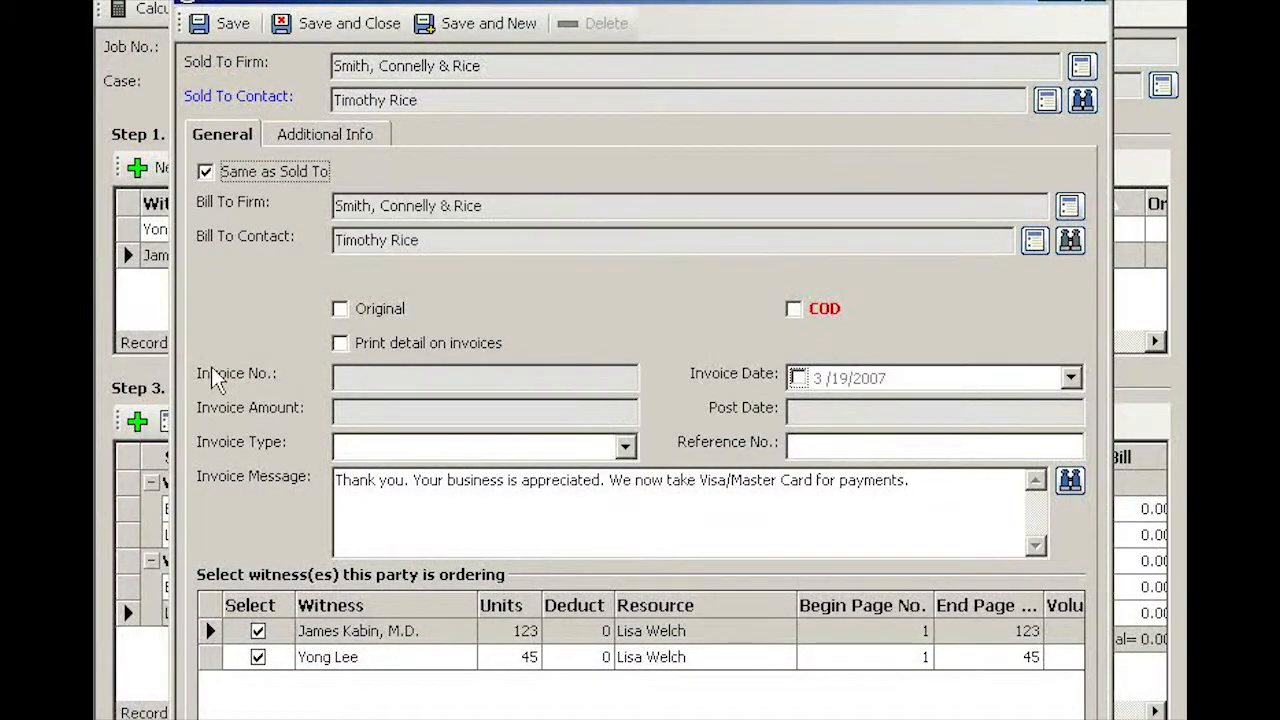
mouse_move(300, 675)
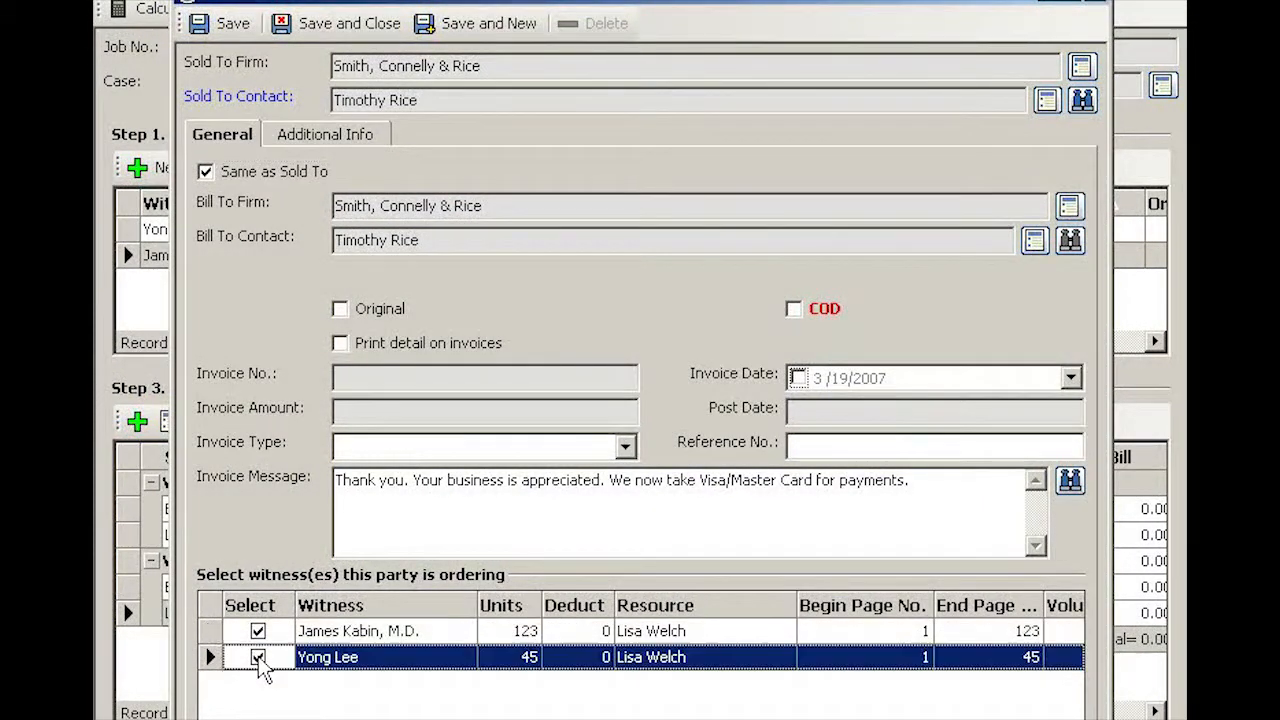
click(257, 657)
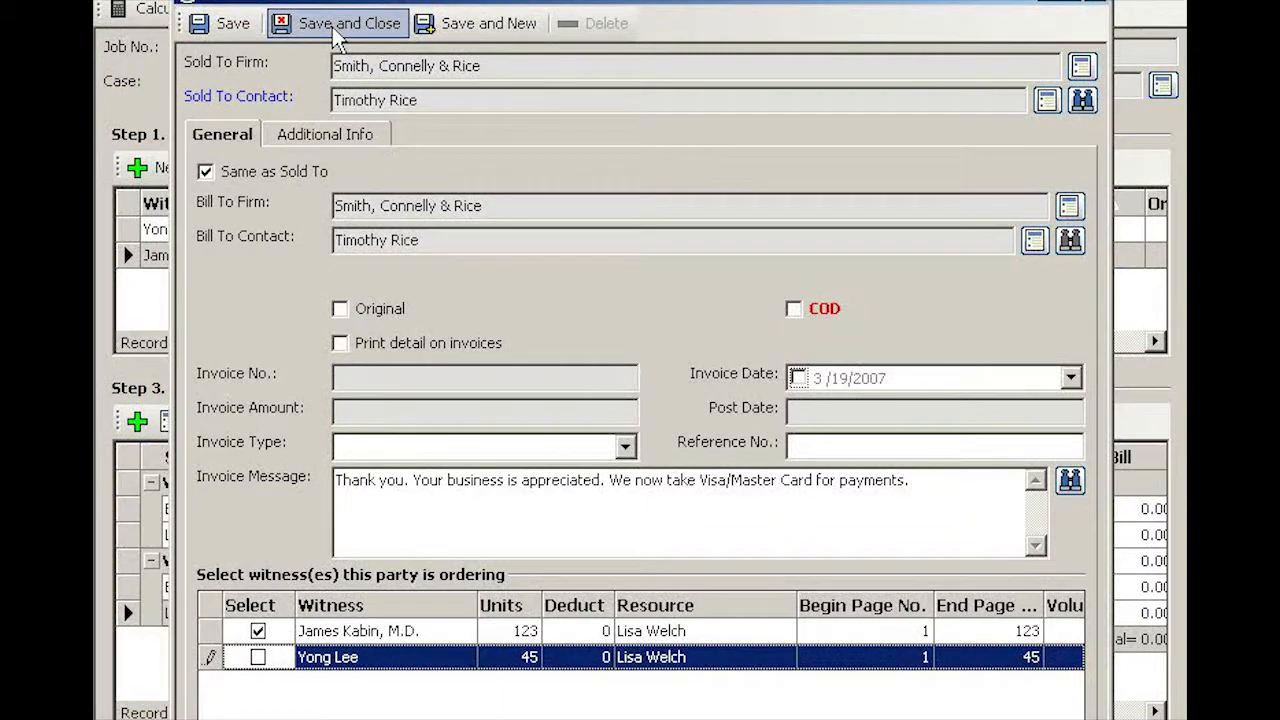
click(349, 23)
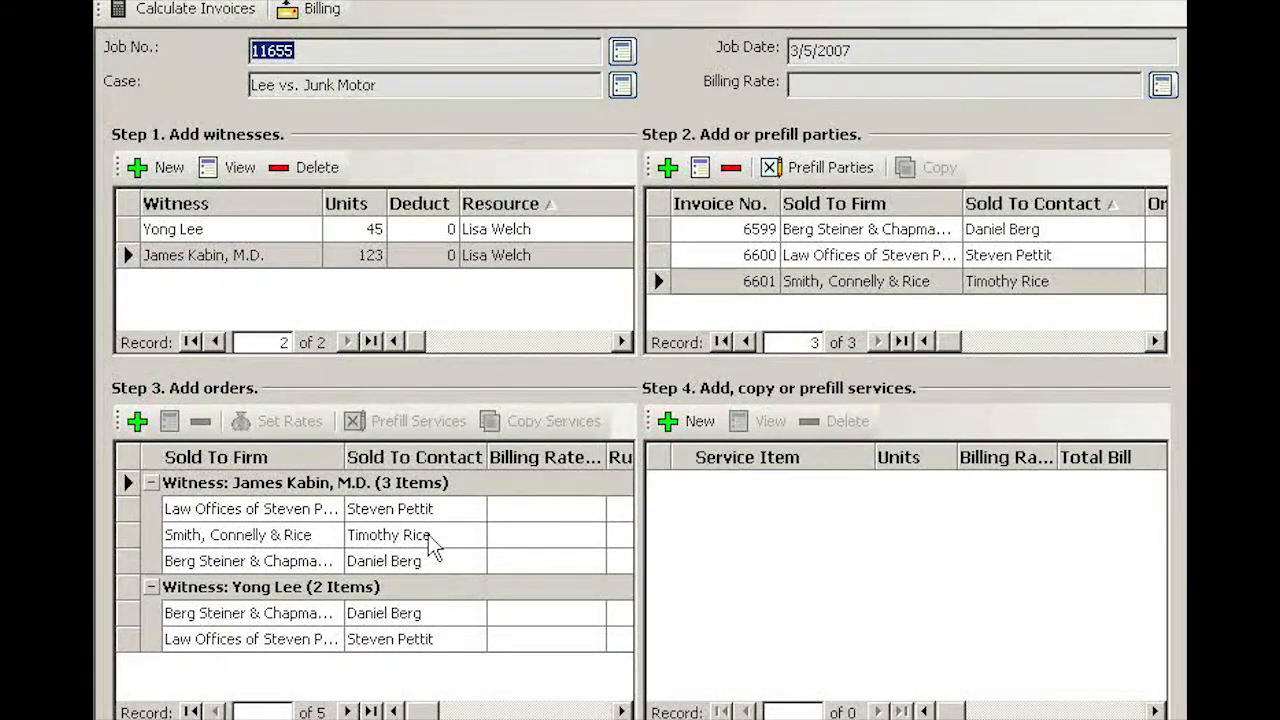
mouse_move(470, 490)
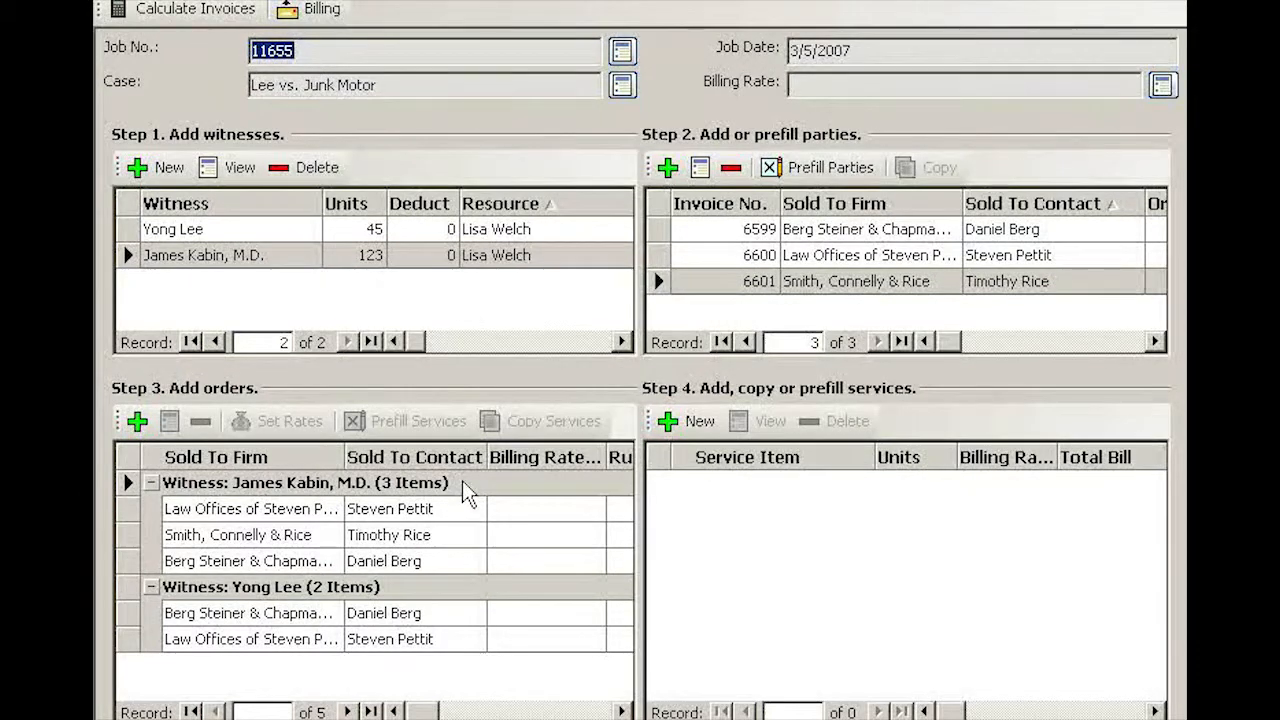
click(300, 482)
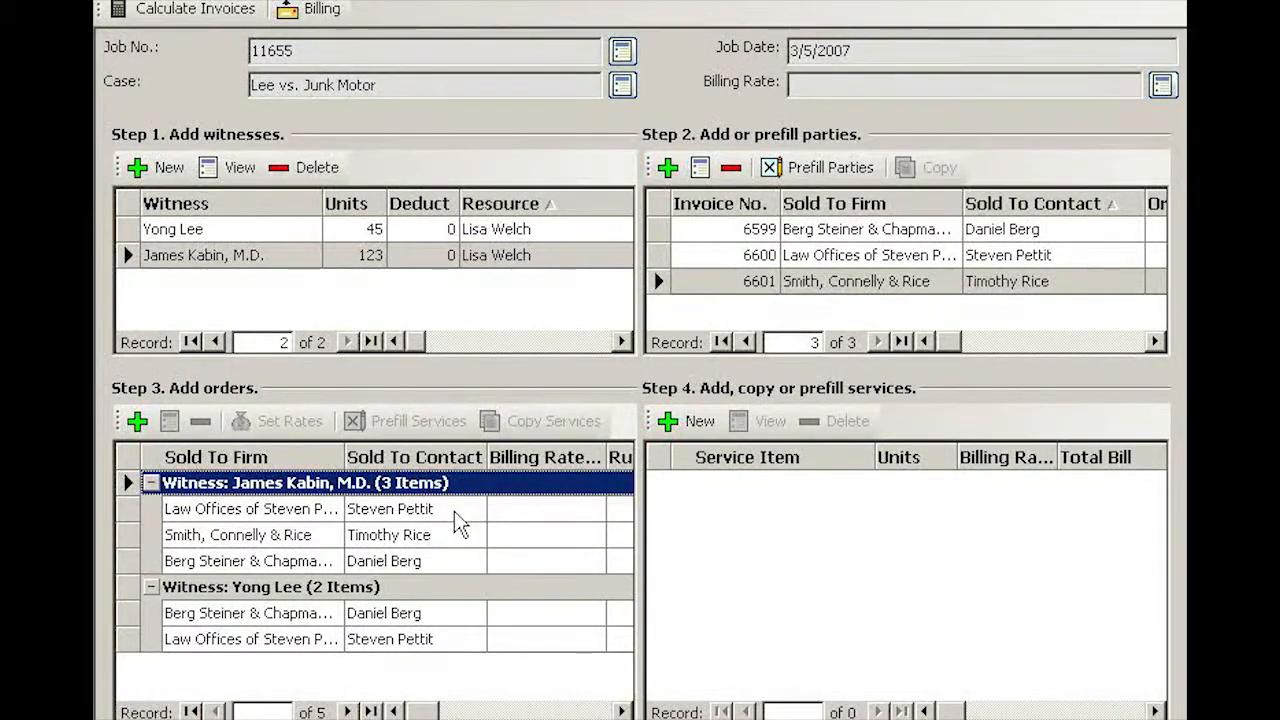
click(238, 534)
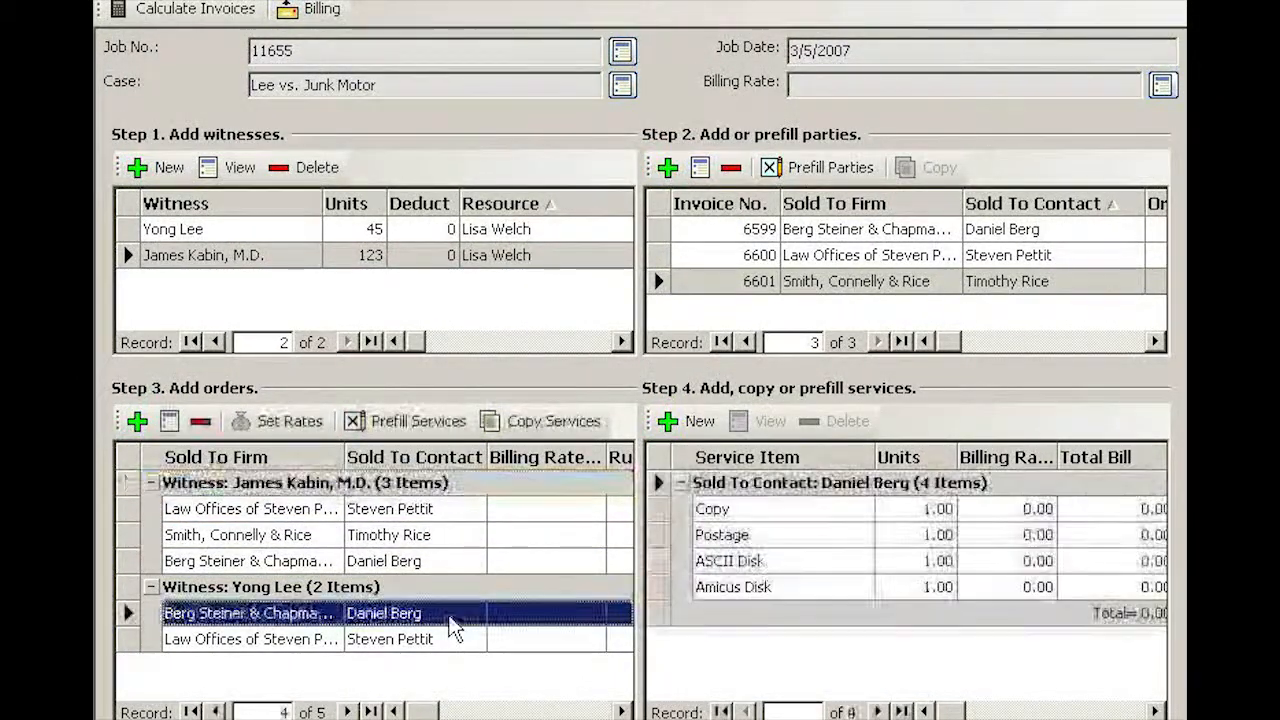
click(270, 587)
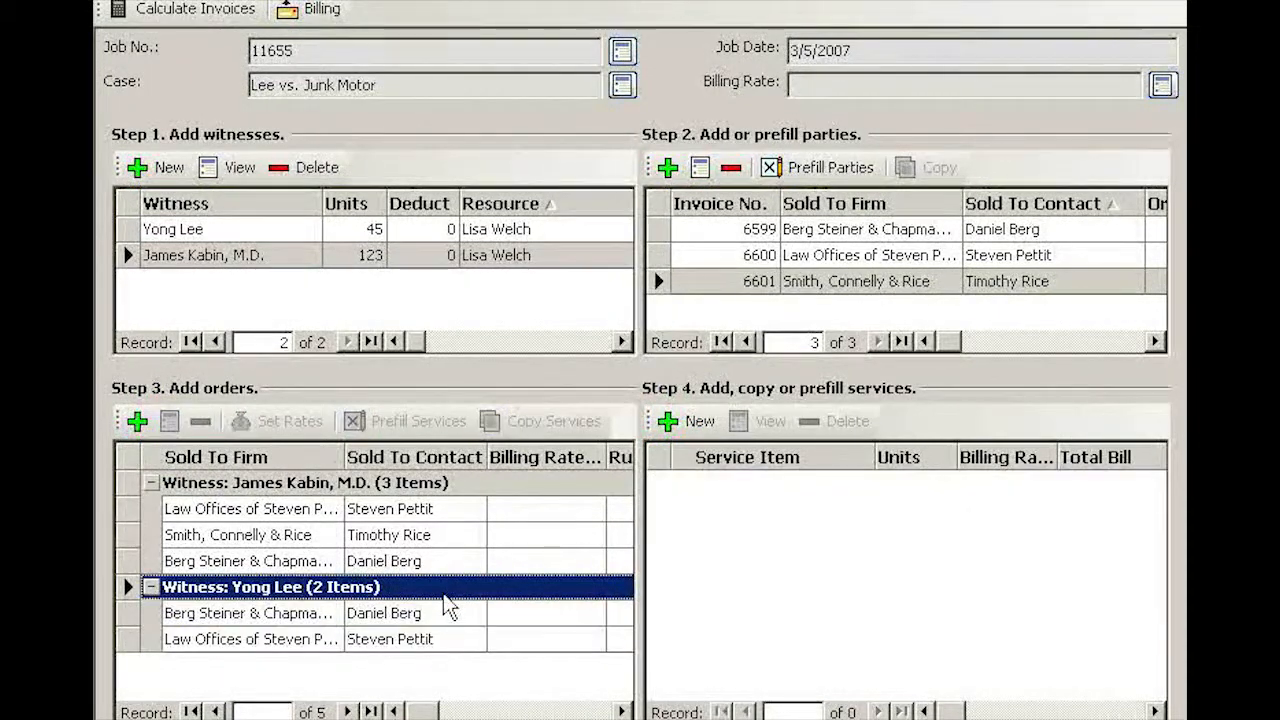
mouse_move(450, 565)
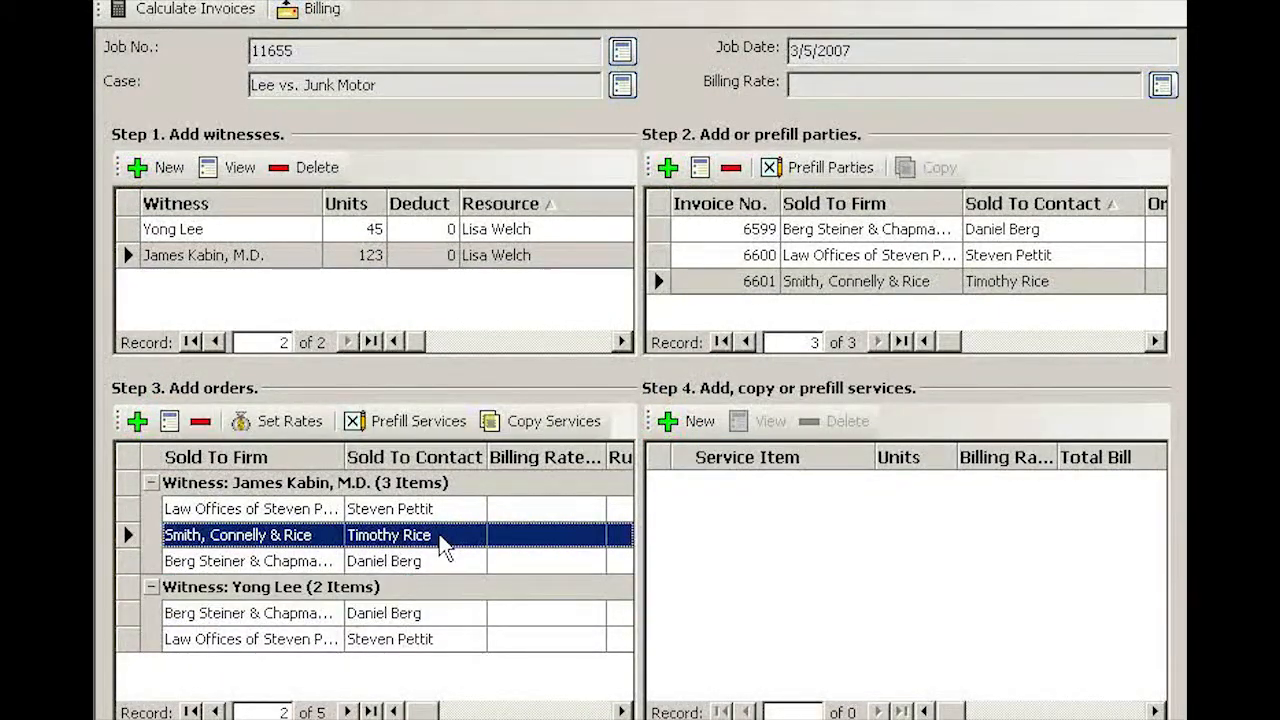
mouse_move(448, 570)
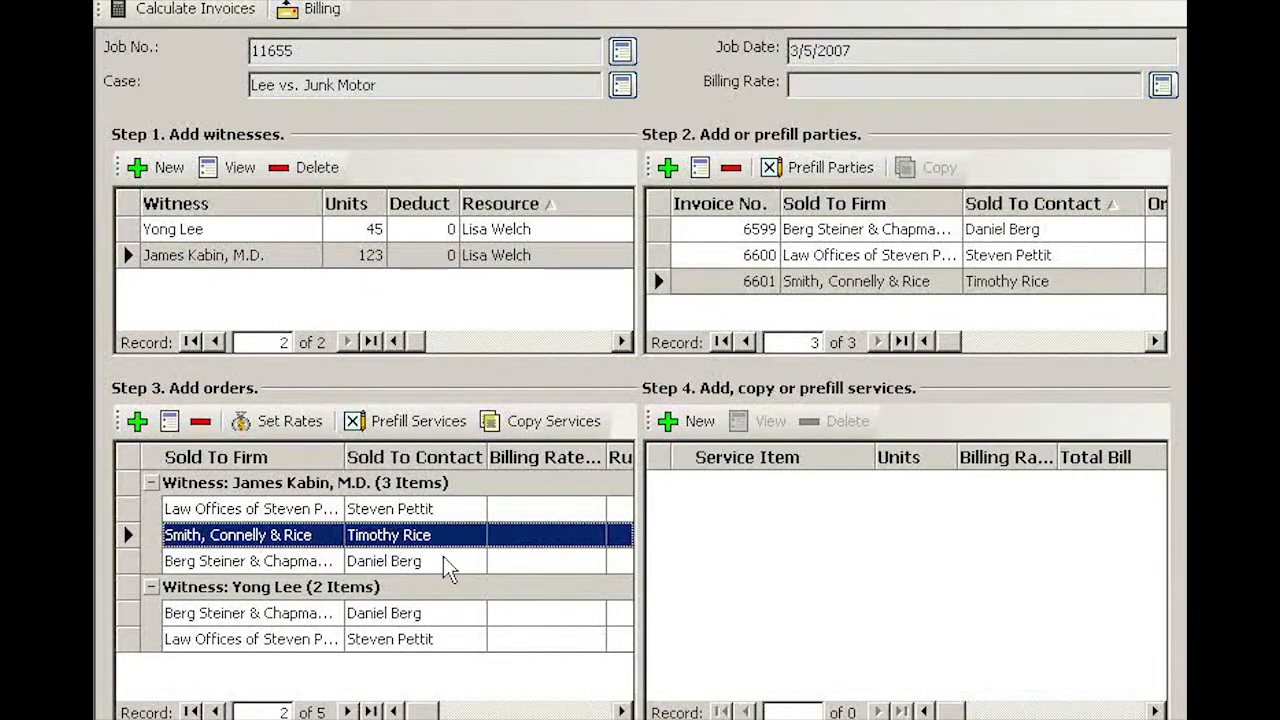
click(250, 560)
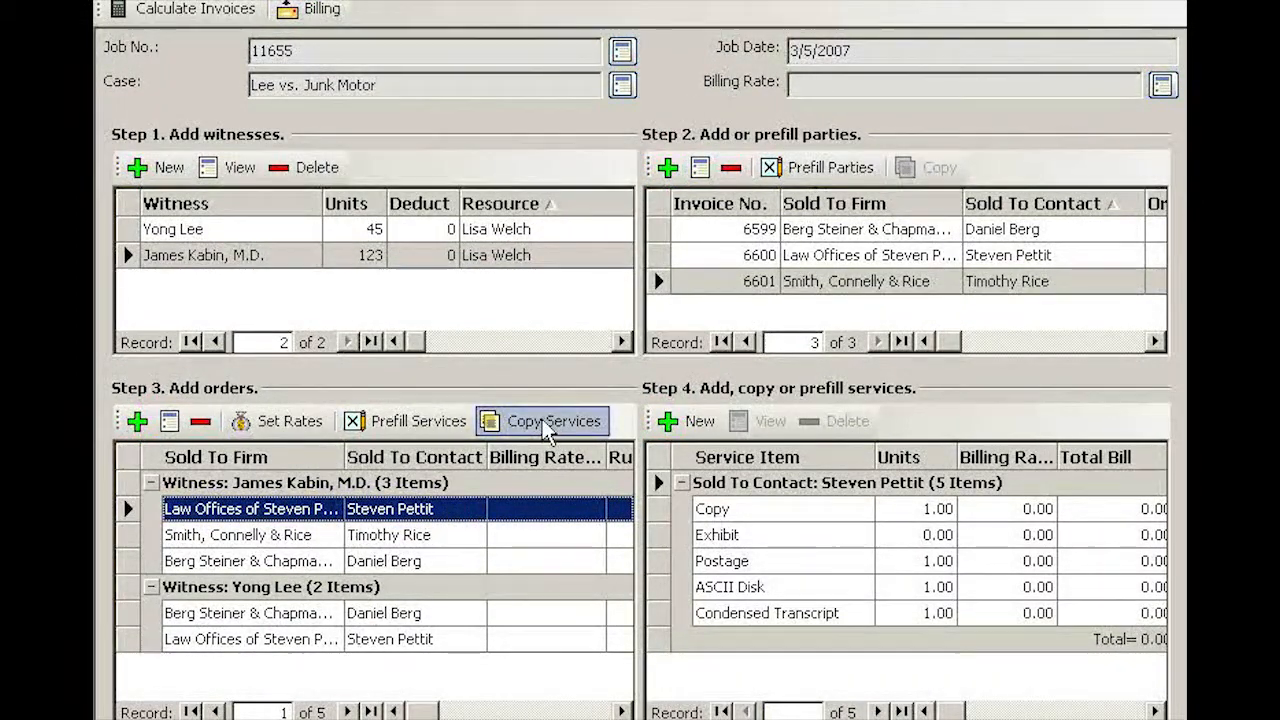
click(542, 420)
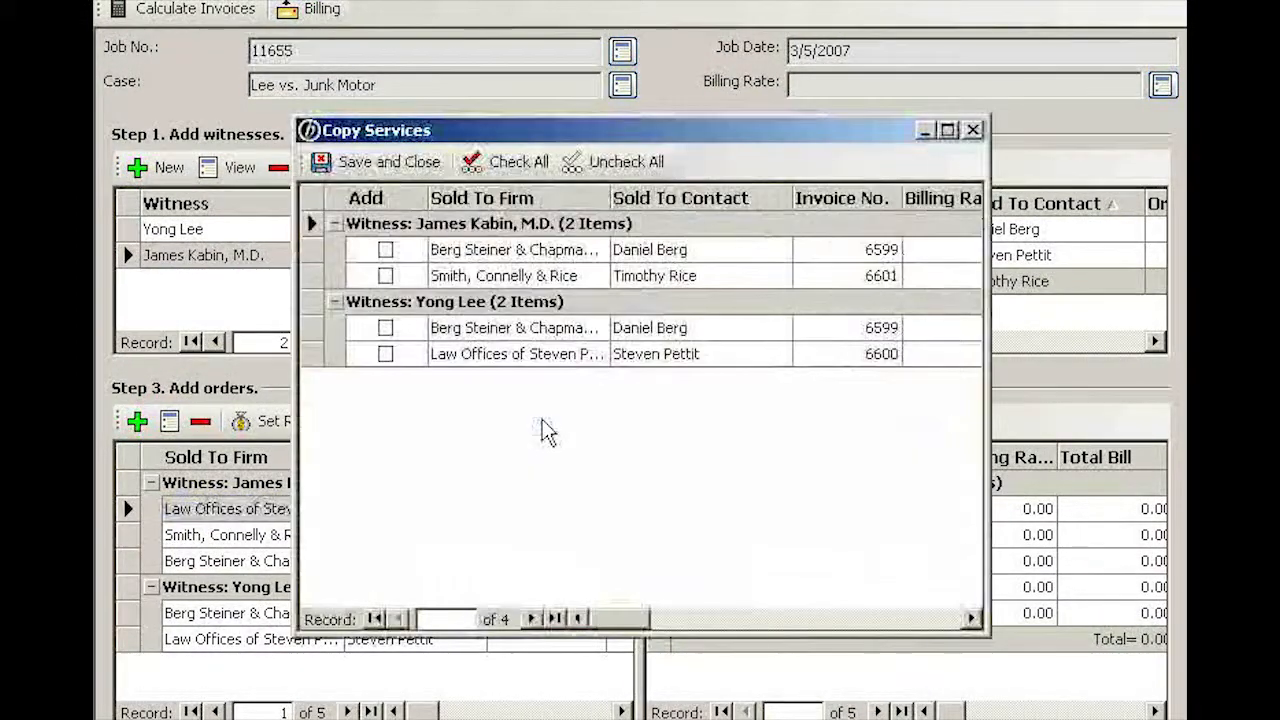
mouse_move(487, 414)
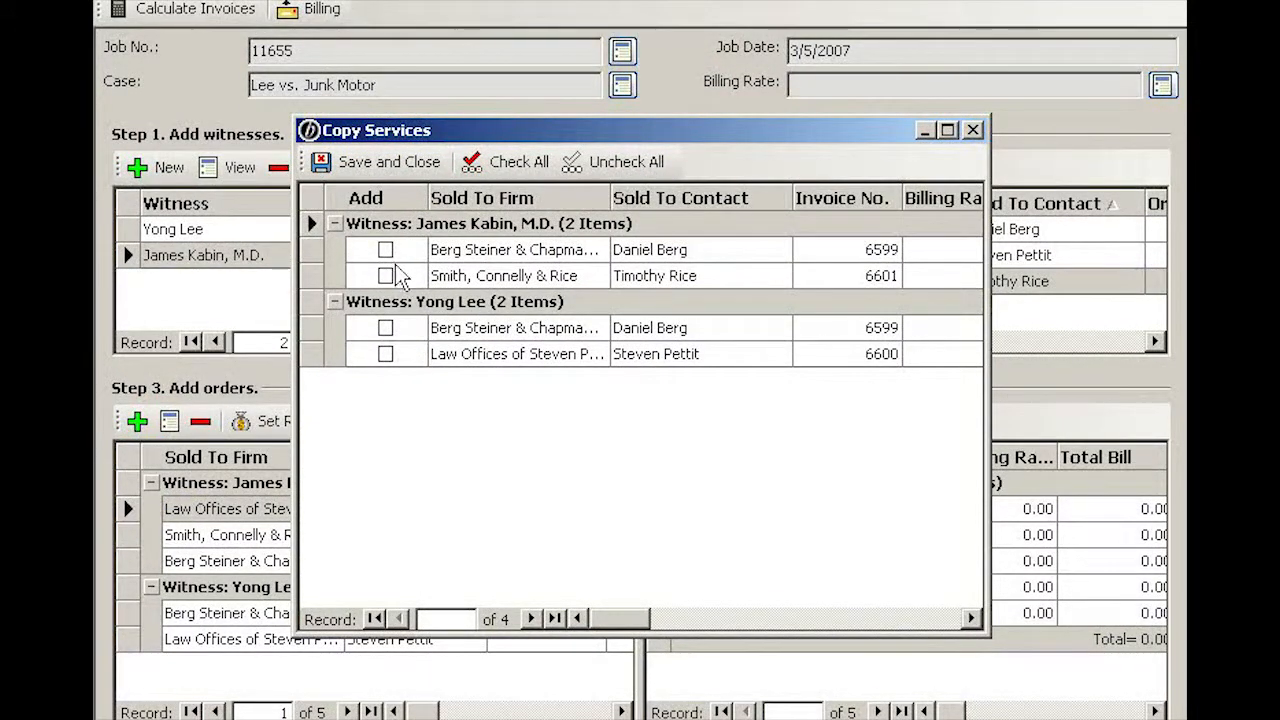
click(385, 275)
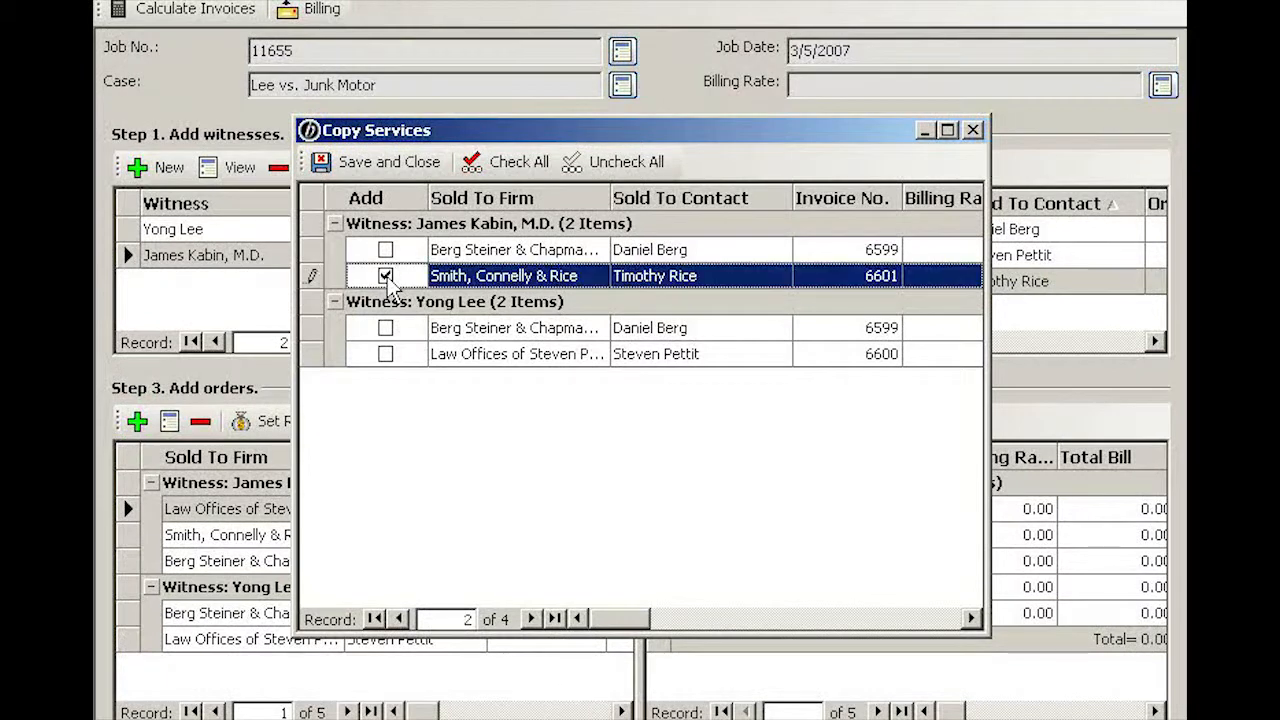
click(389, 161)
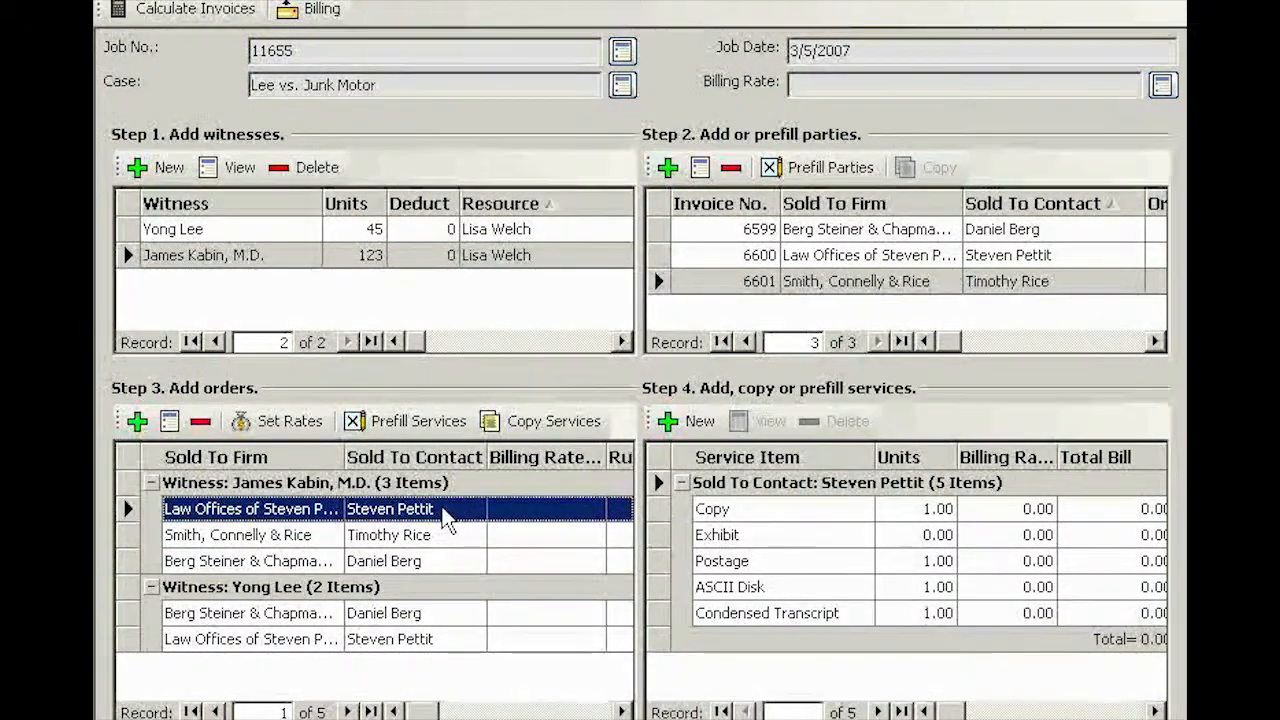
mouse_move(465, 547)
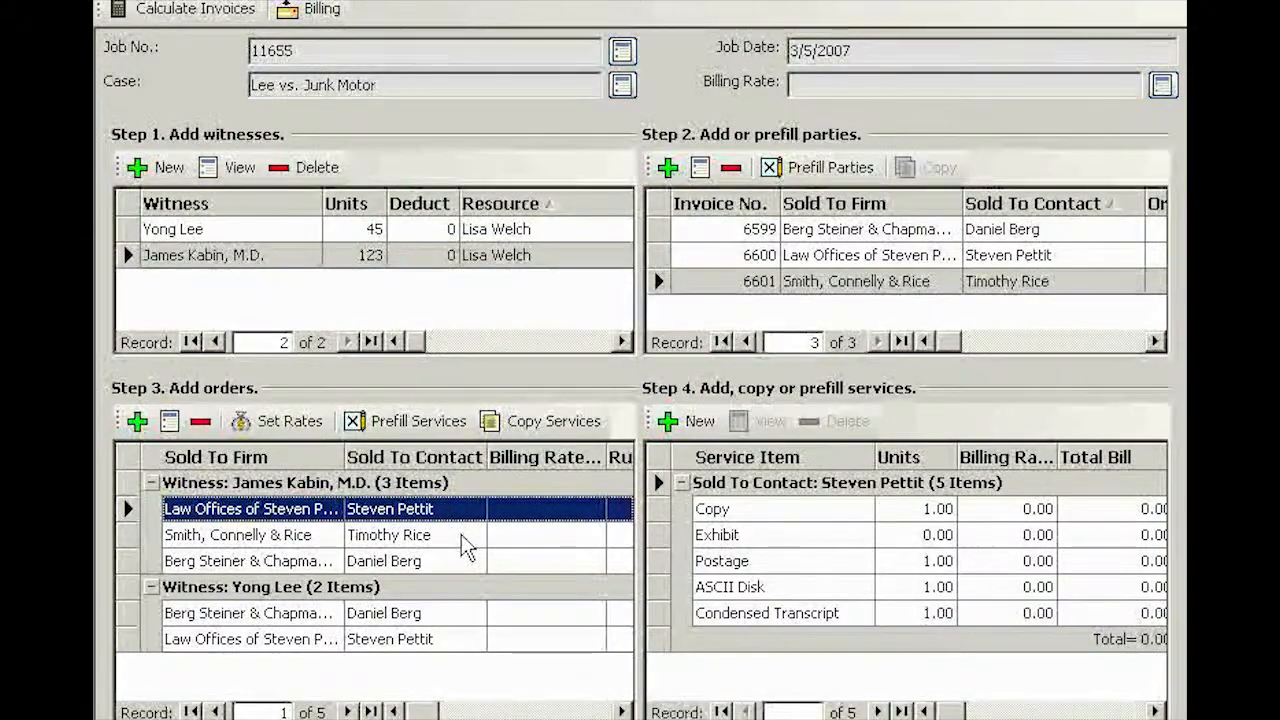